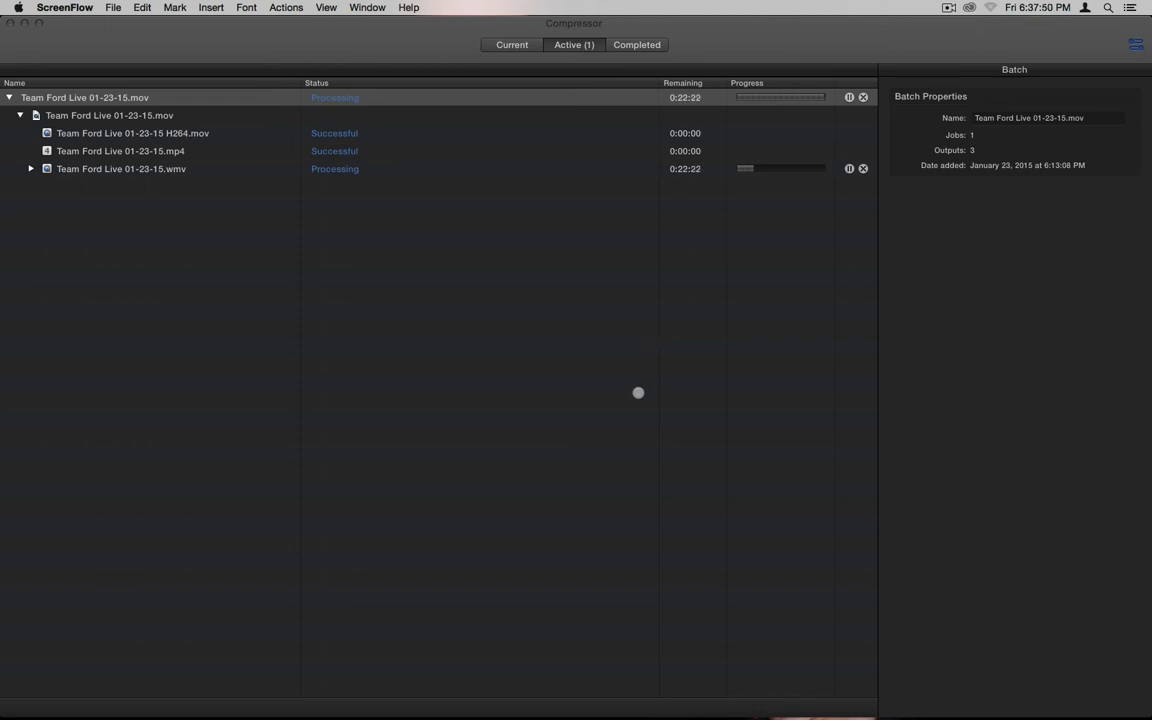
mouse_move(612, 700)
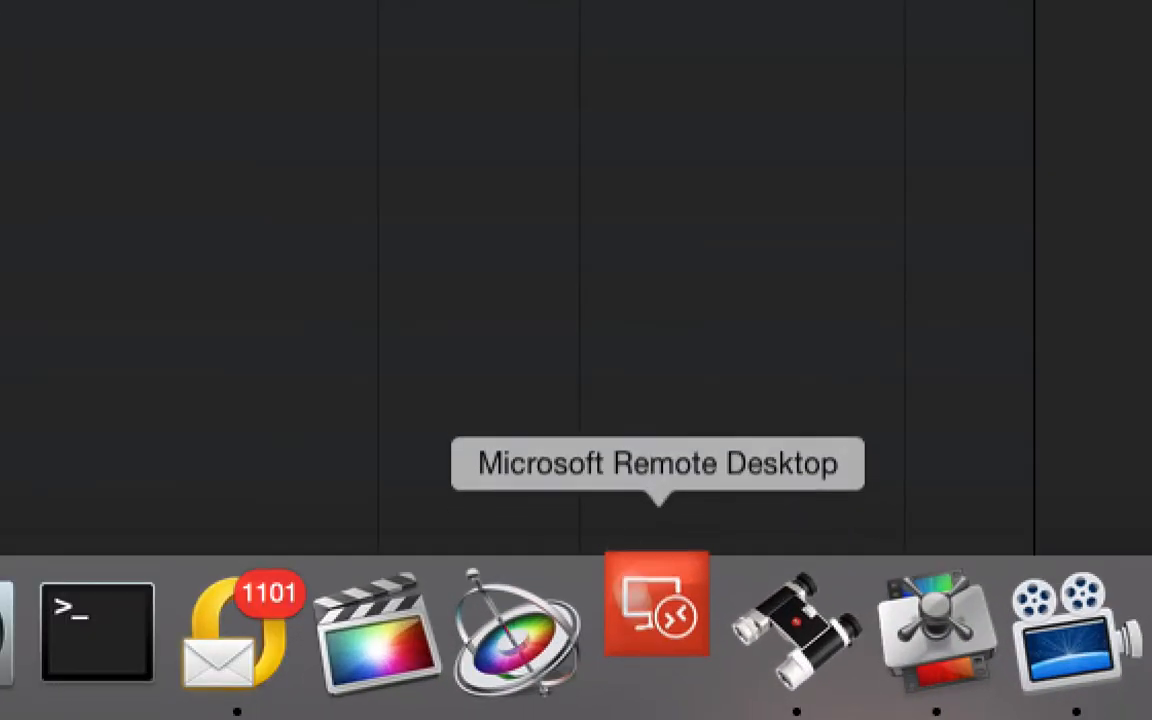
Launch Microsoft Remote Desktop from the Dock and connect to the saved Windows 7 desktop
click(659, 623)
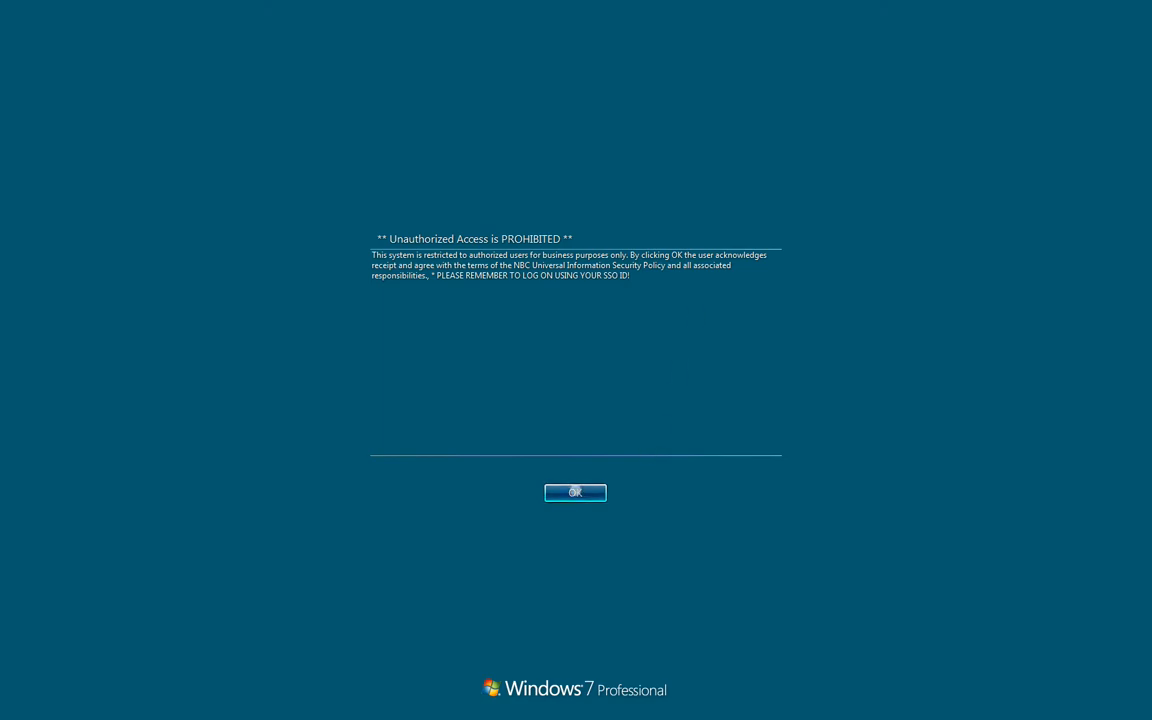
Accept the access warning to log on, then browse Taskbar and Start Menu customization
click(574, 492)
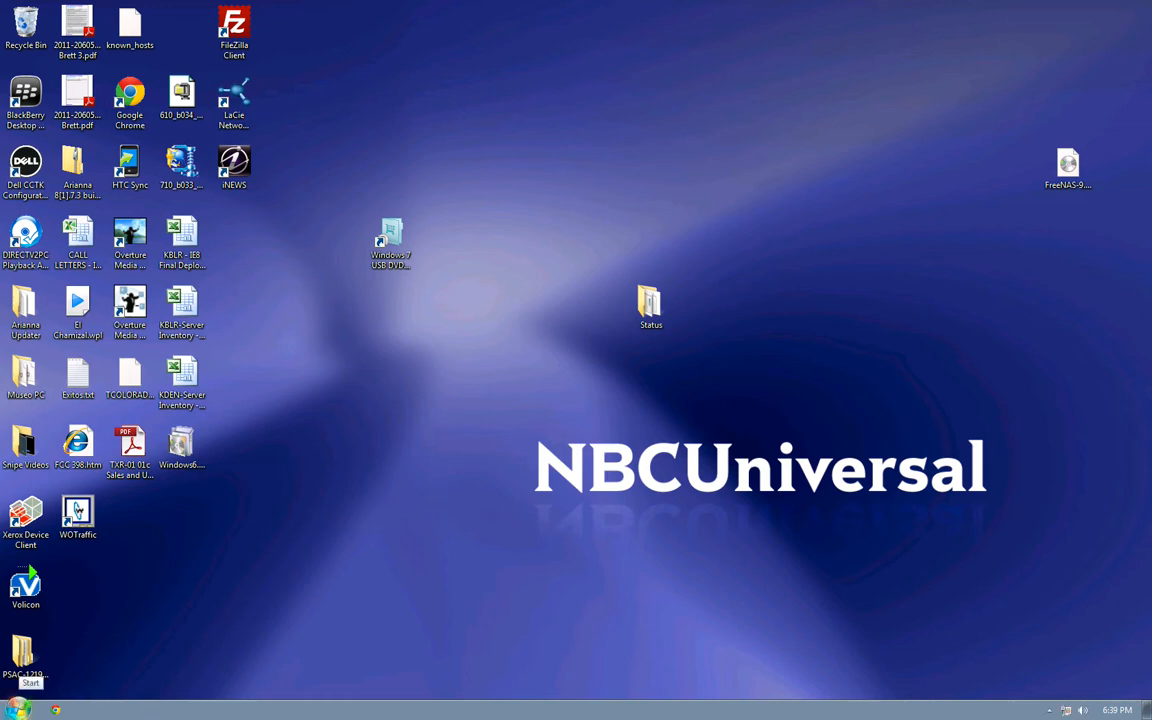
click(17, 701)
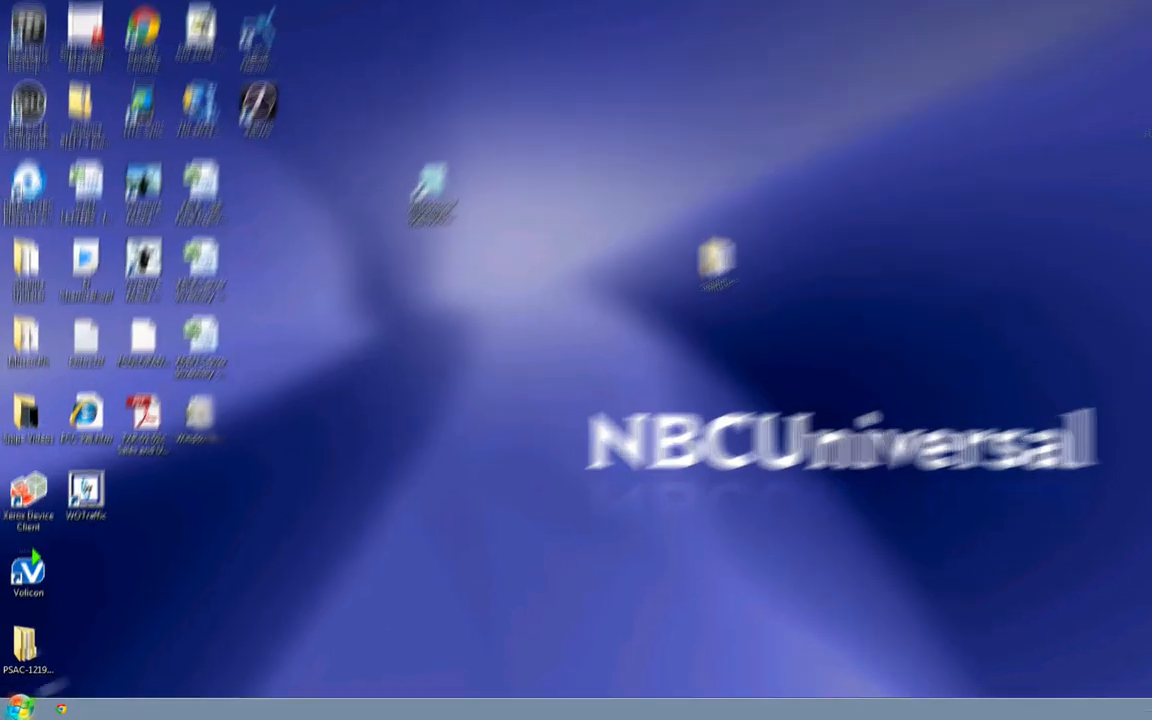
click(26, 692)
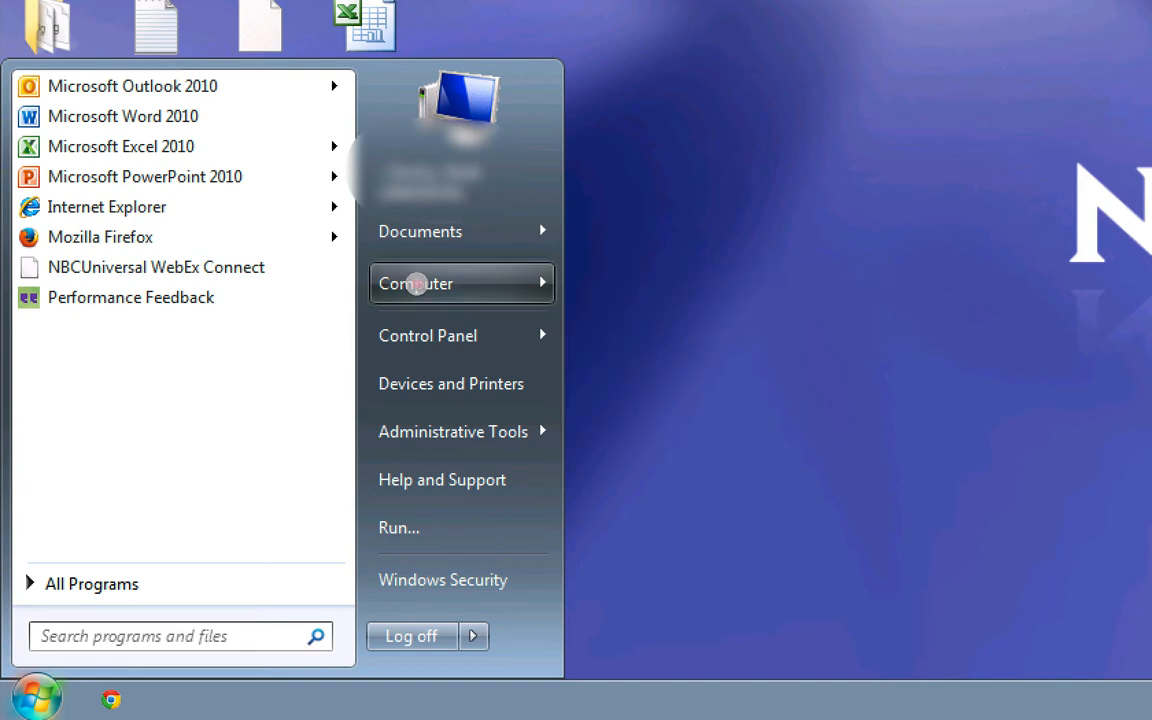
mouse_move(430, 283)
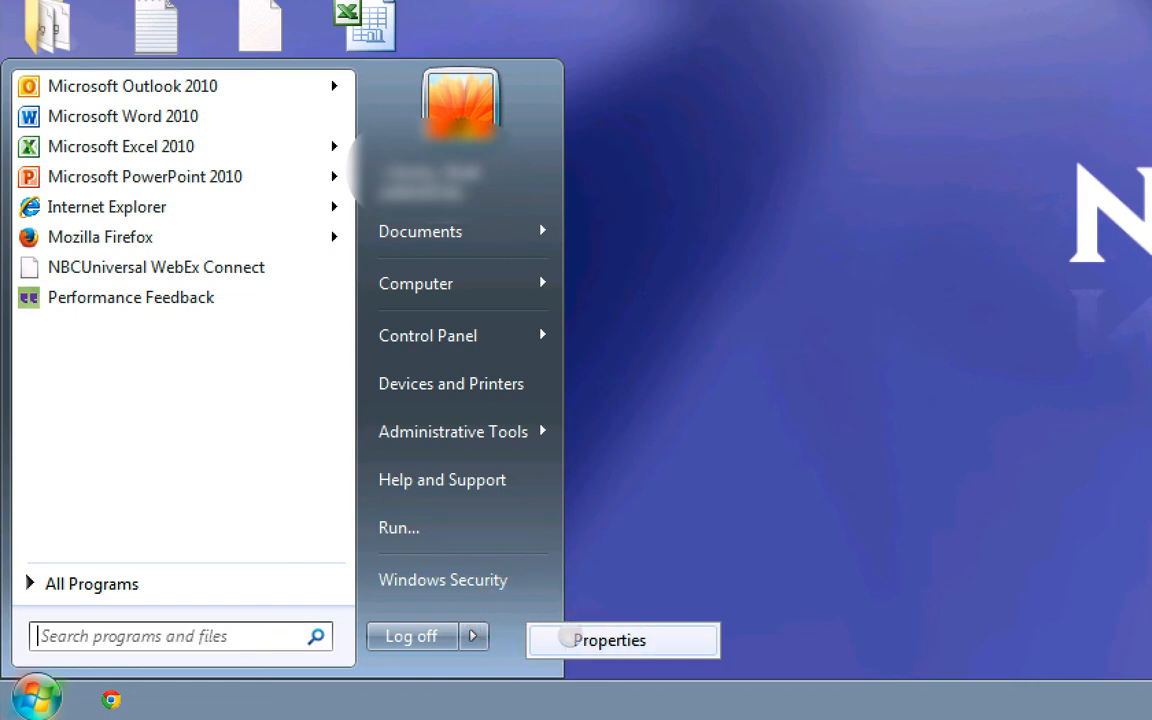
click(622, 639)
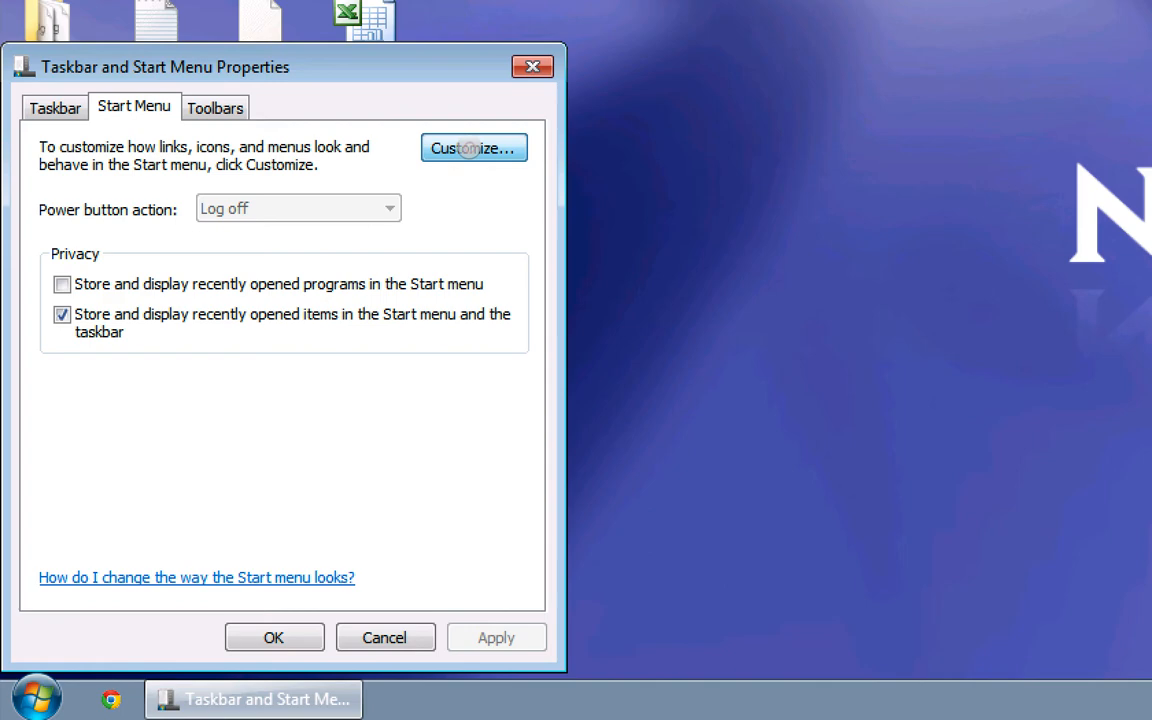
click(473, 148)
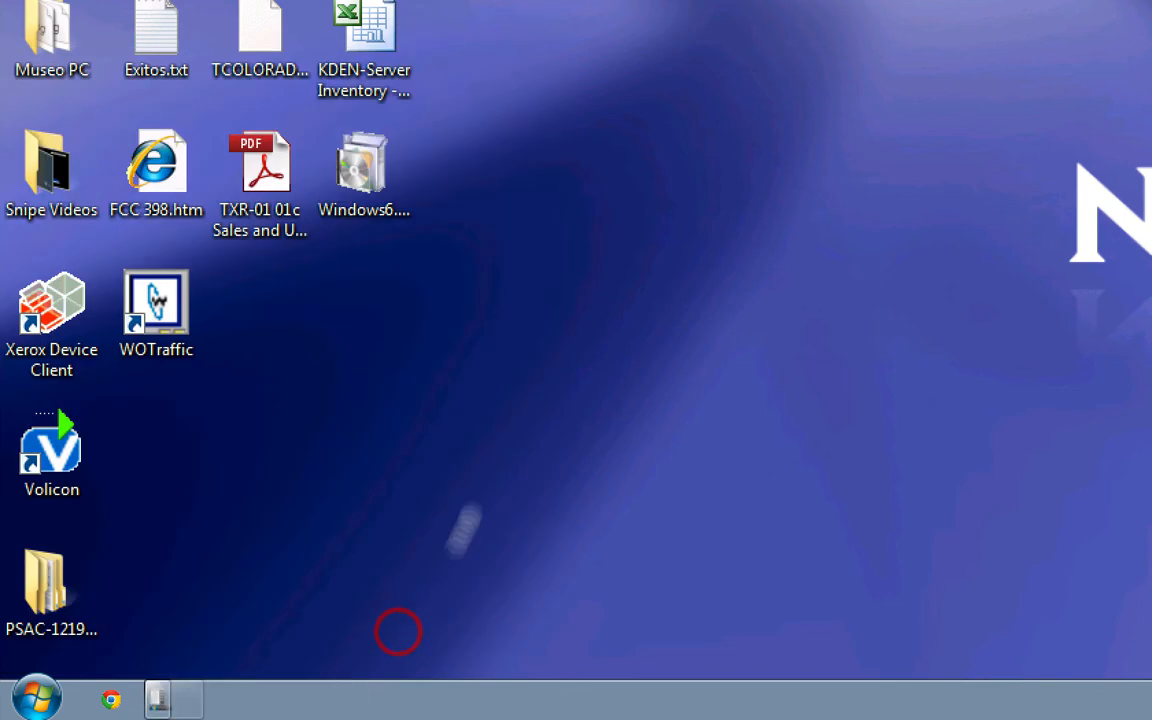
From the Start menu, open Computer Properties to show the Windows 7 System page
click(36, 704)
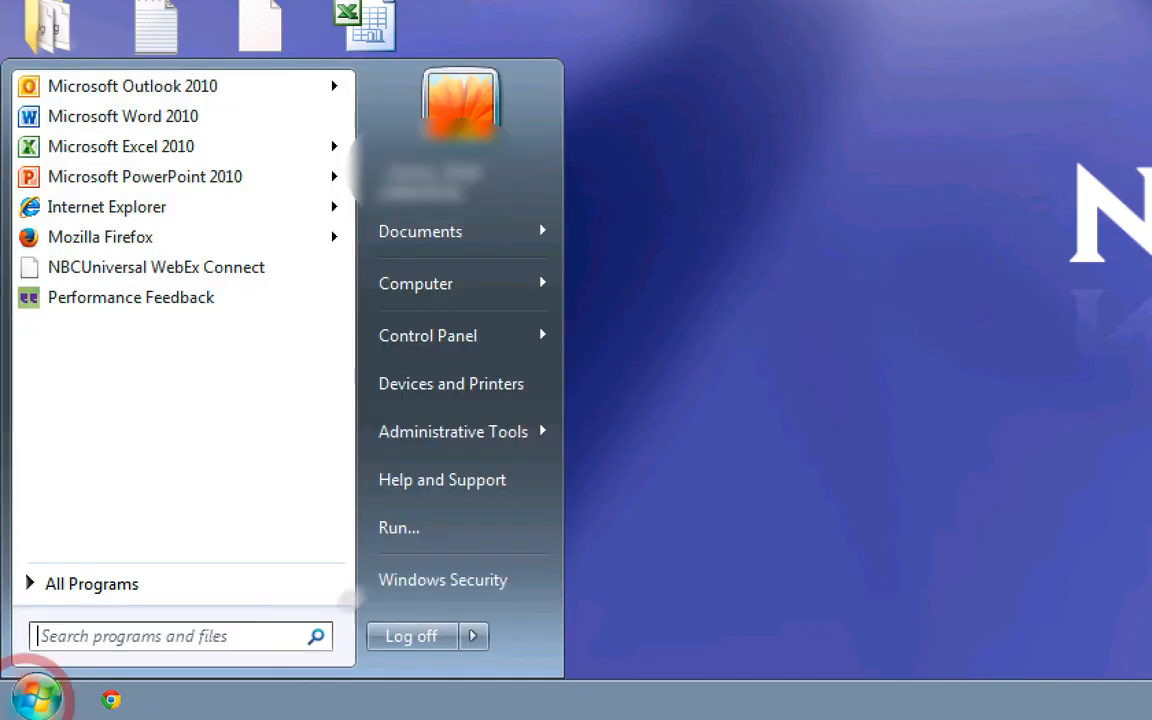
click(415, 283)
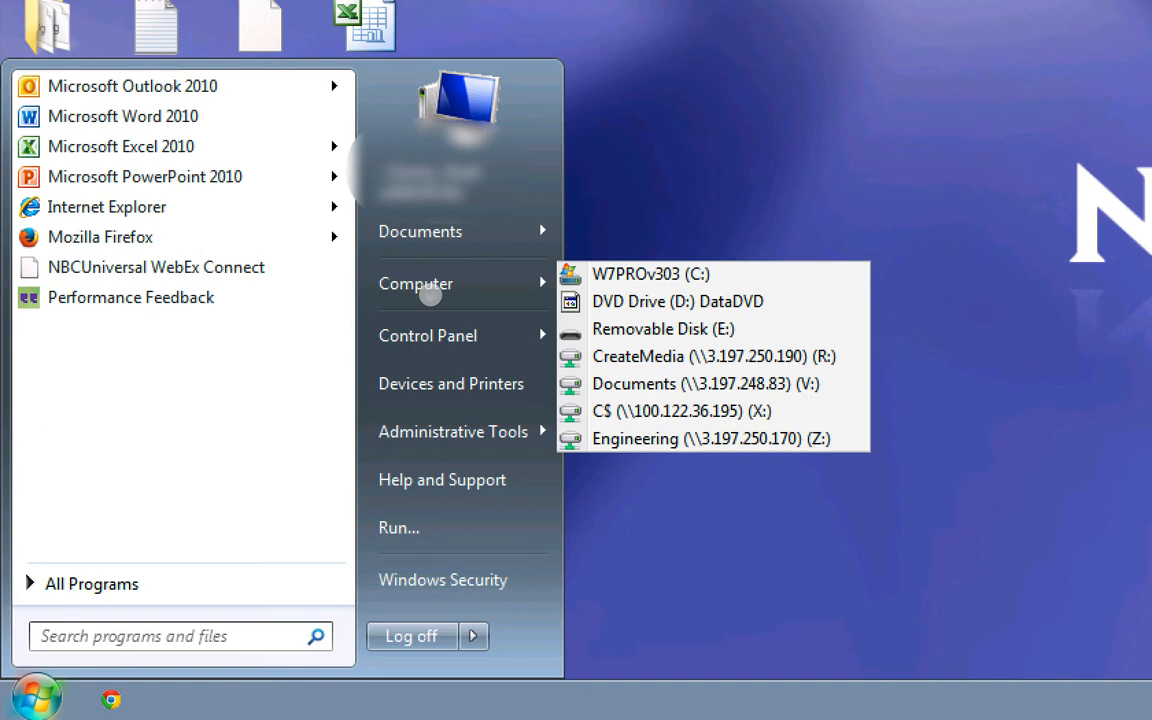
right_click(415, 283)
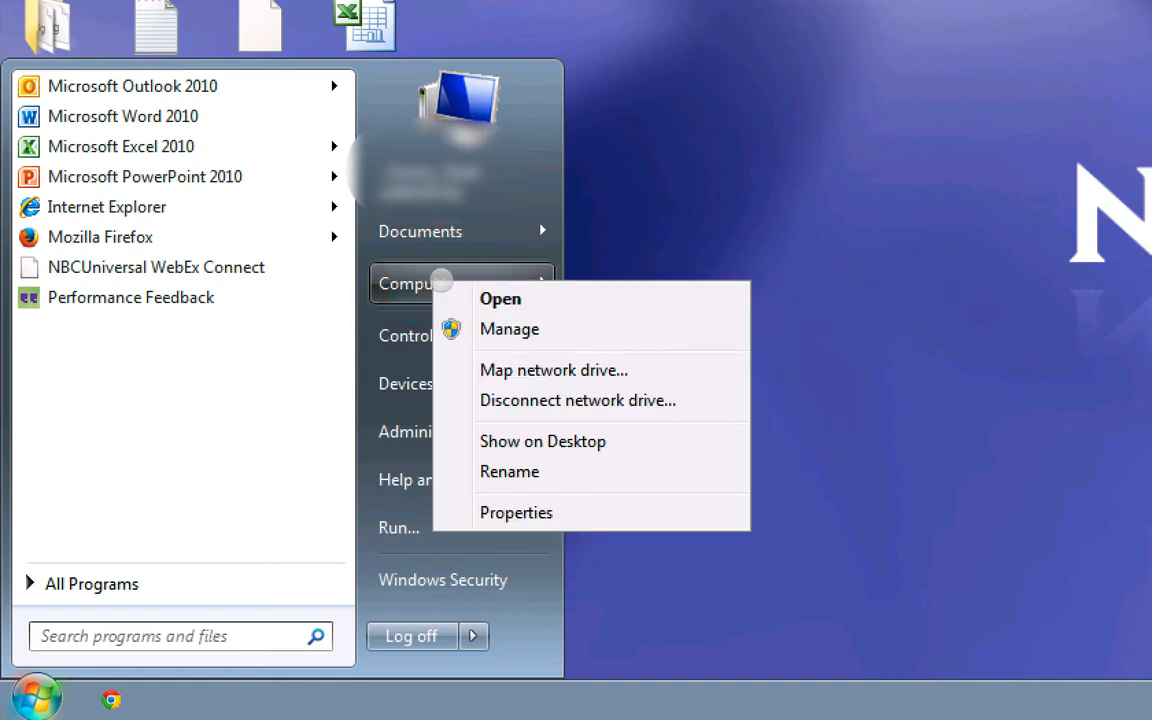
click(516, 512)
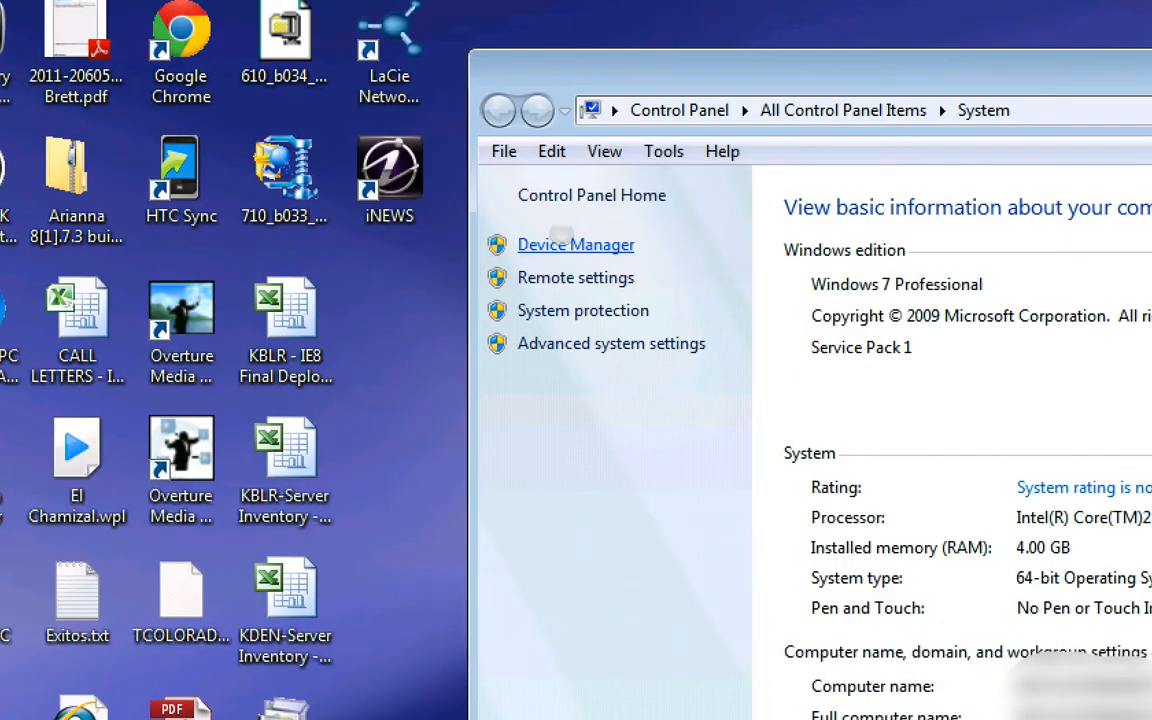
Open Remote settings from the System window's left pane
click(575, 277)
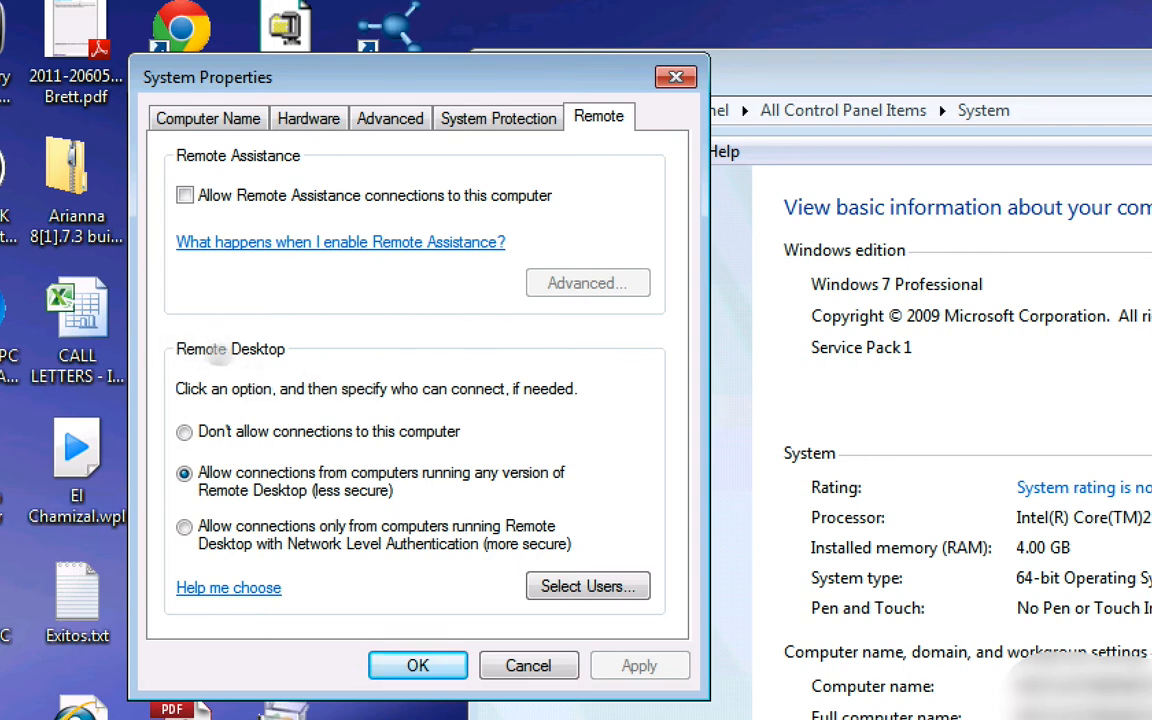
mouse_move(368, 475)
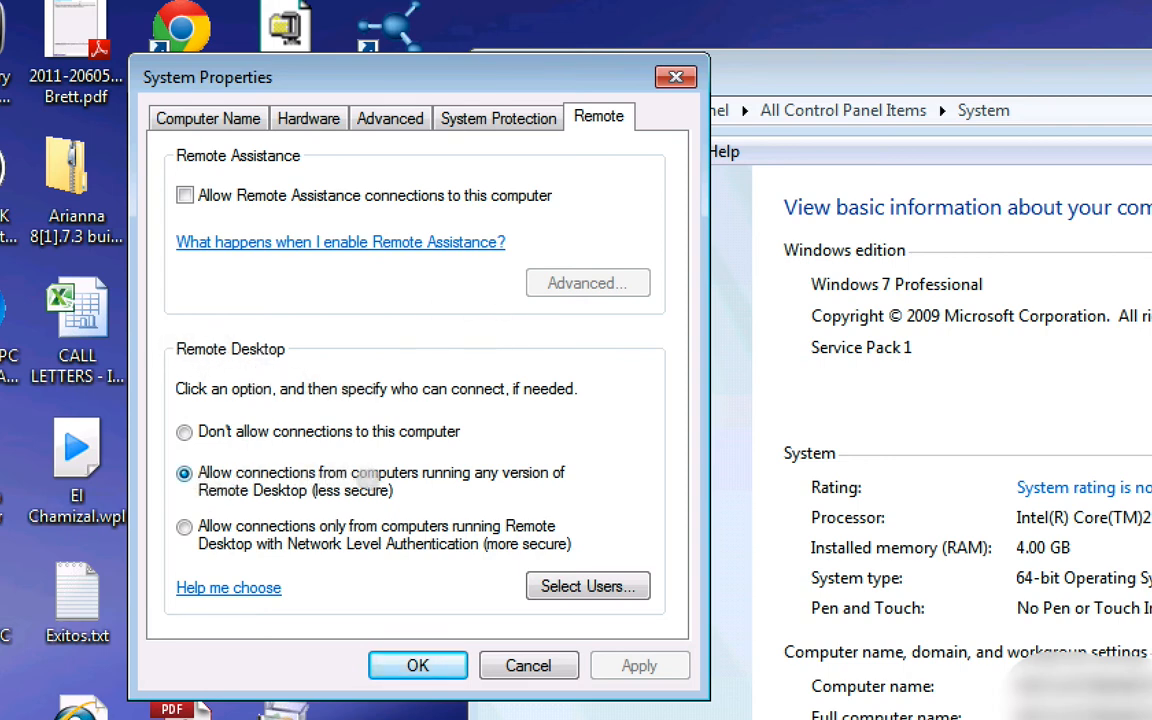
mouse_move(392, 490)
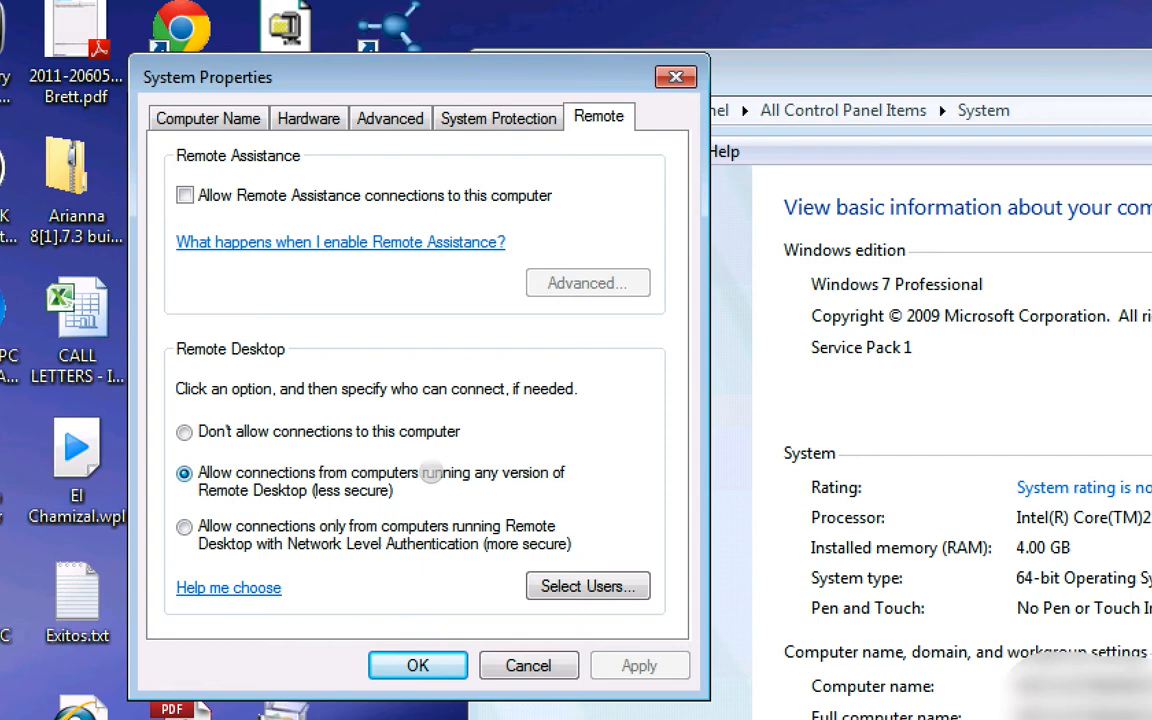
mouse_move(588, 586)
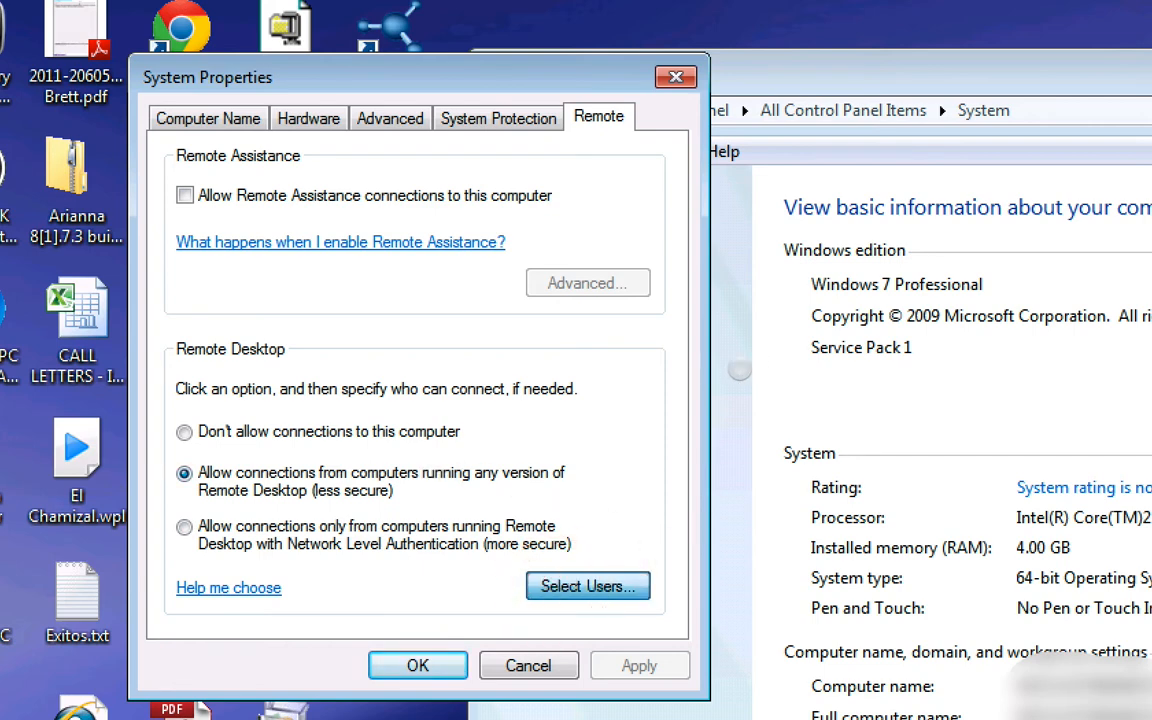
click(588, 585)
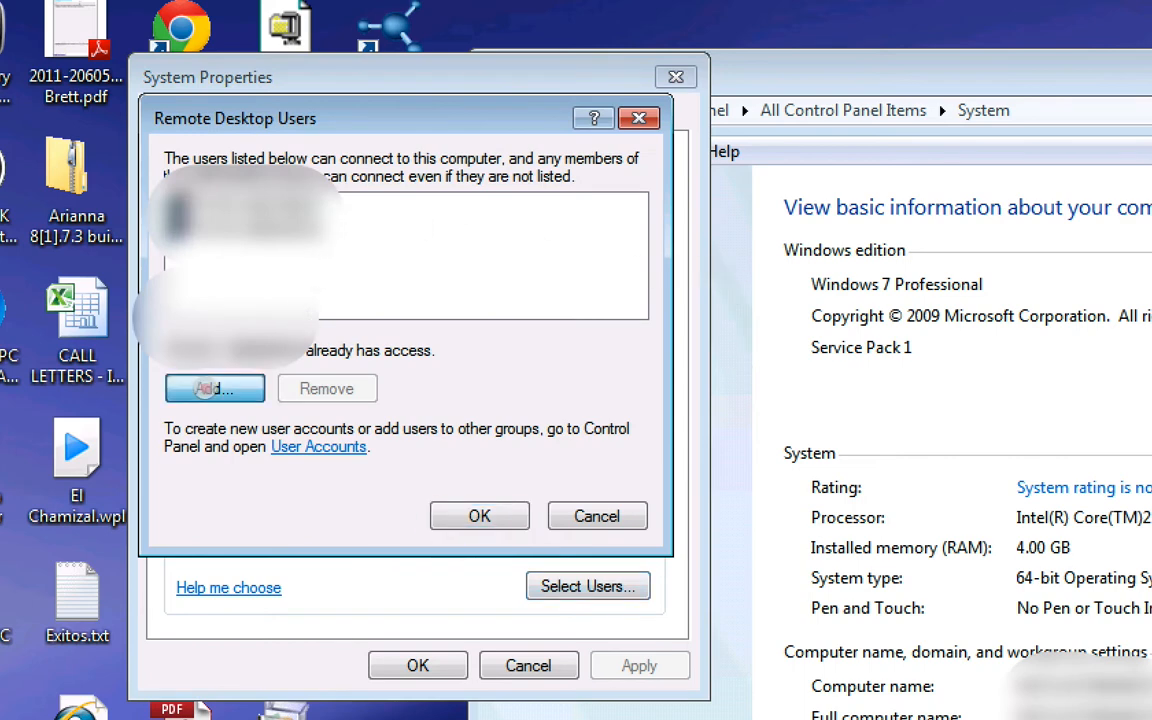
click(214, 388)
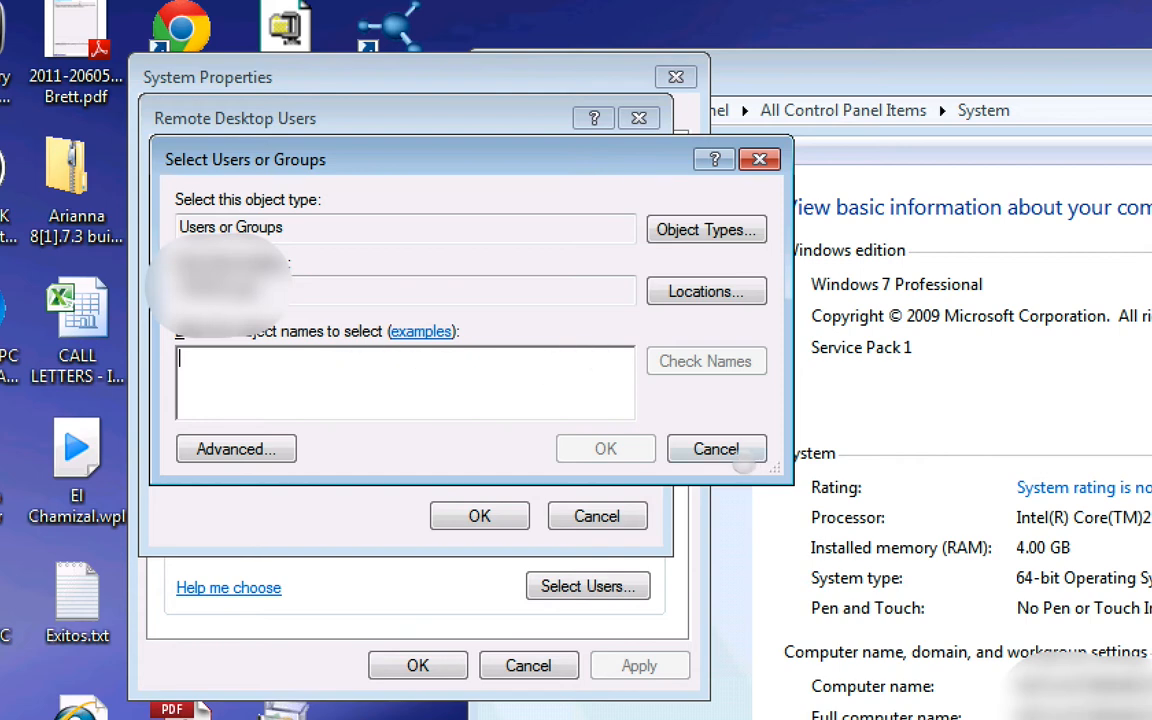
click(716, 448)
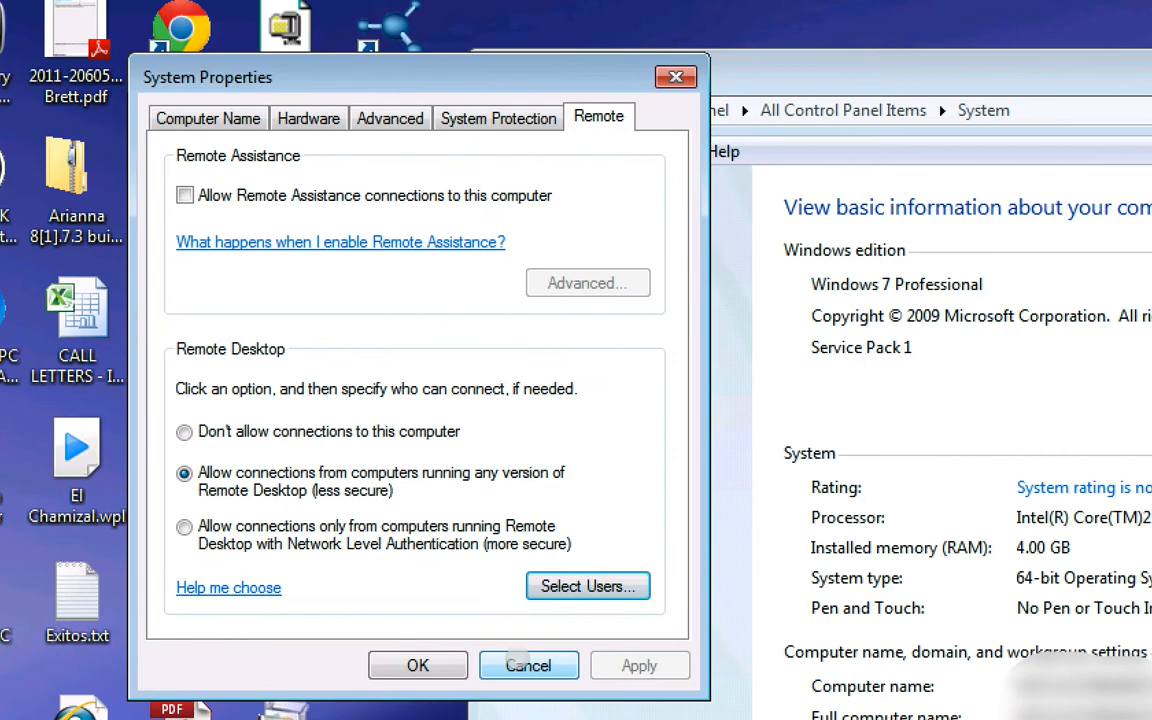
Cancel System Properties, close the System window, and log off the remote session
click(528, 665)
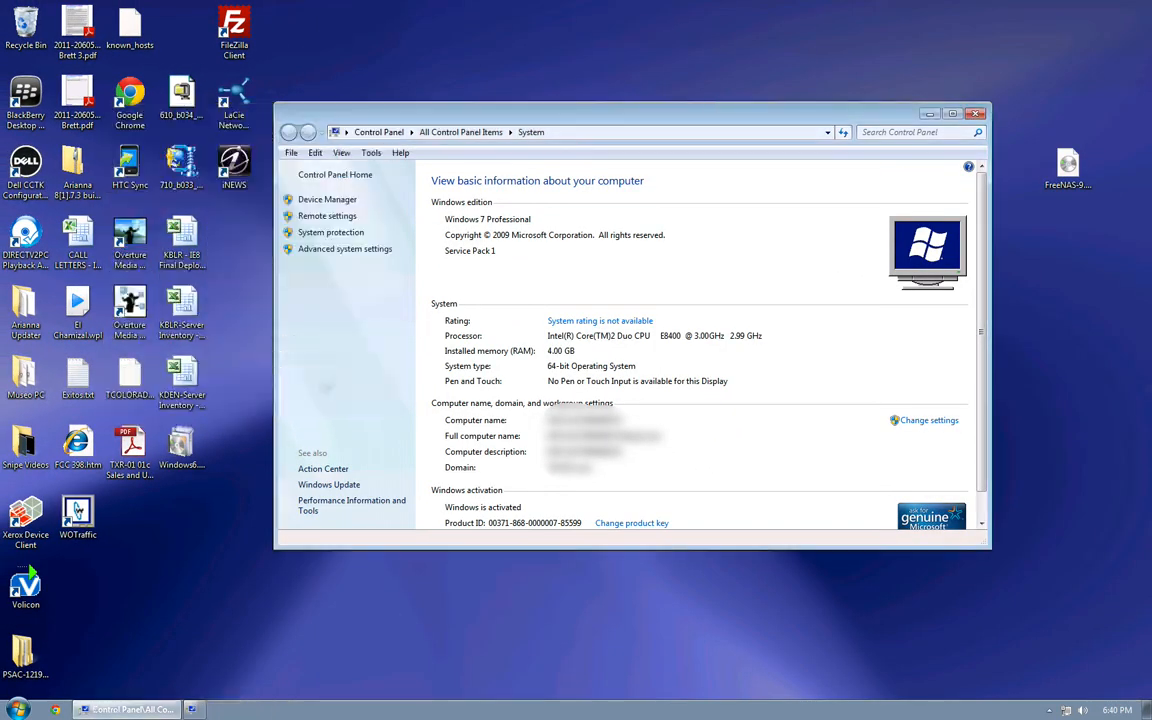
click(976, 115)
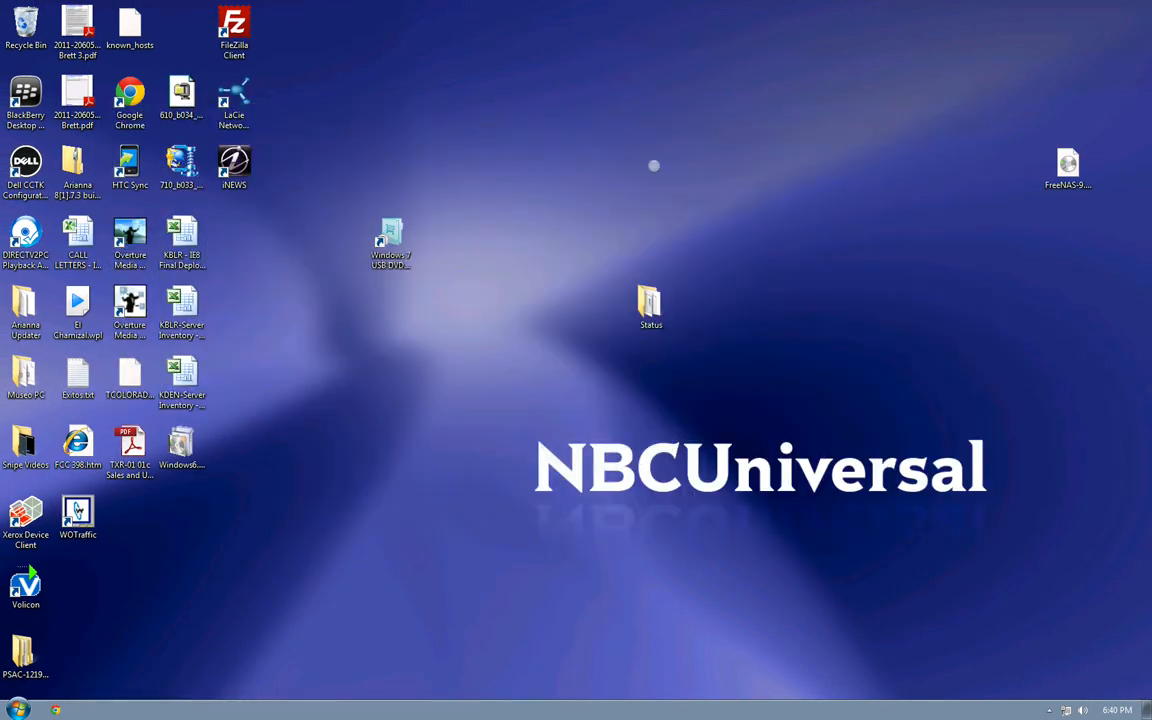
click(15, 709)
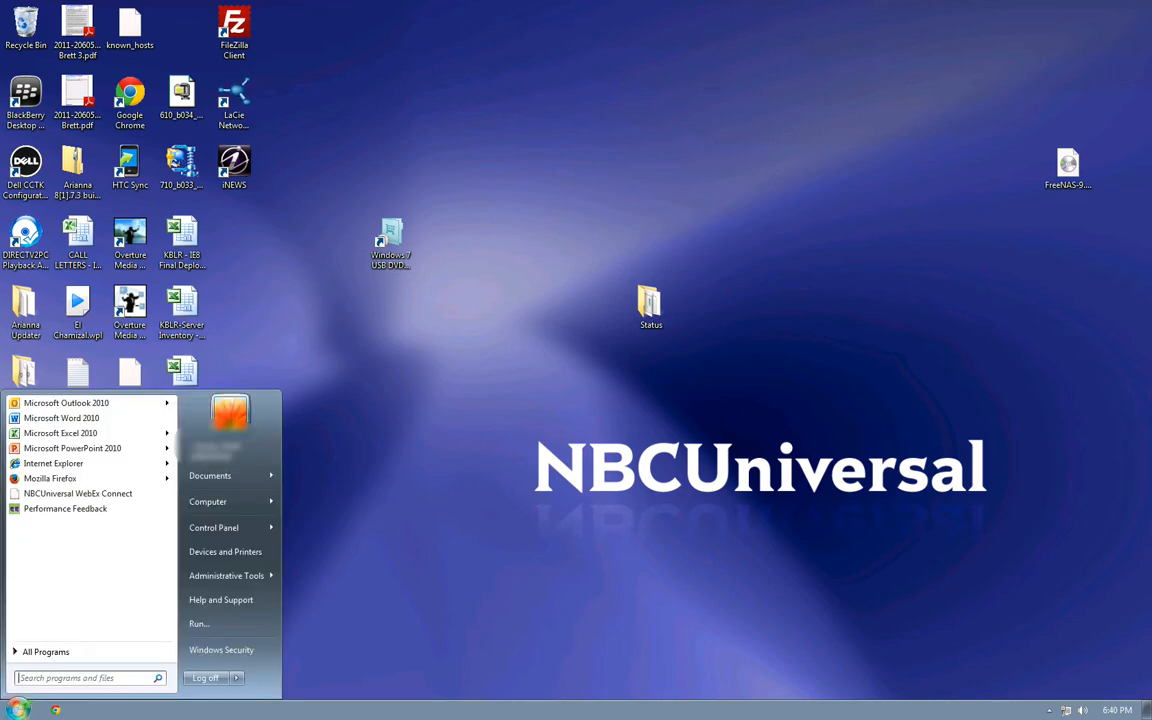
click(236, 677)
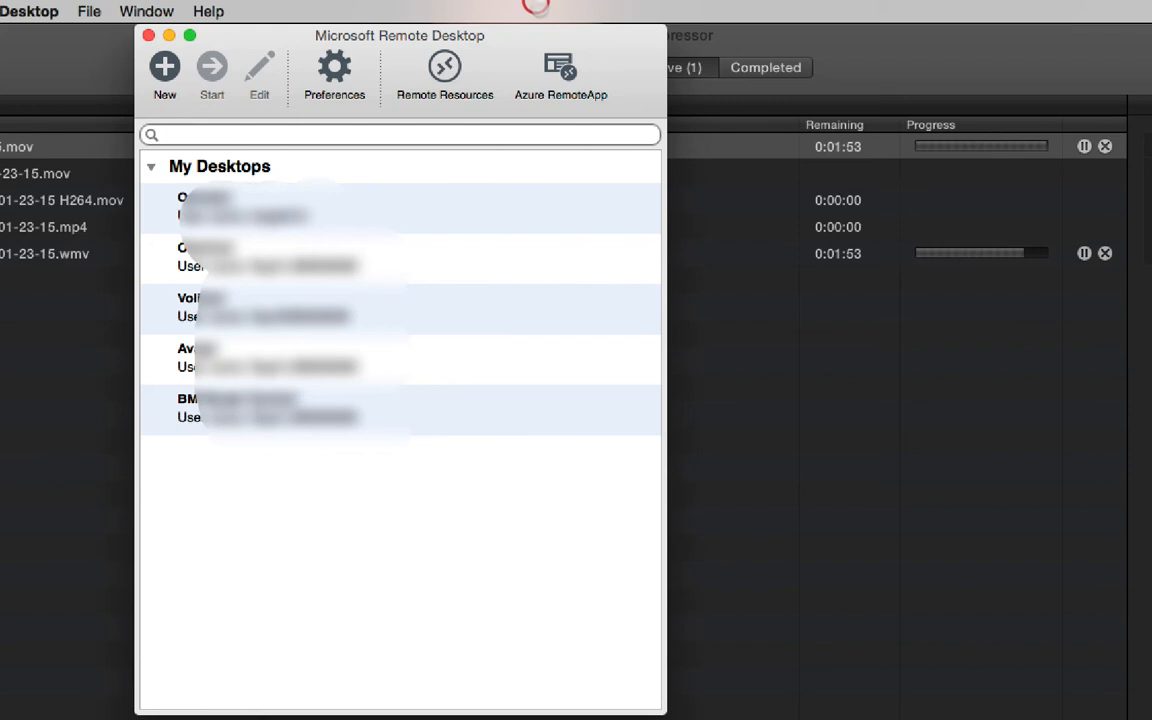
mouse_move(366, 508)
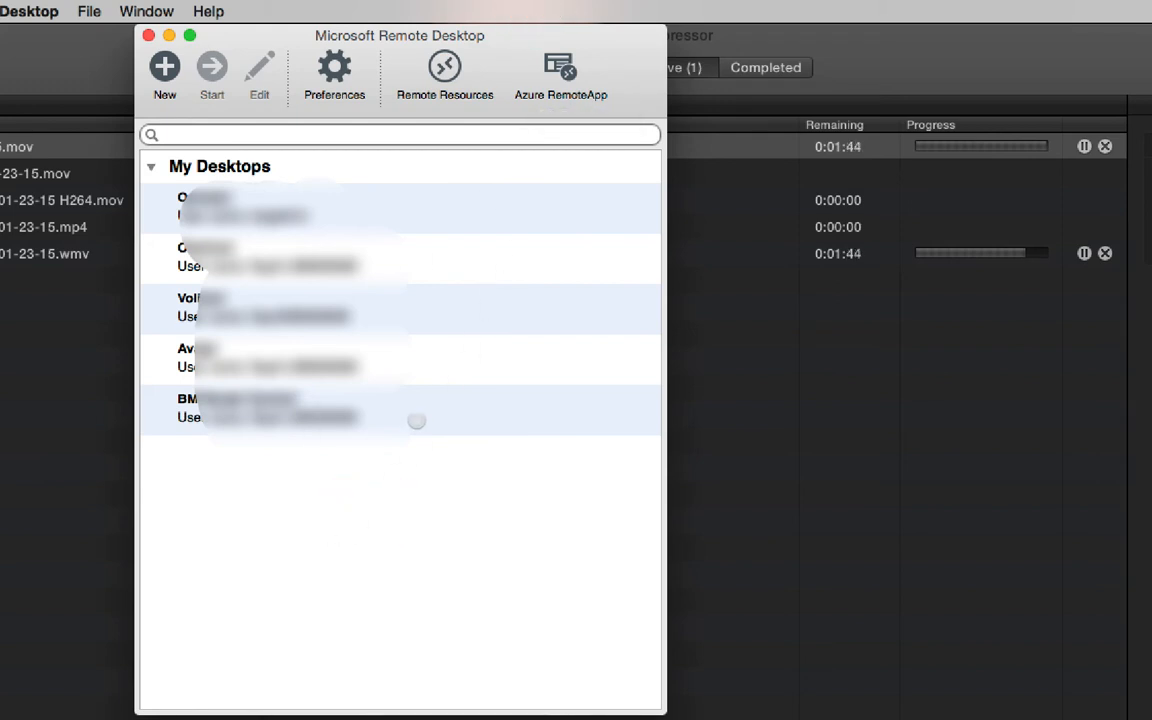
mouse_move(164, 70)
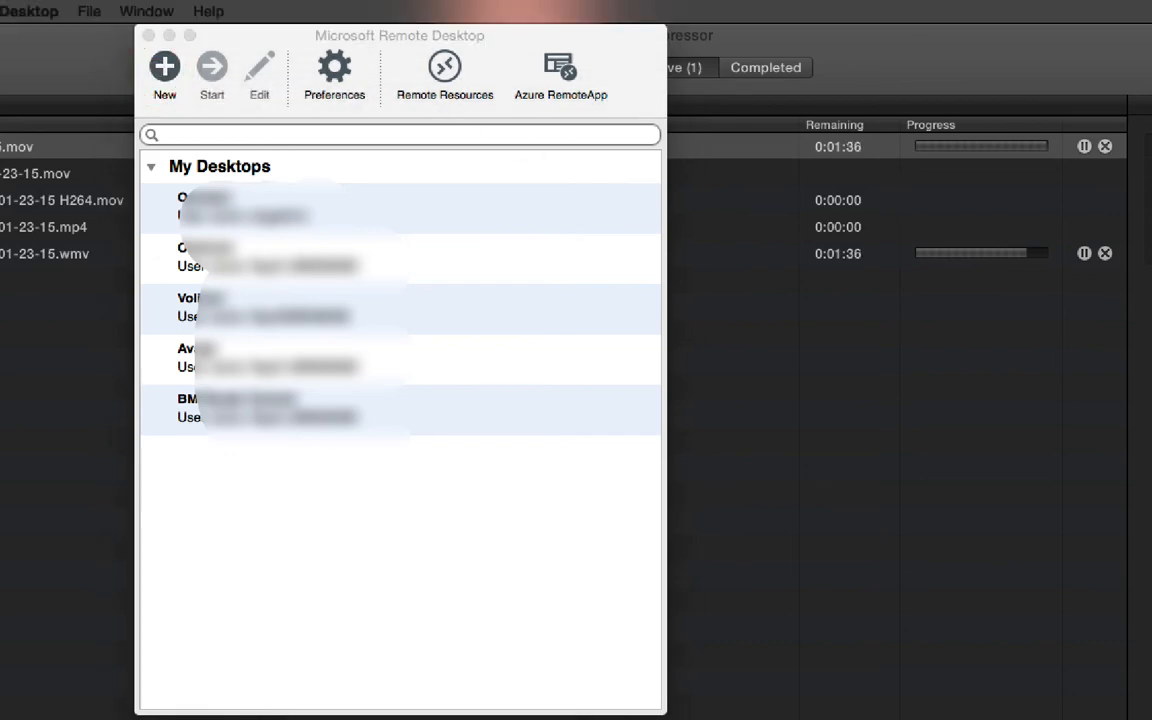
Create a new connection named 'Whatever You Want' and view the gateway preferences
click(166, 70)
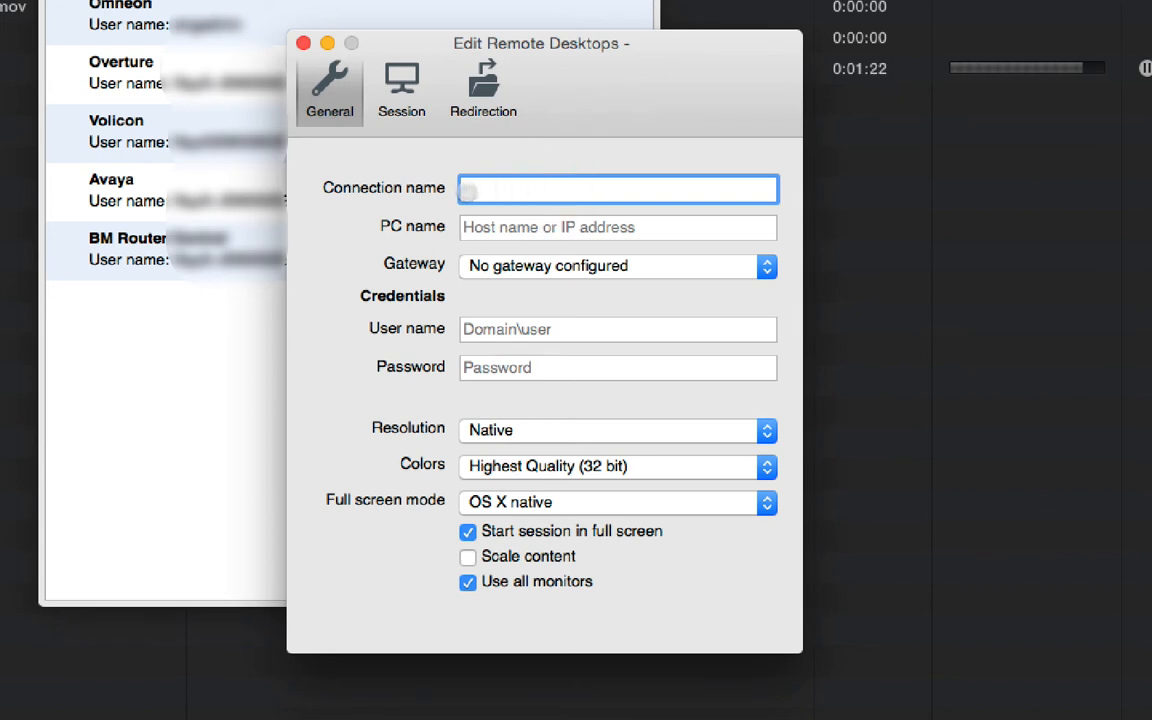
text(Whatever You w)
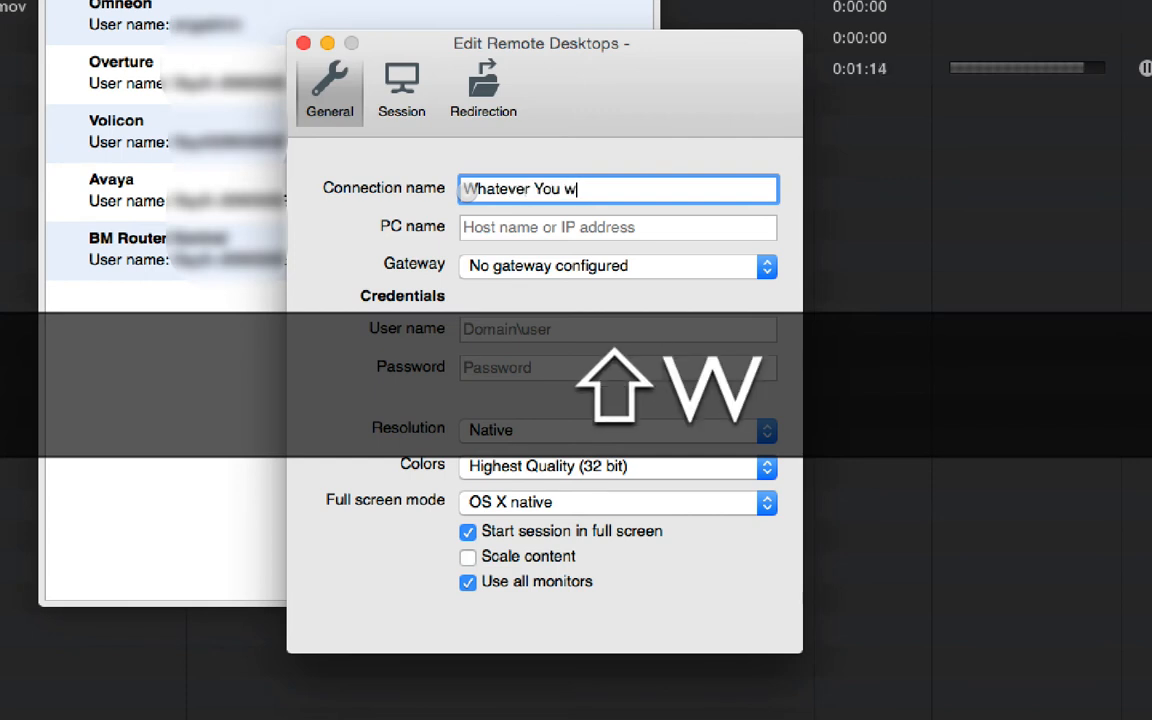
text(ant)
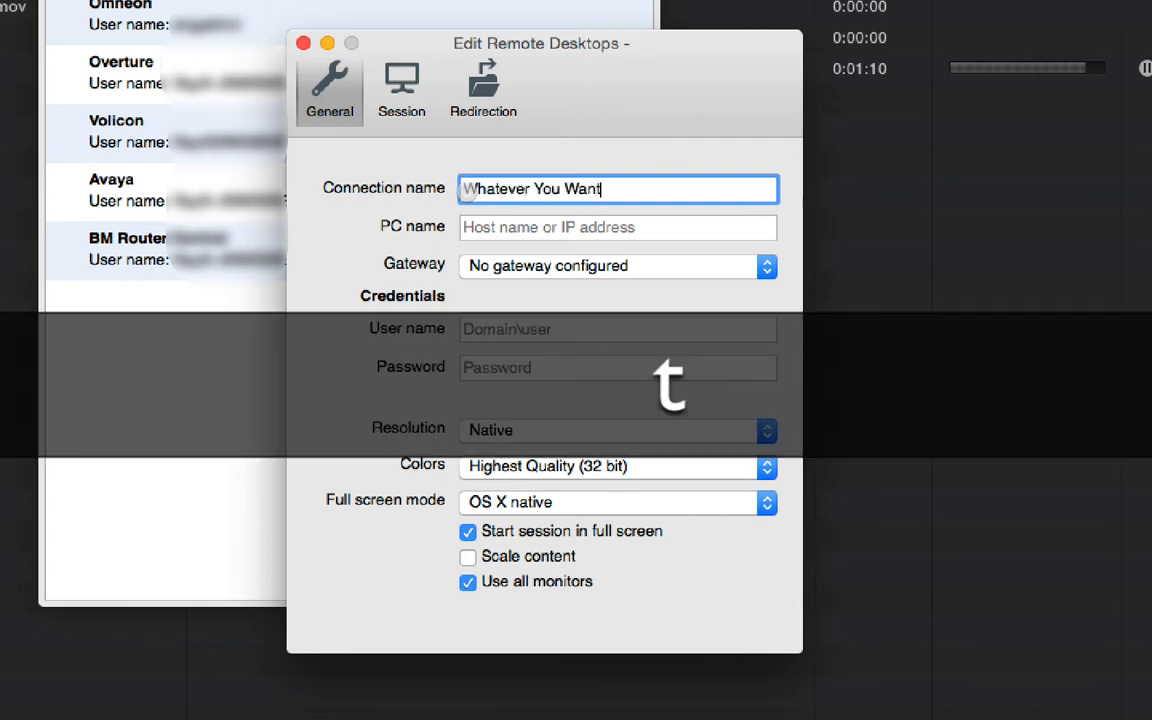
click(590, 234)
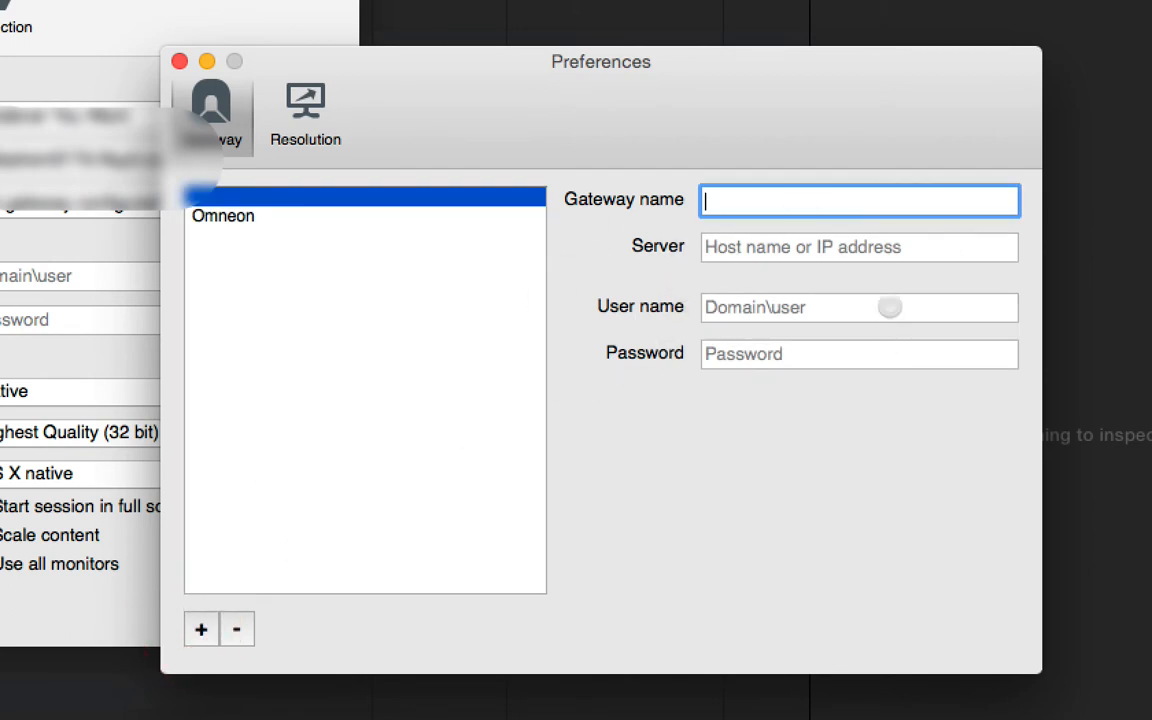
View the saved resolution presets in Preferences, then return to the connection editor
click(305, 105)
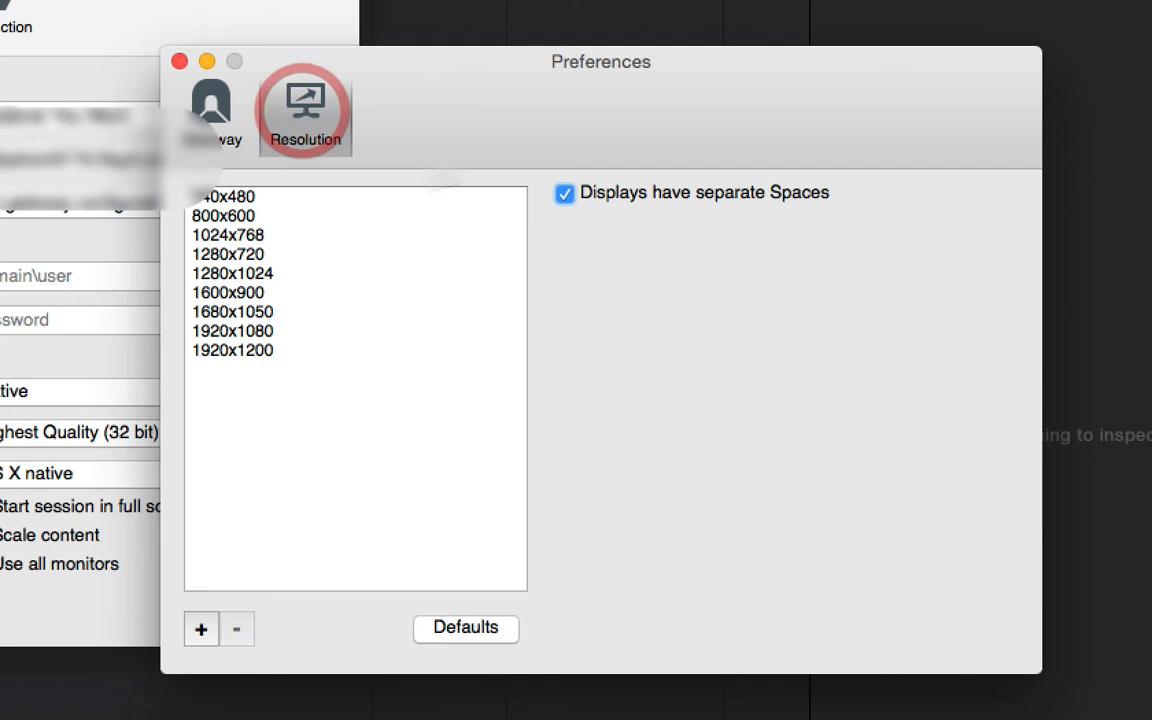
click(212, 105)
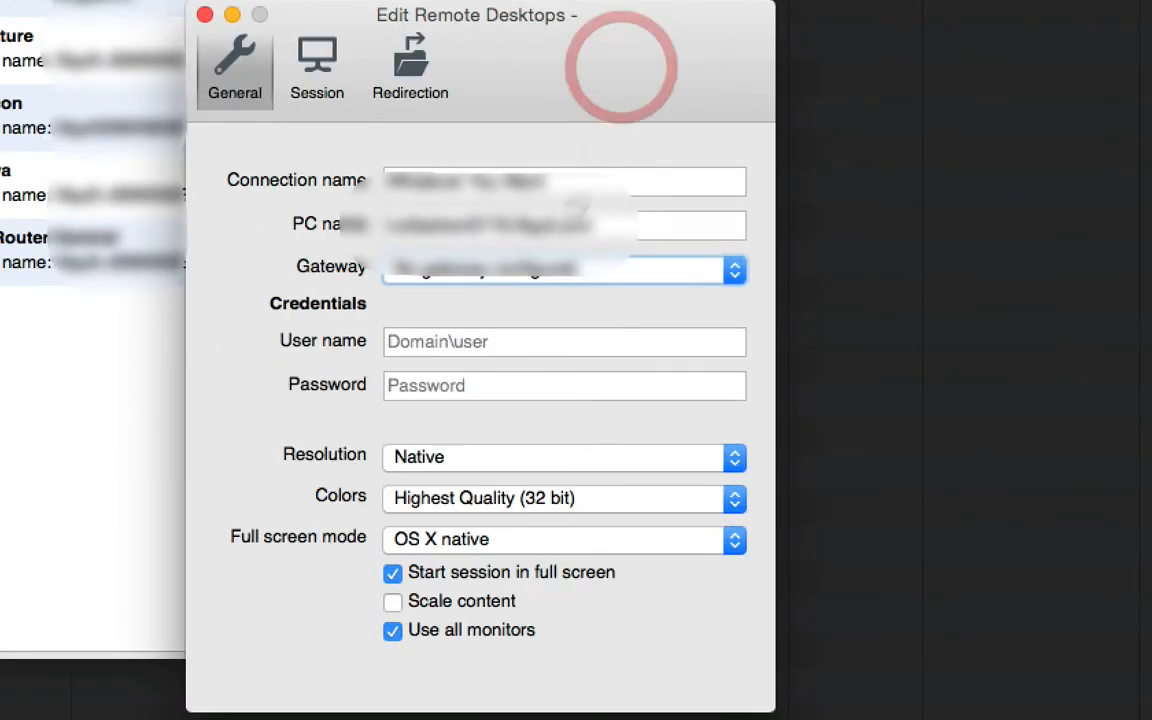
mouse_move(586, 278)
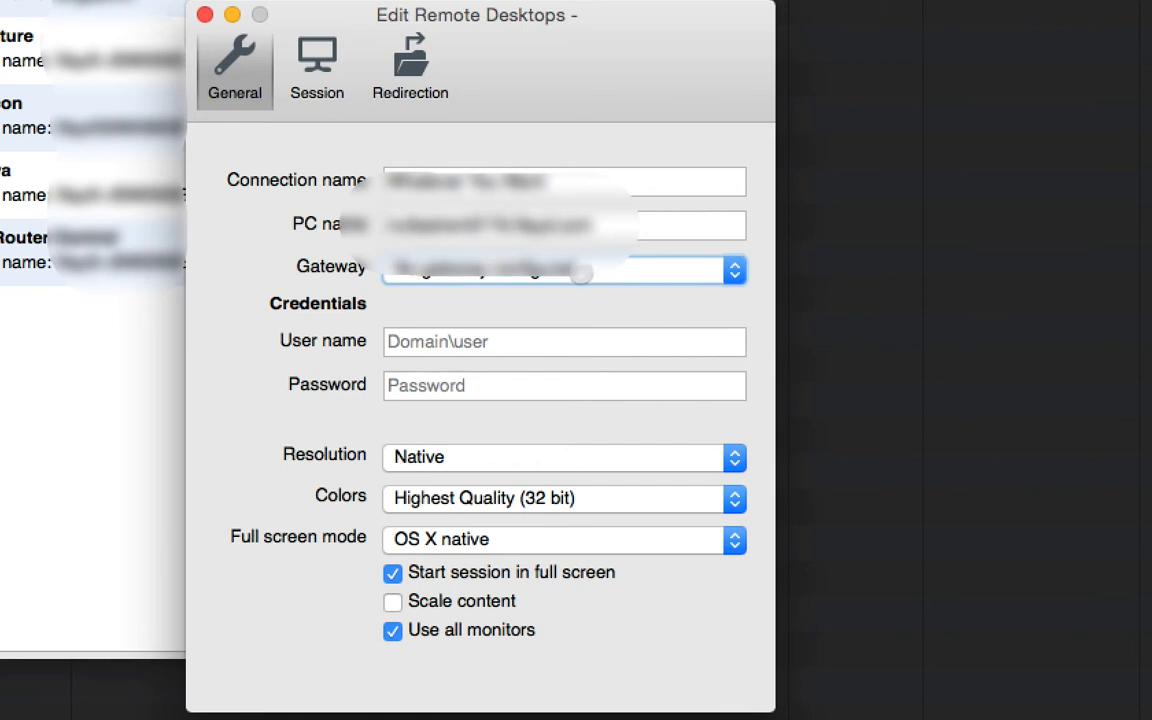
mouse_move(550, 270)
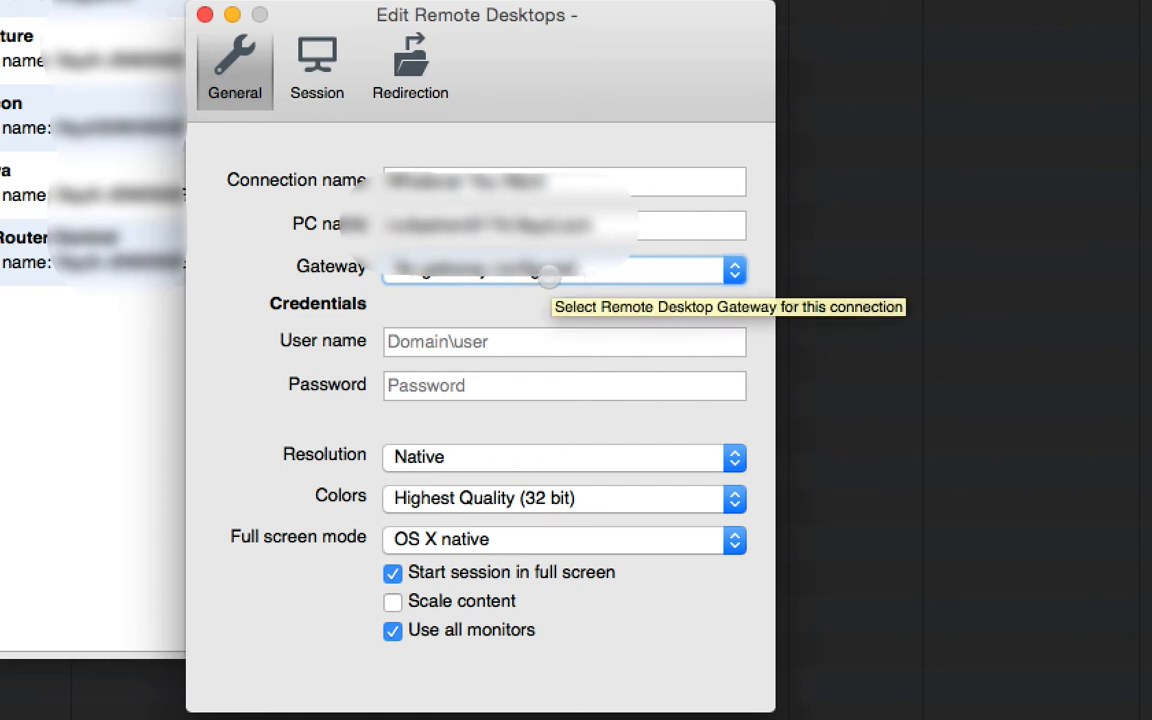
click(563, 270)
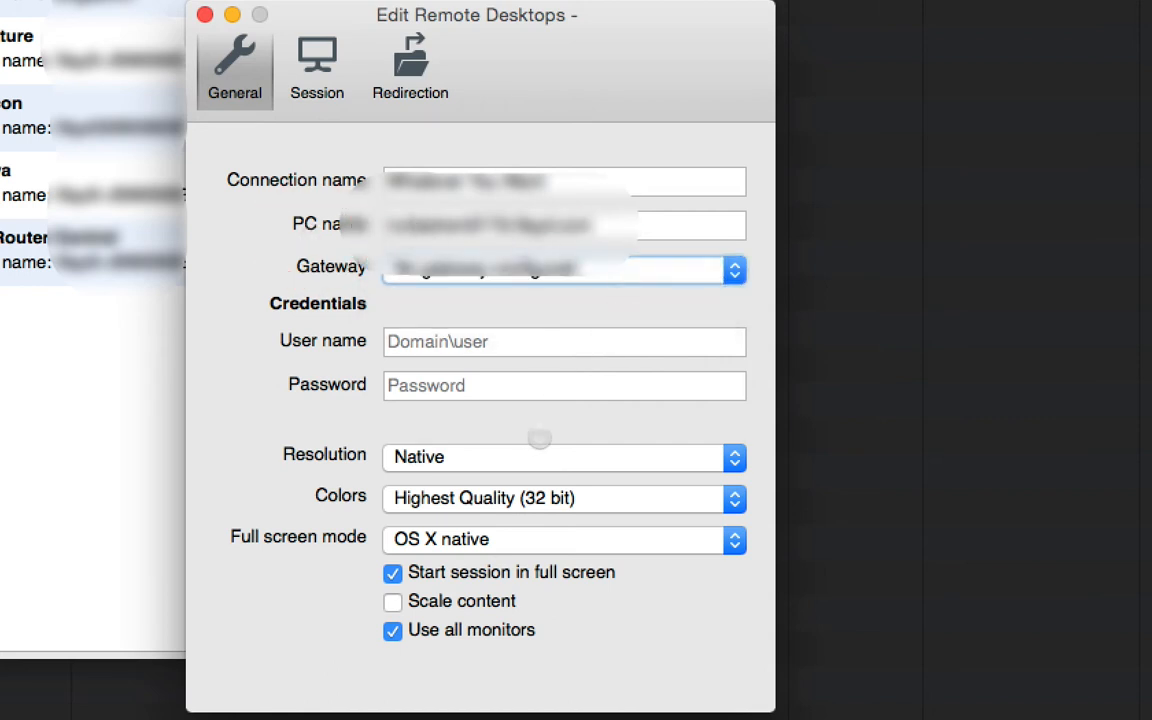
mouse_move(533, 356)
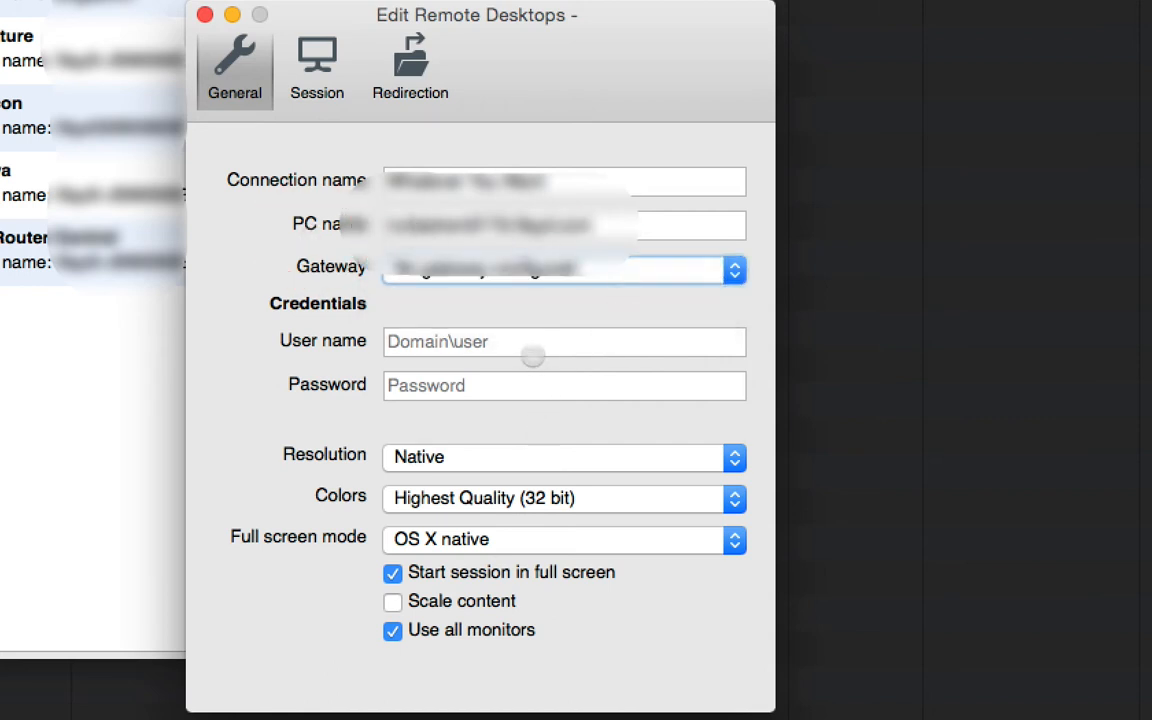
click(564, 341)
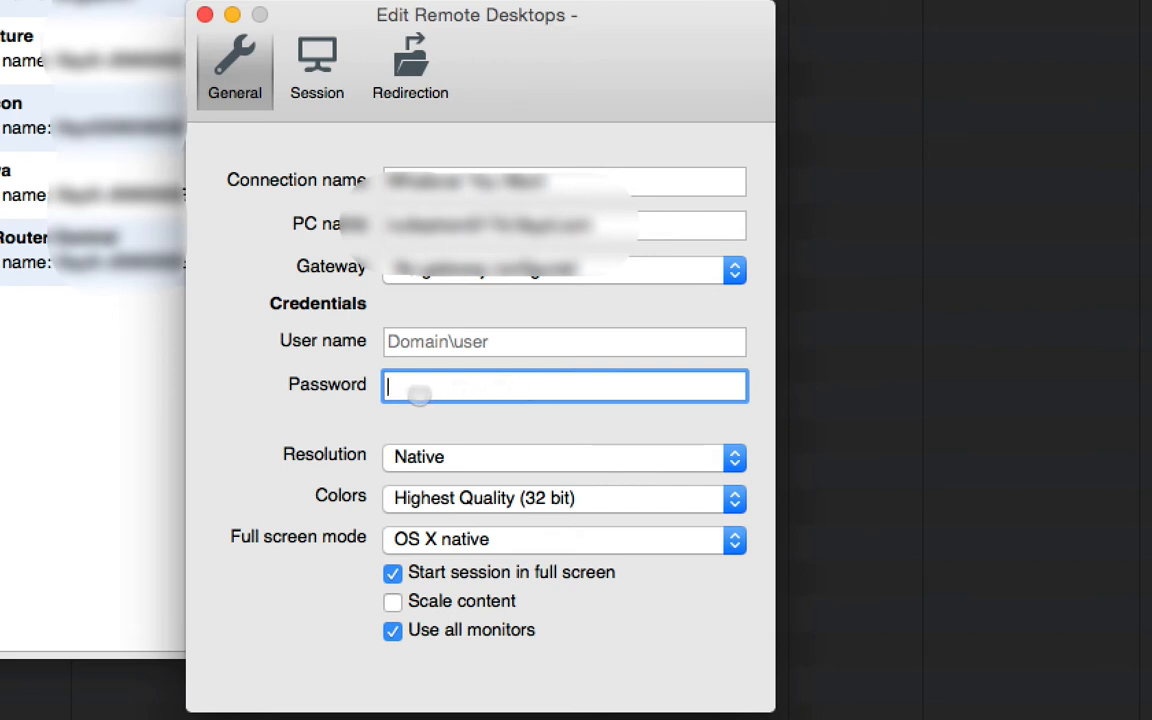
click(500, 399)
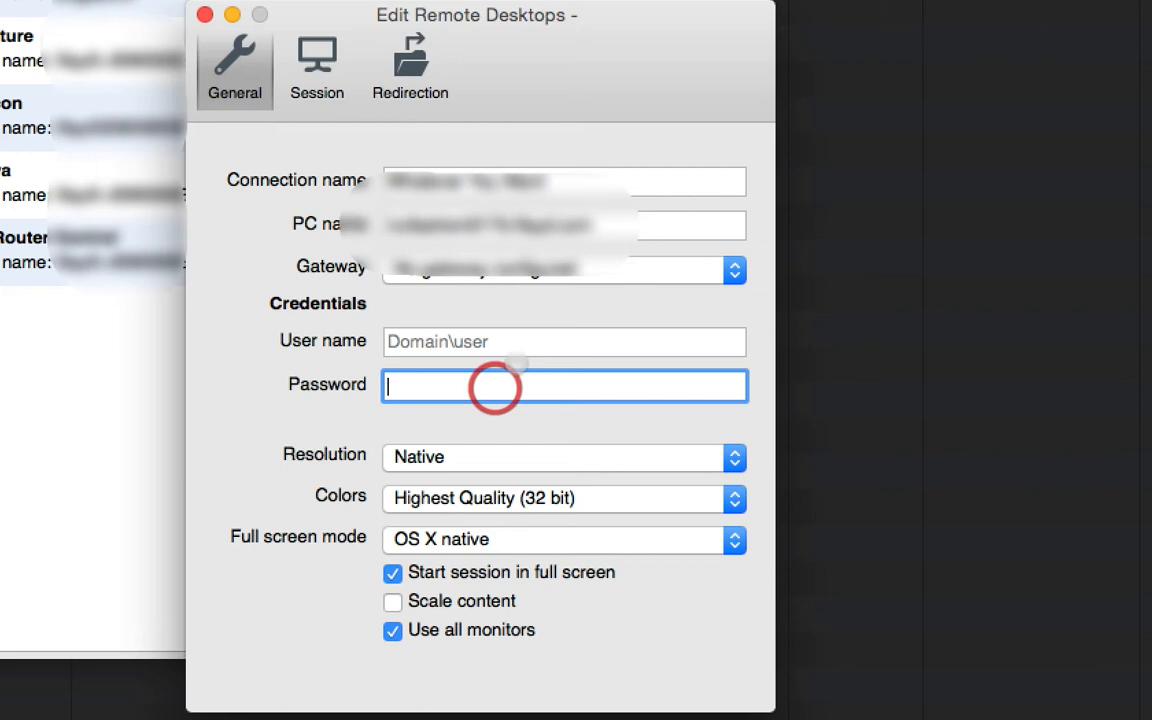
click(563, 341)
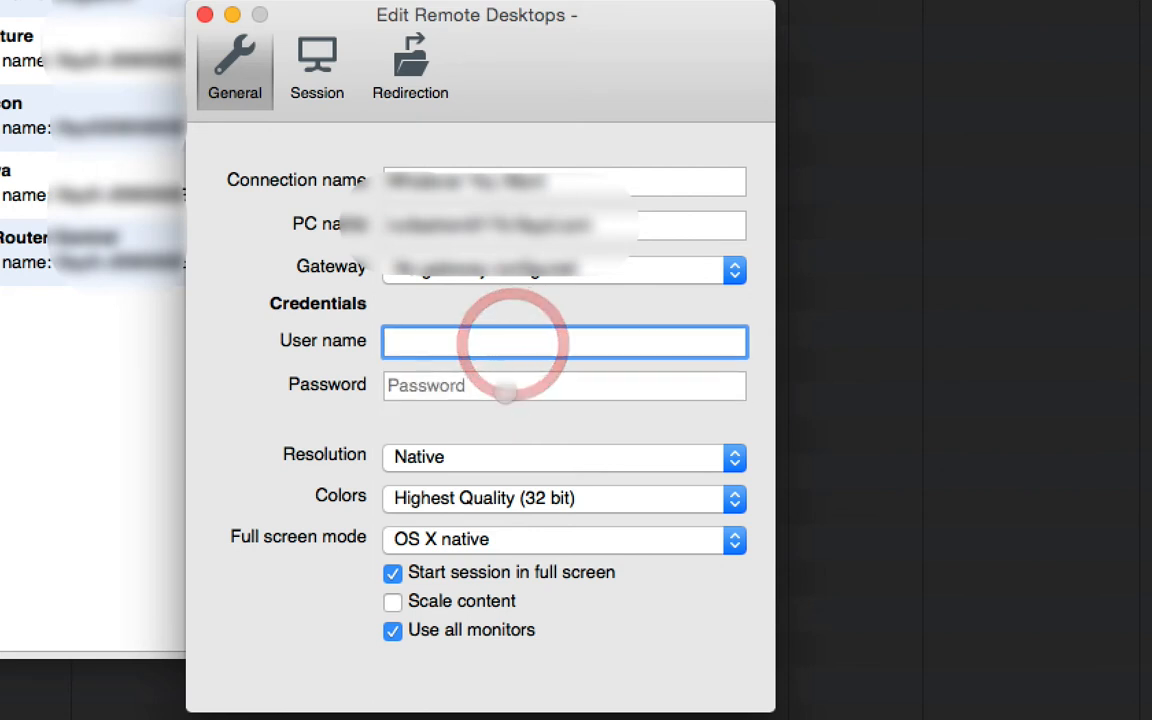
click(563, 386)
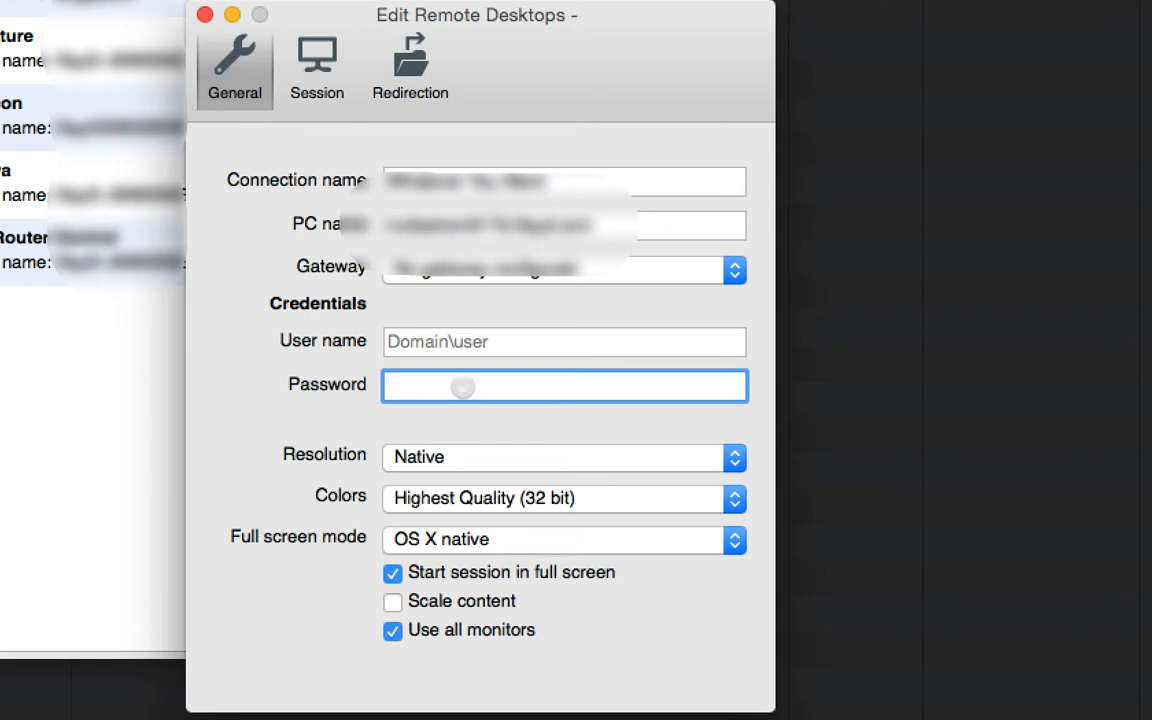
click(563, 458)
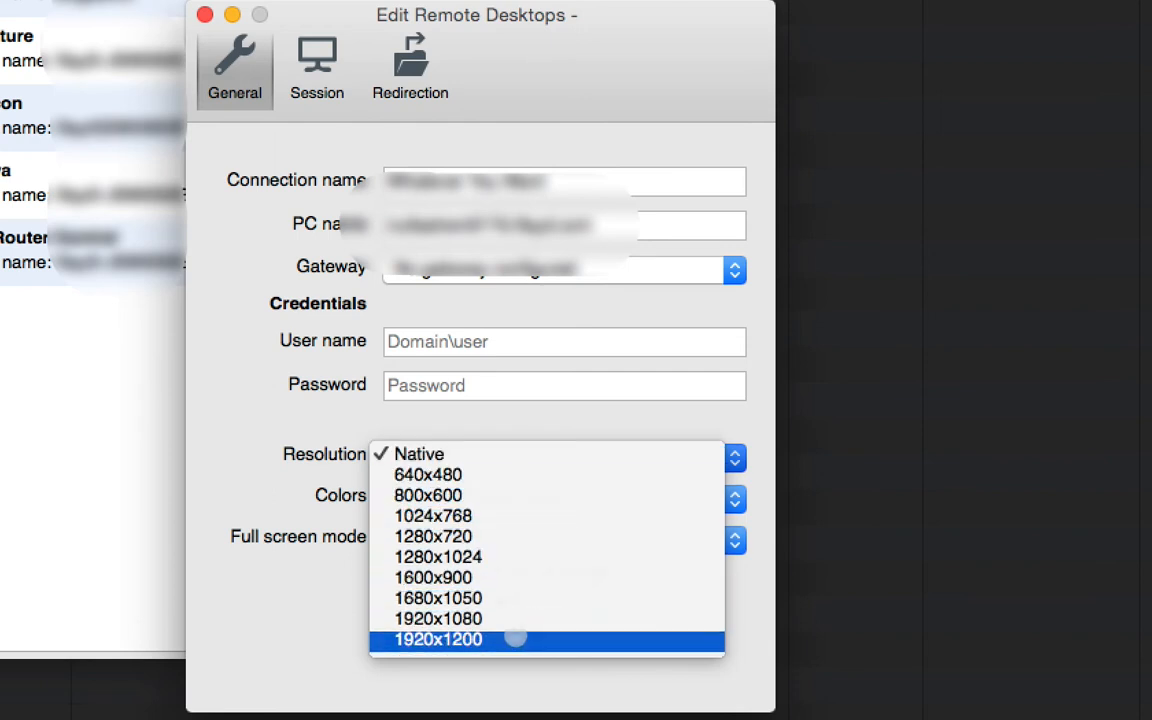
click(415, 454)
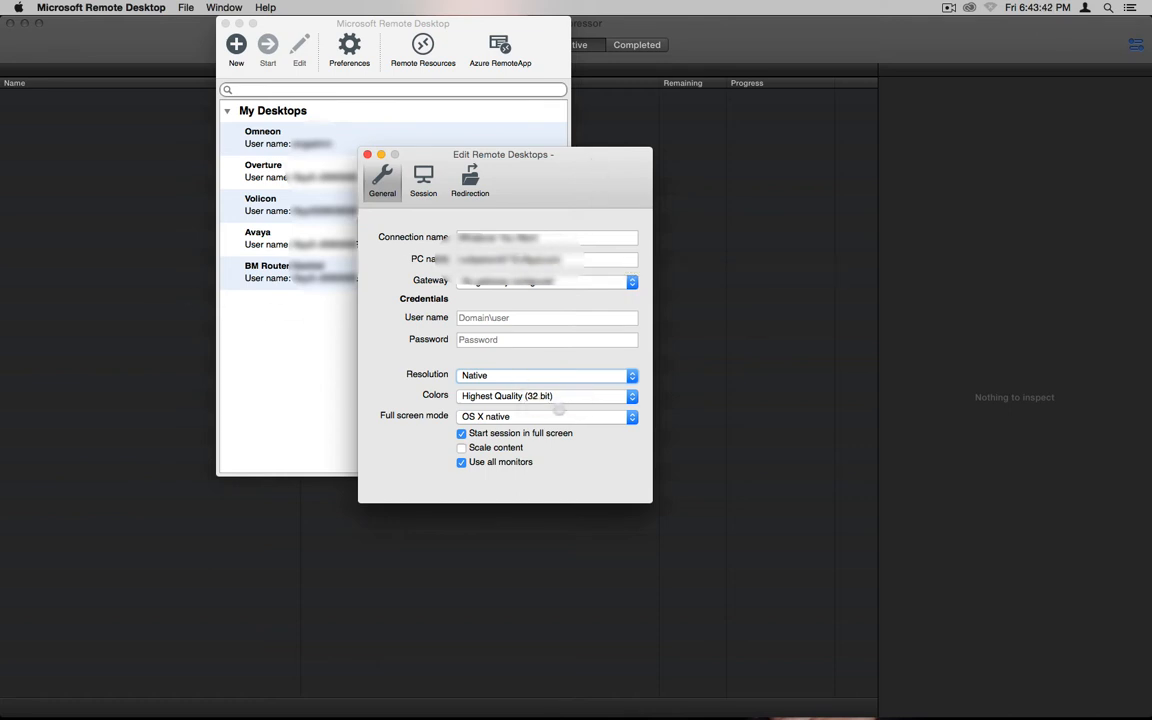
click(545, 396)
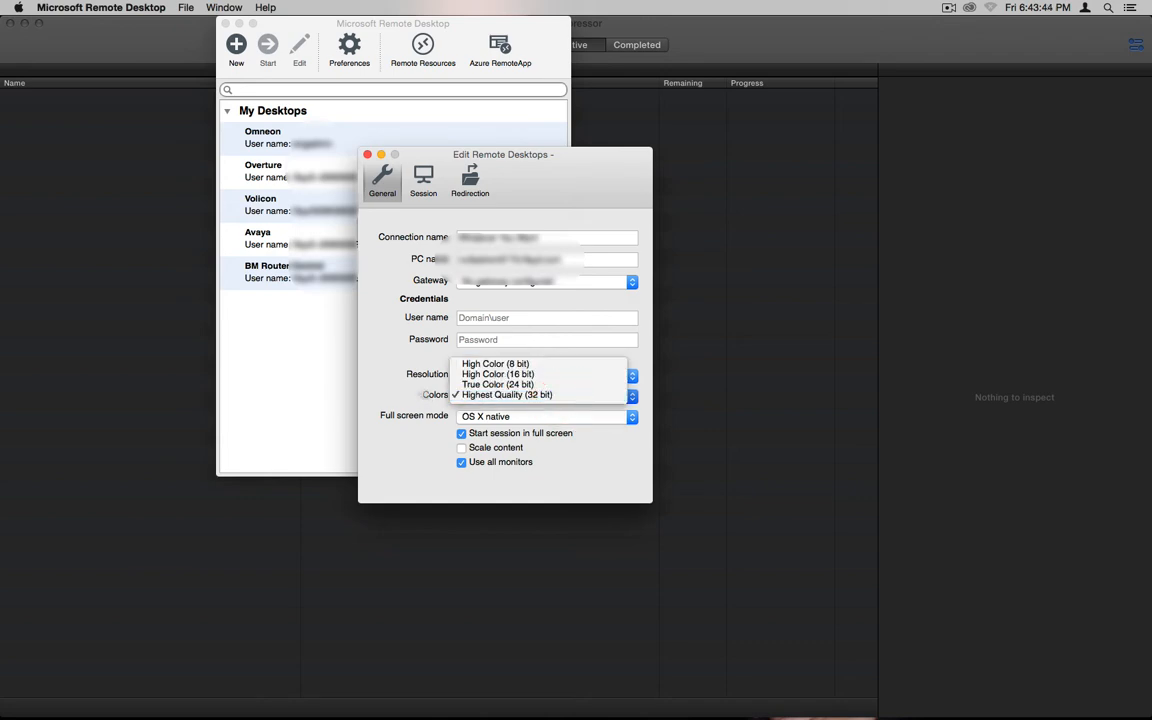
click(525, 395)
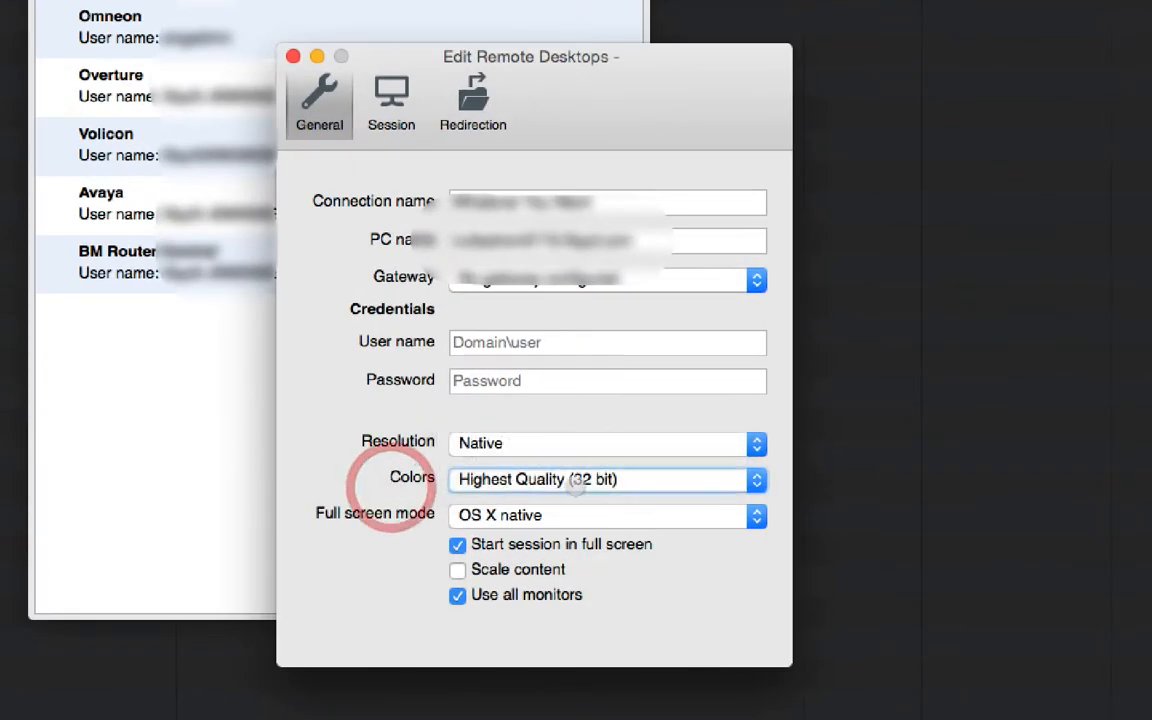
click(605, 480)
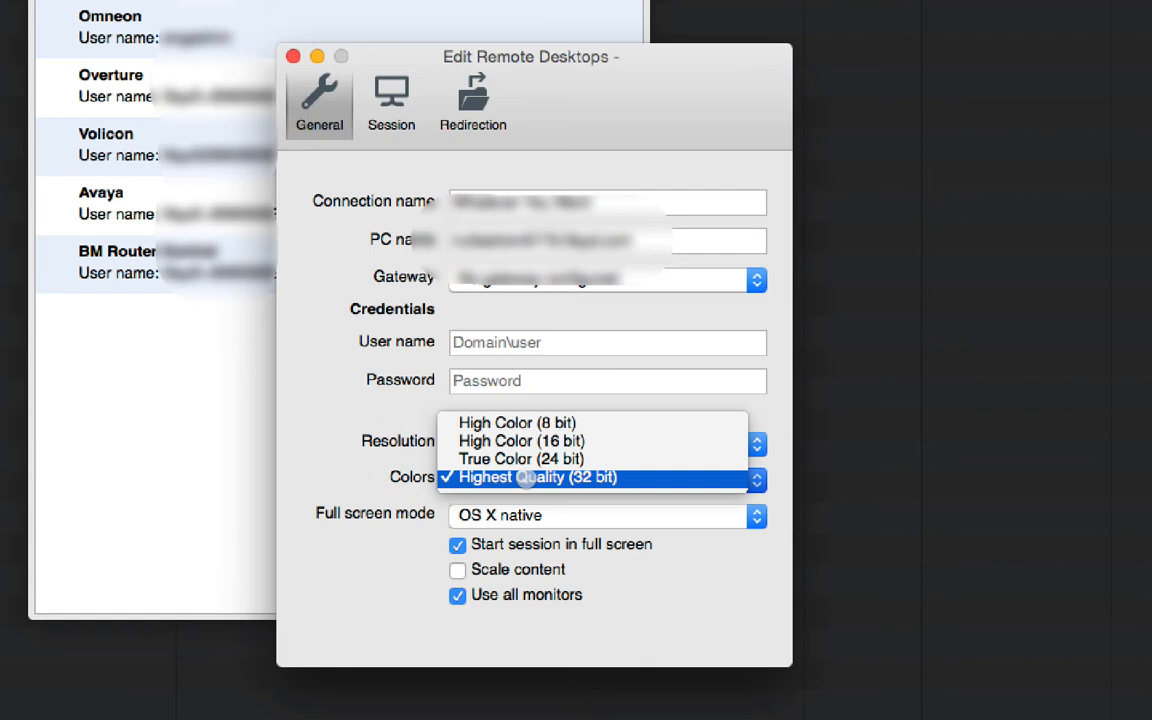
click(528, 478)
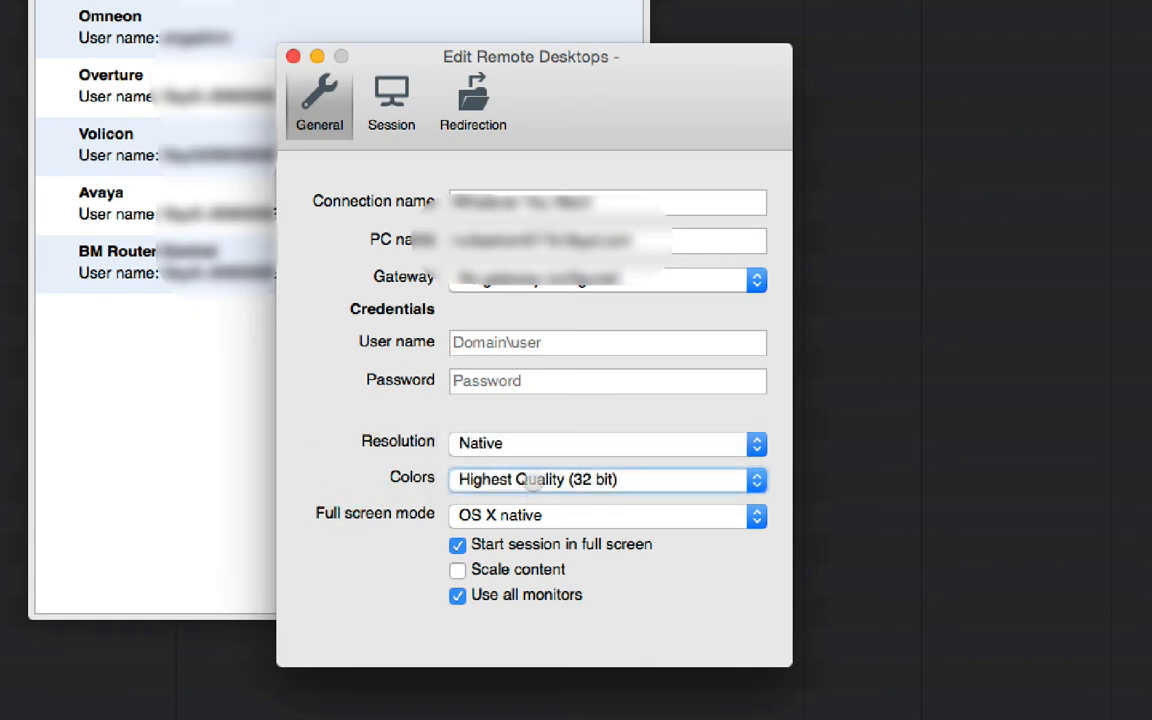
click(606, 479)
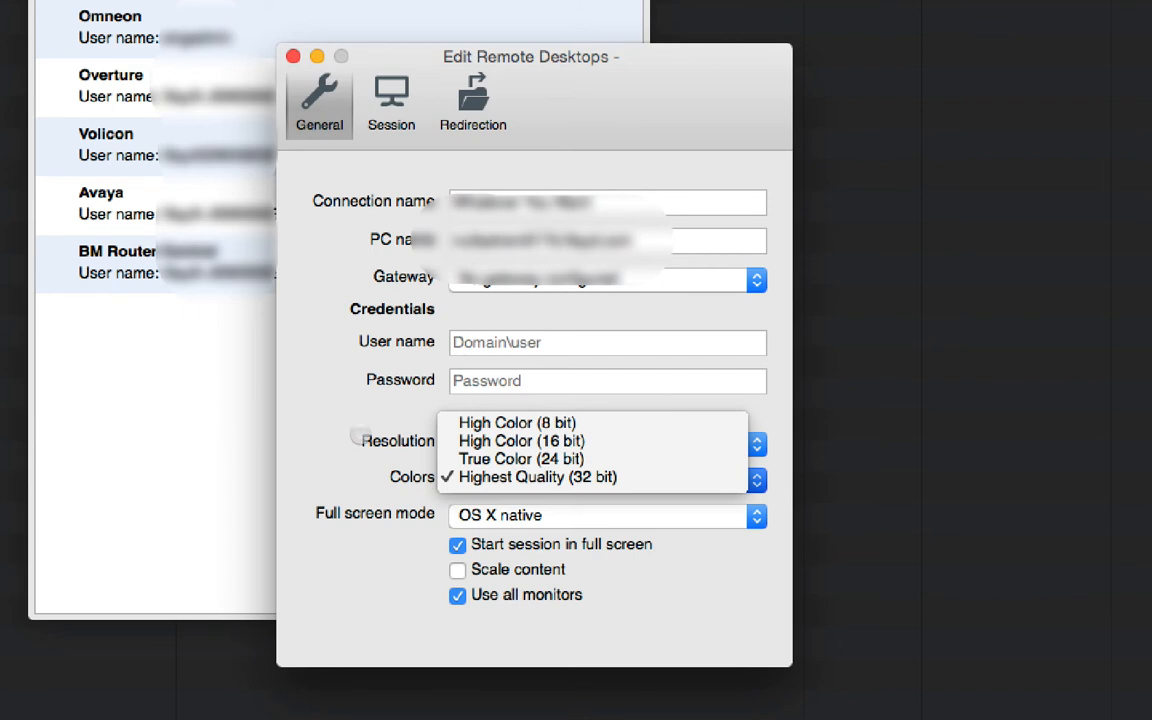
mouse_move(545, 422)
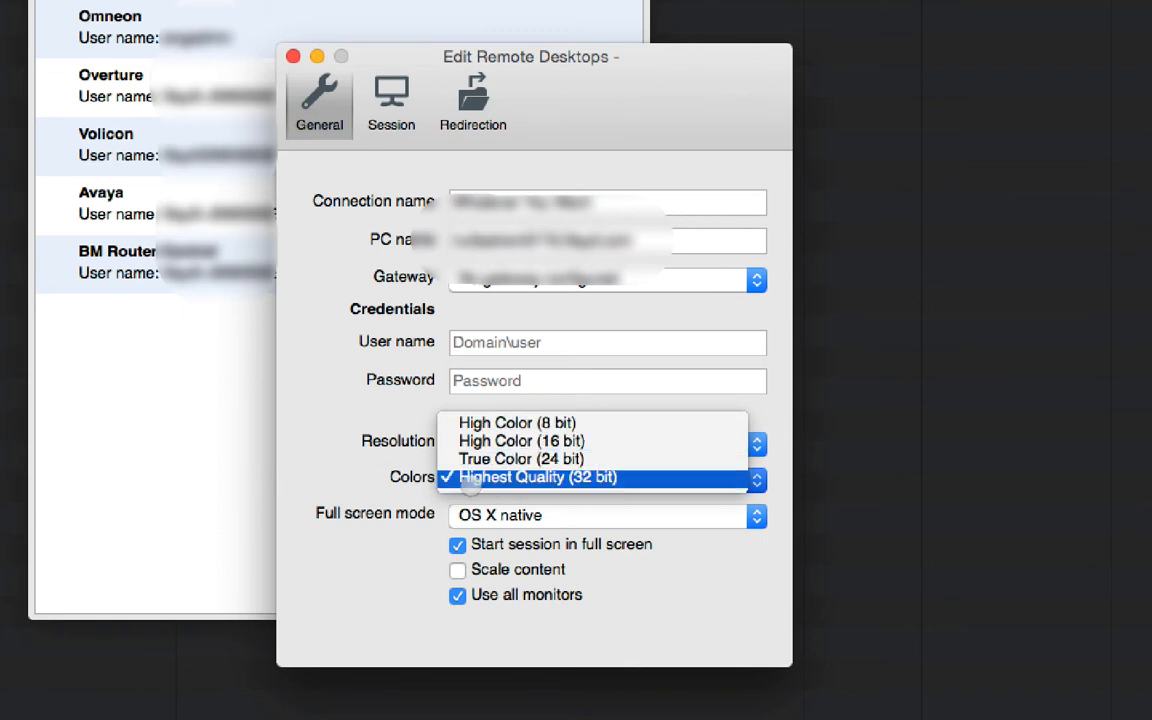
click(535, 478)
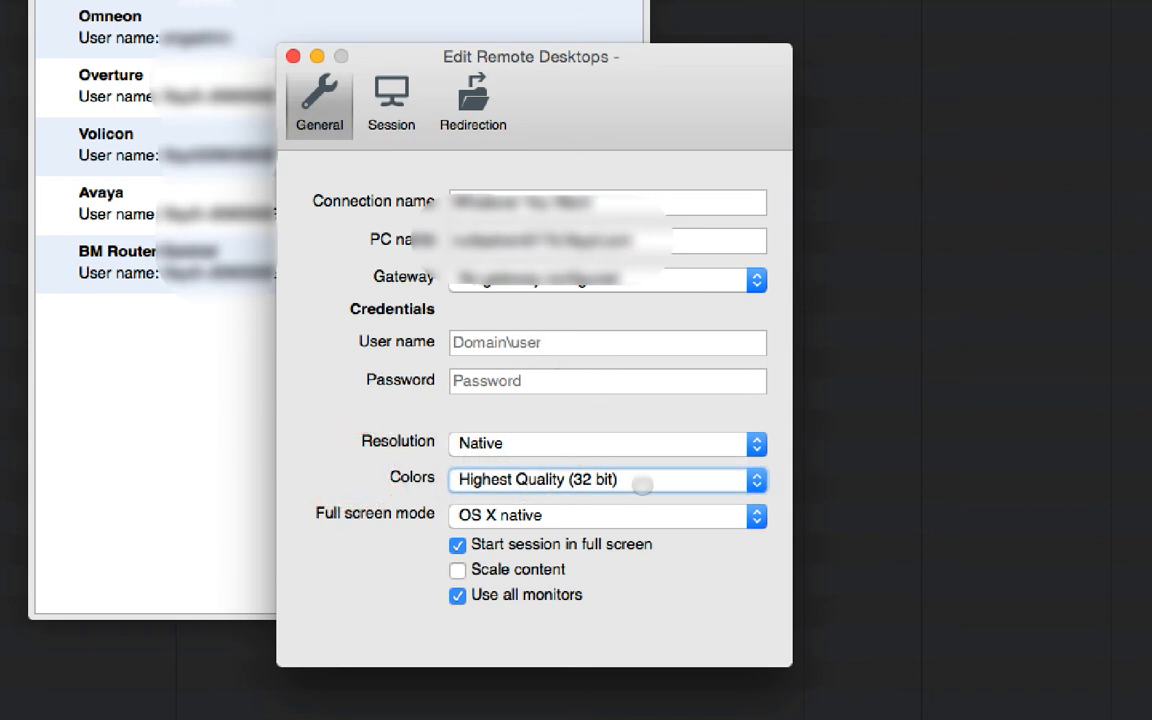
mouse_move(600, 480)
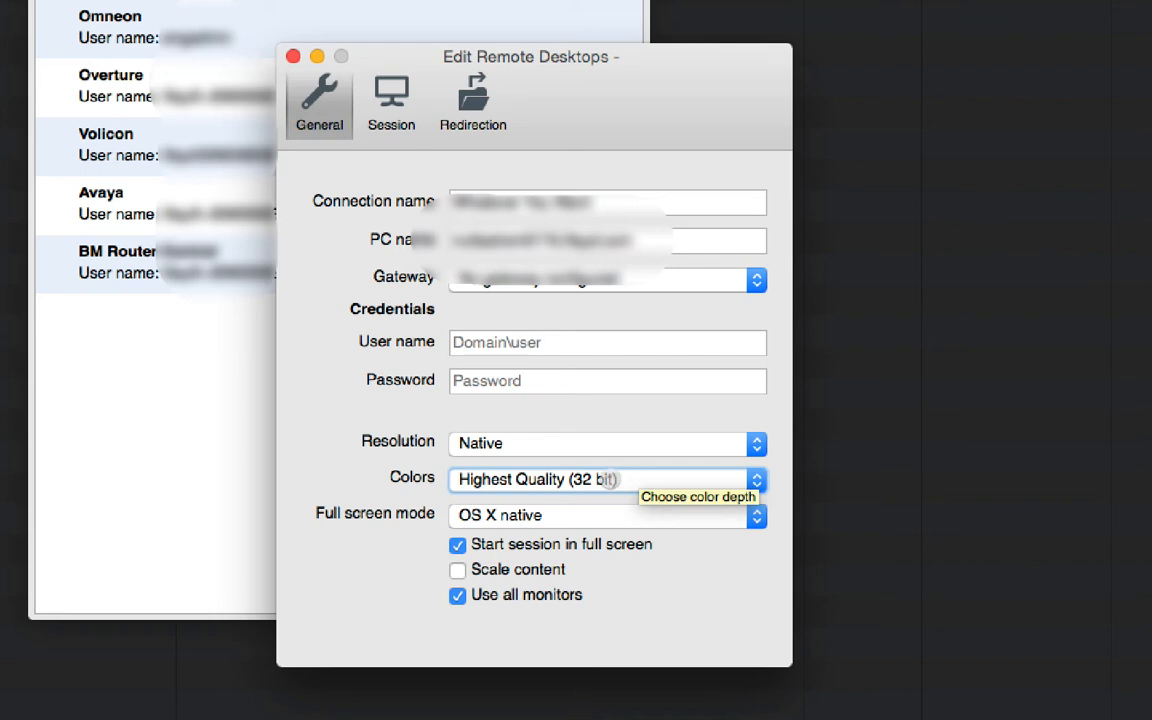
mouse_move(383, 488)
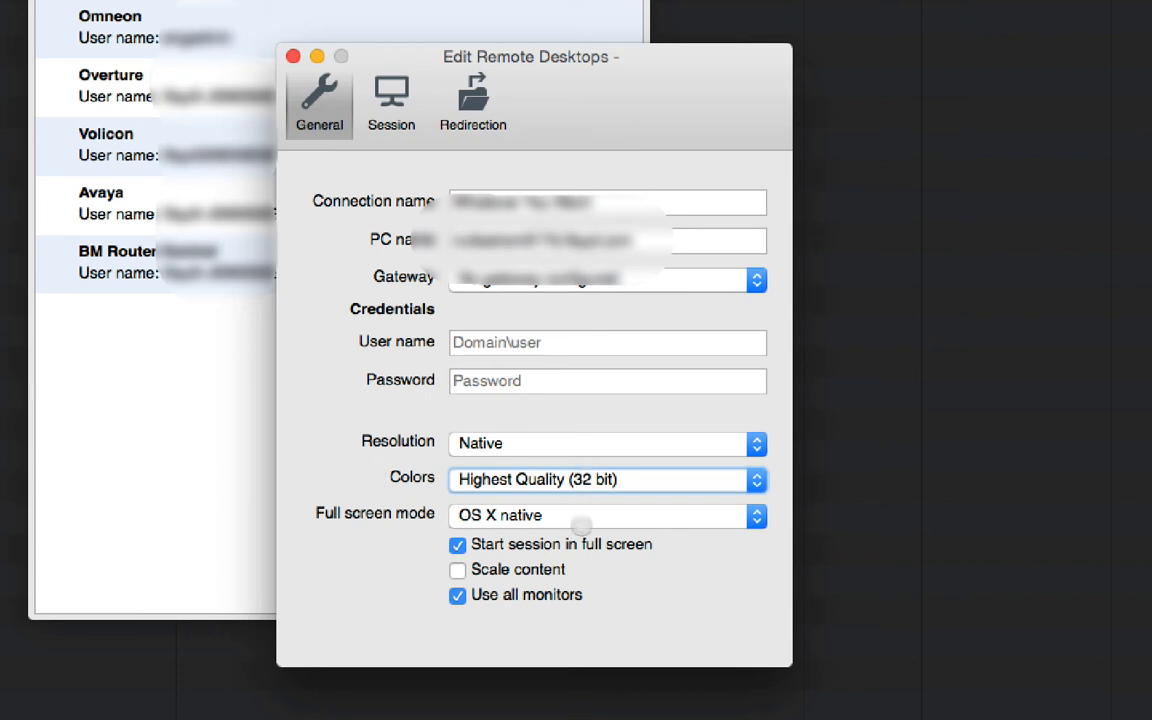
click(606, 516)
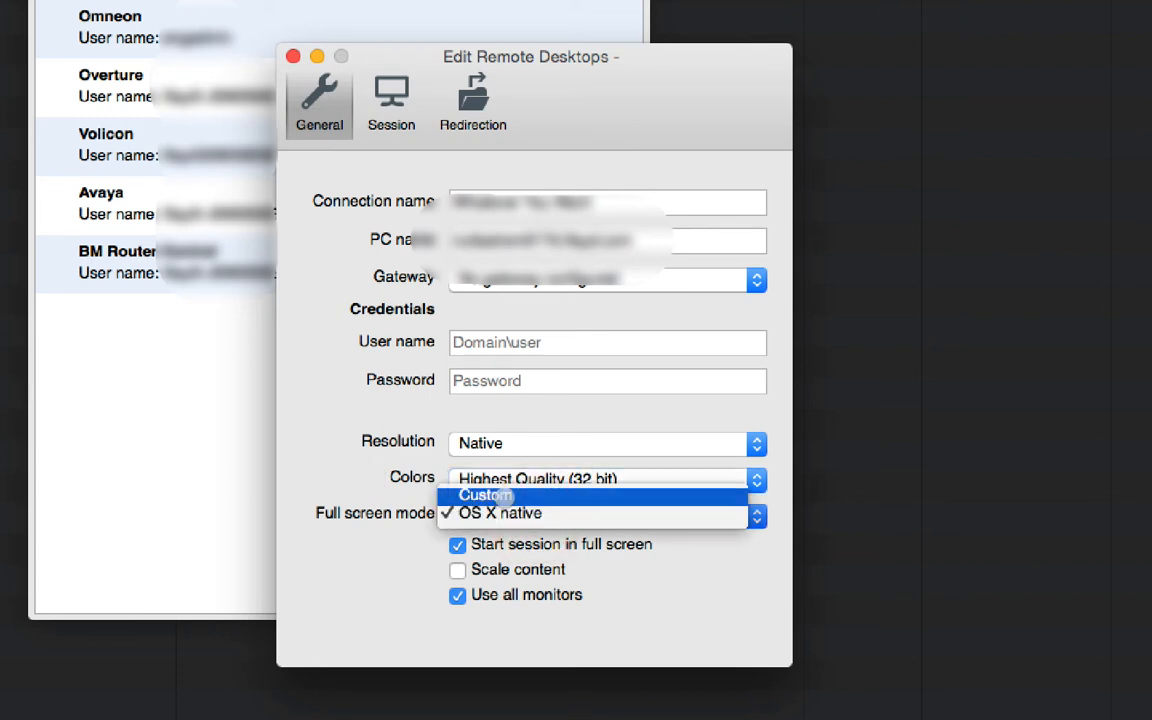
click(483, 495)
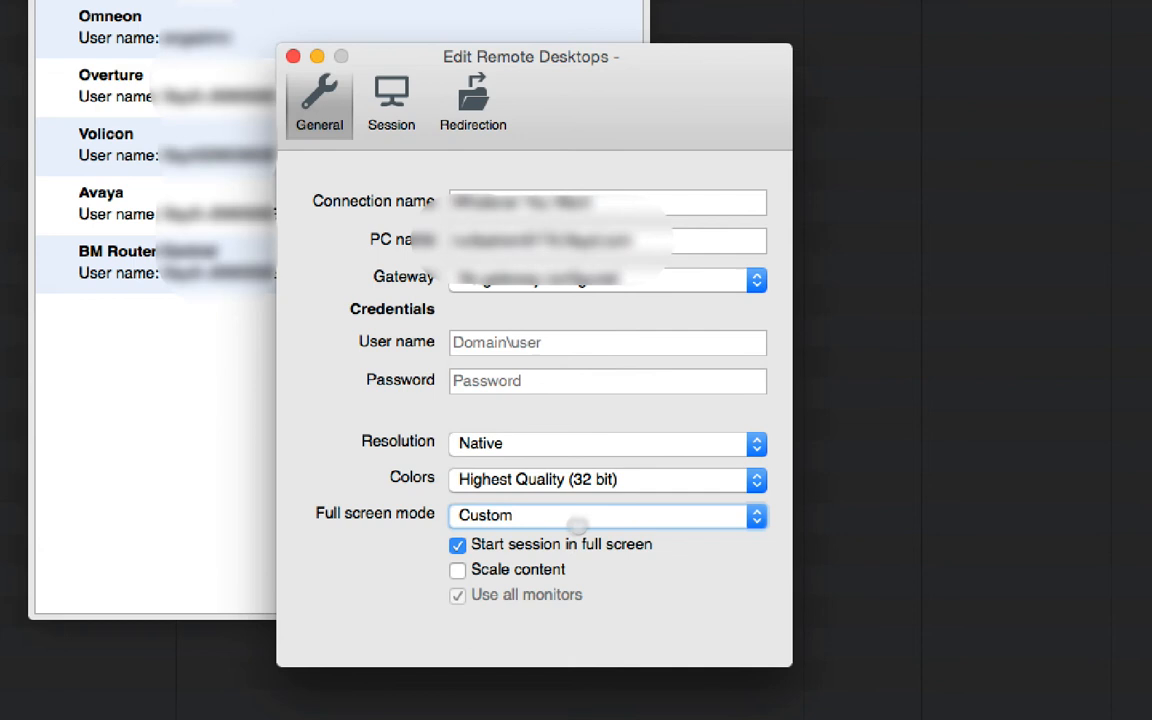
click(605, 516)
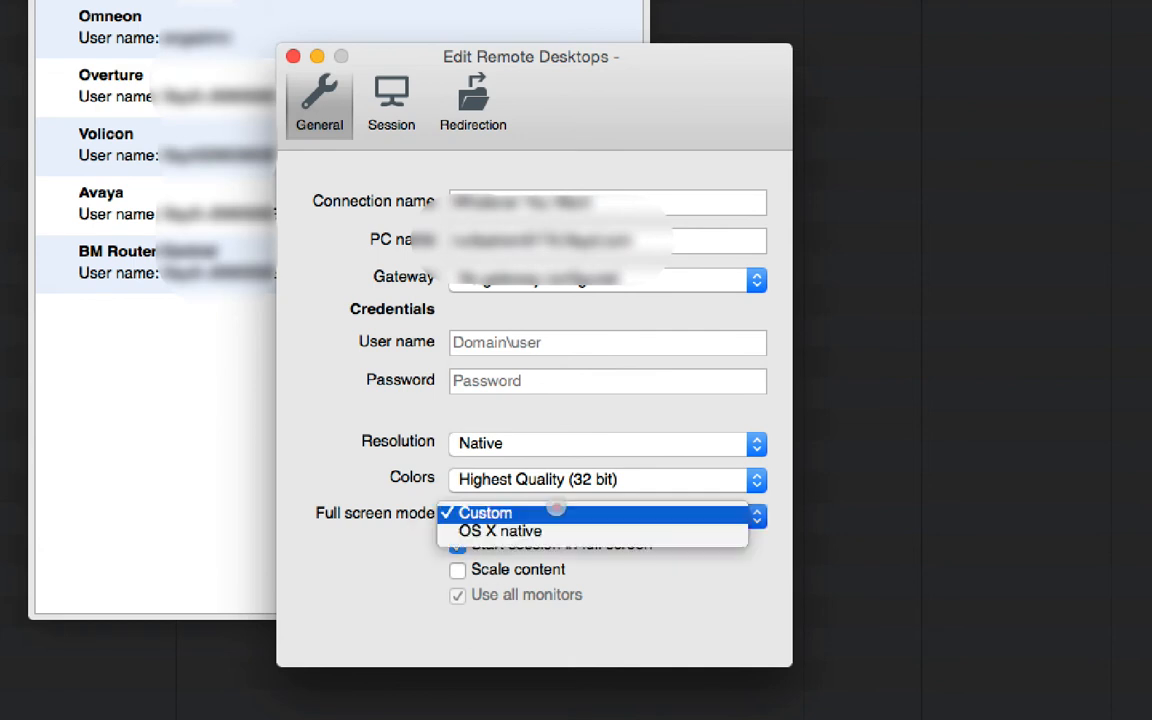
click(500, 531)
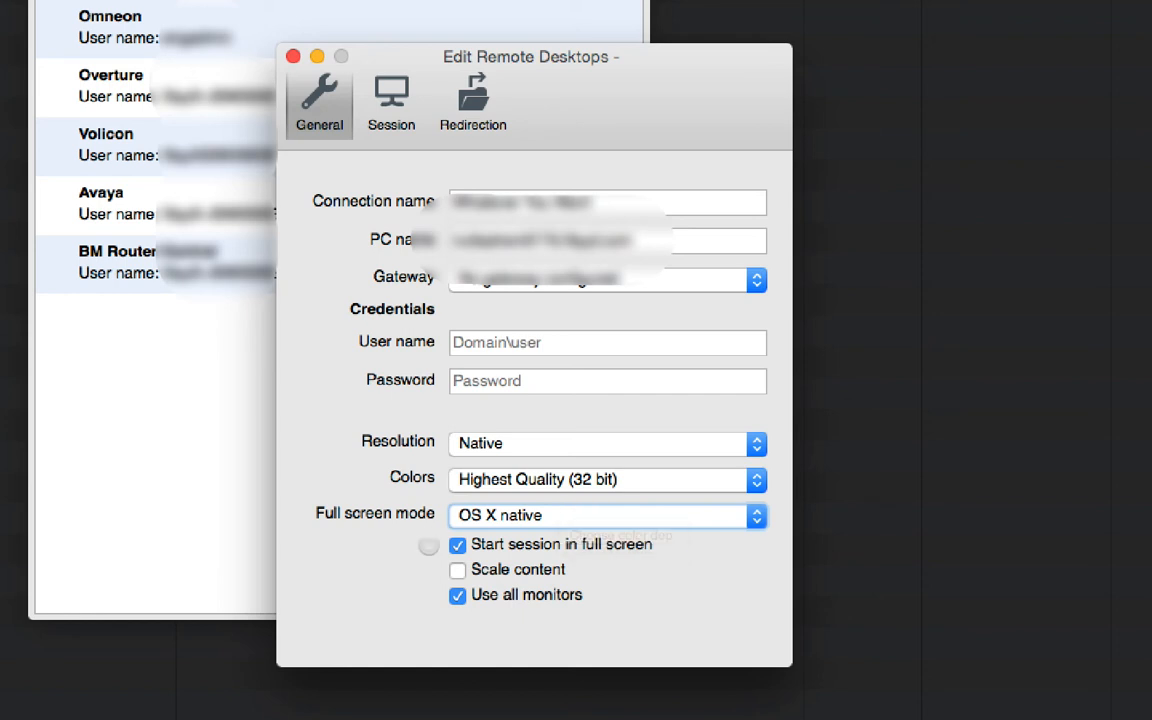
mouse_move(513, 601)
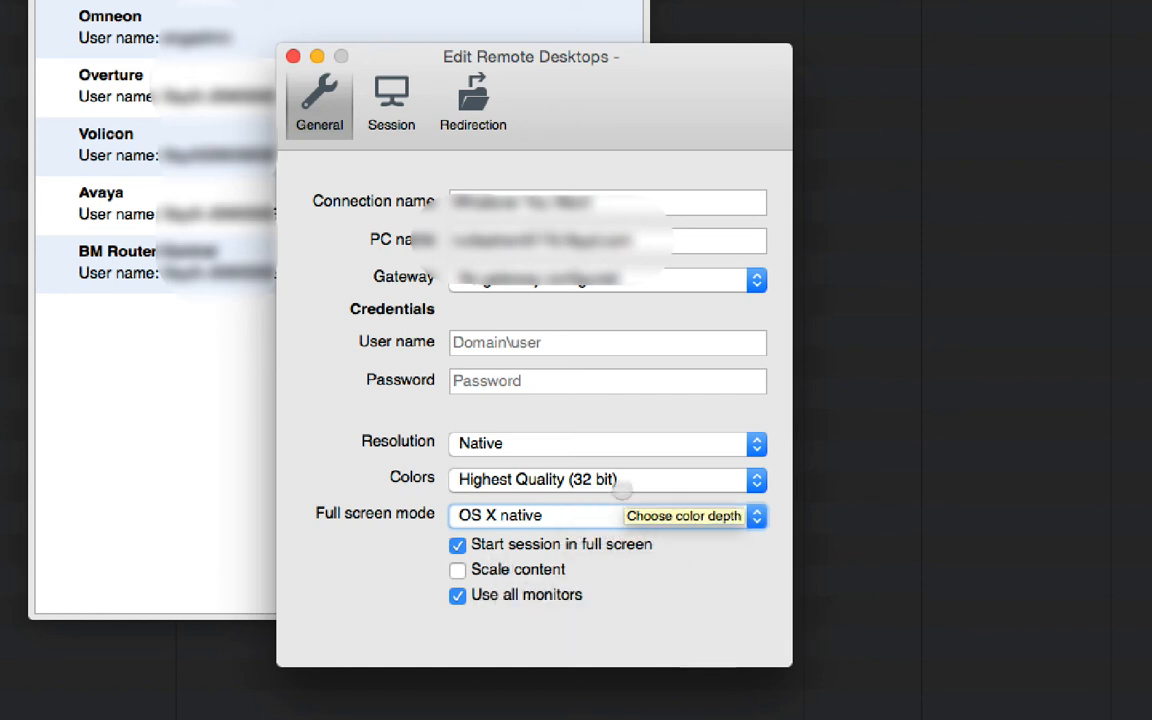
mouse_move(985, 573)
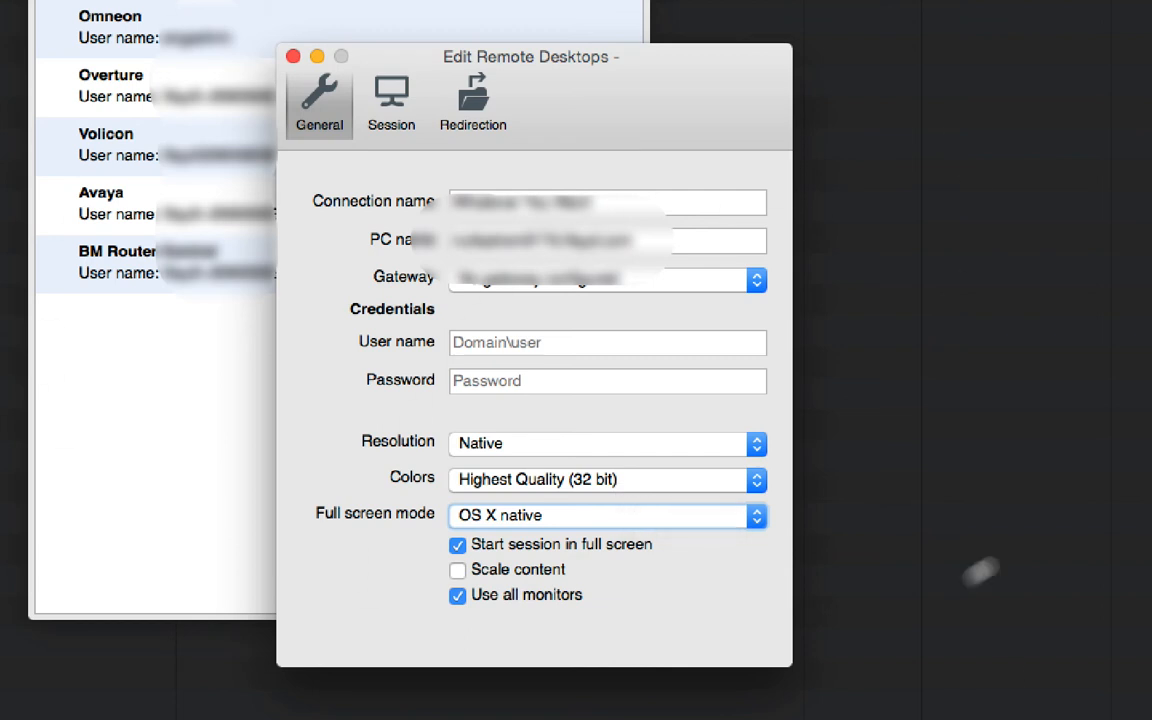
mouse_move(889, 202)
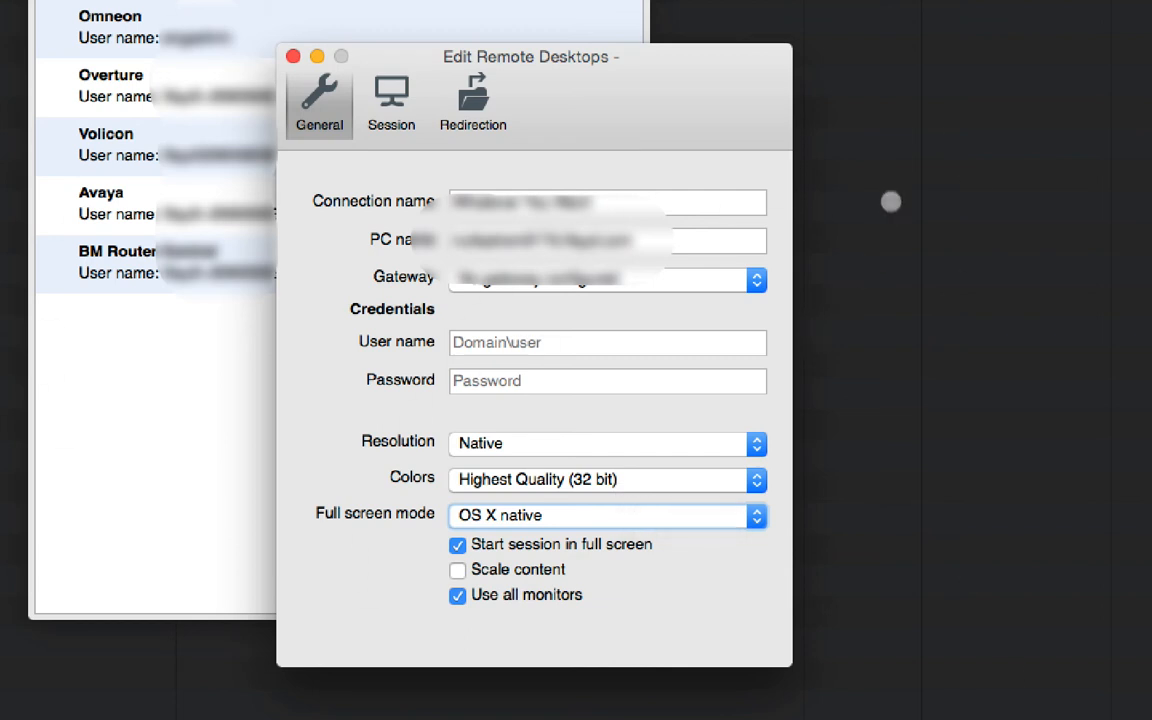
mouse_move(903, 215)
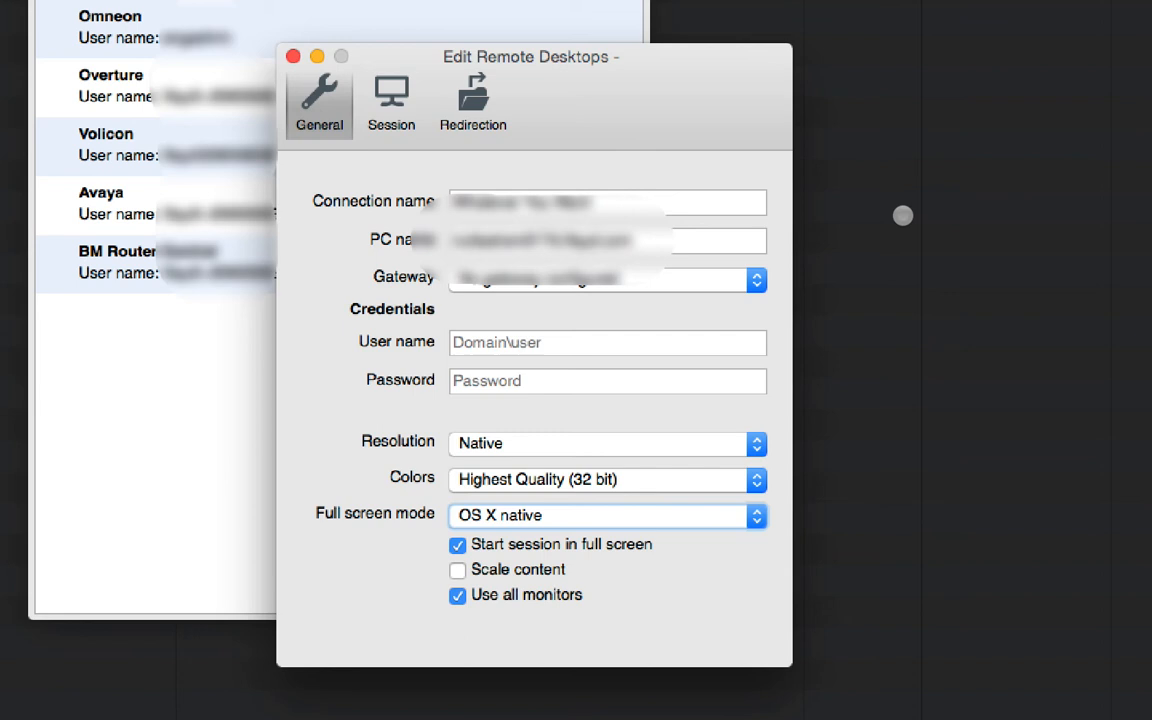
mouse_move(700, 394)
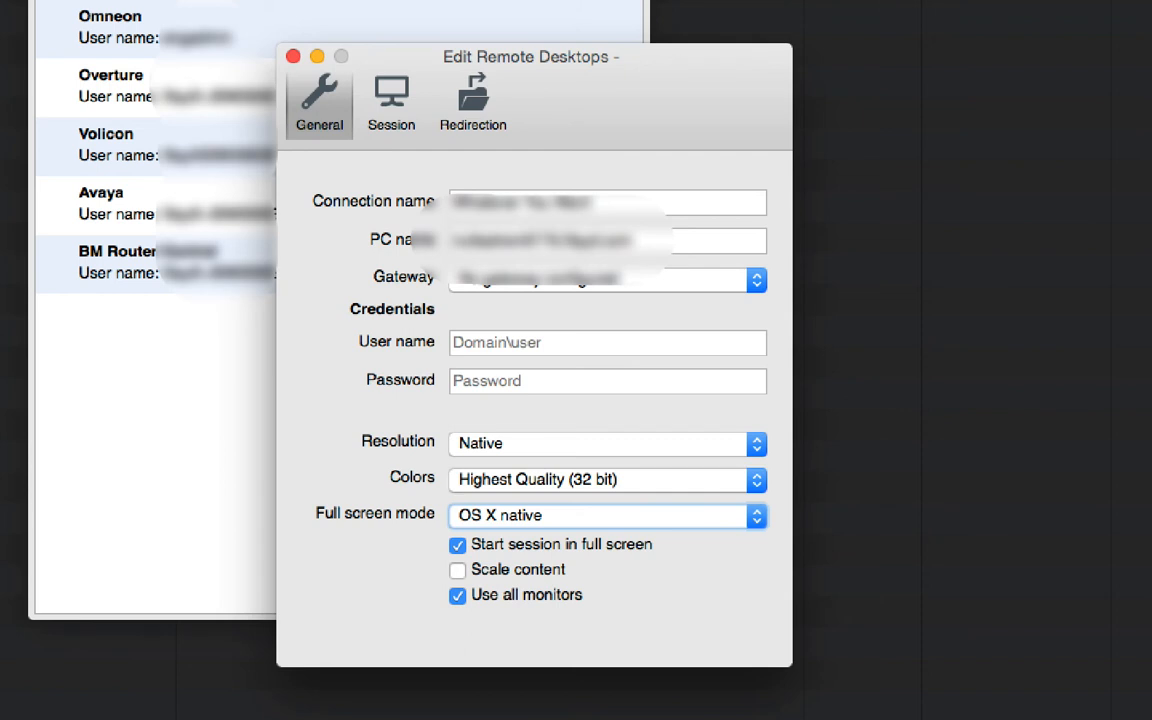
mouse_move(915, 335)
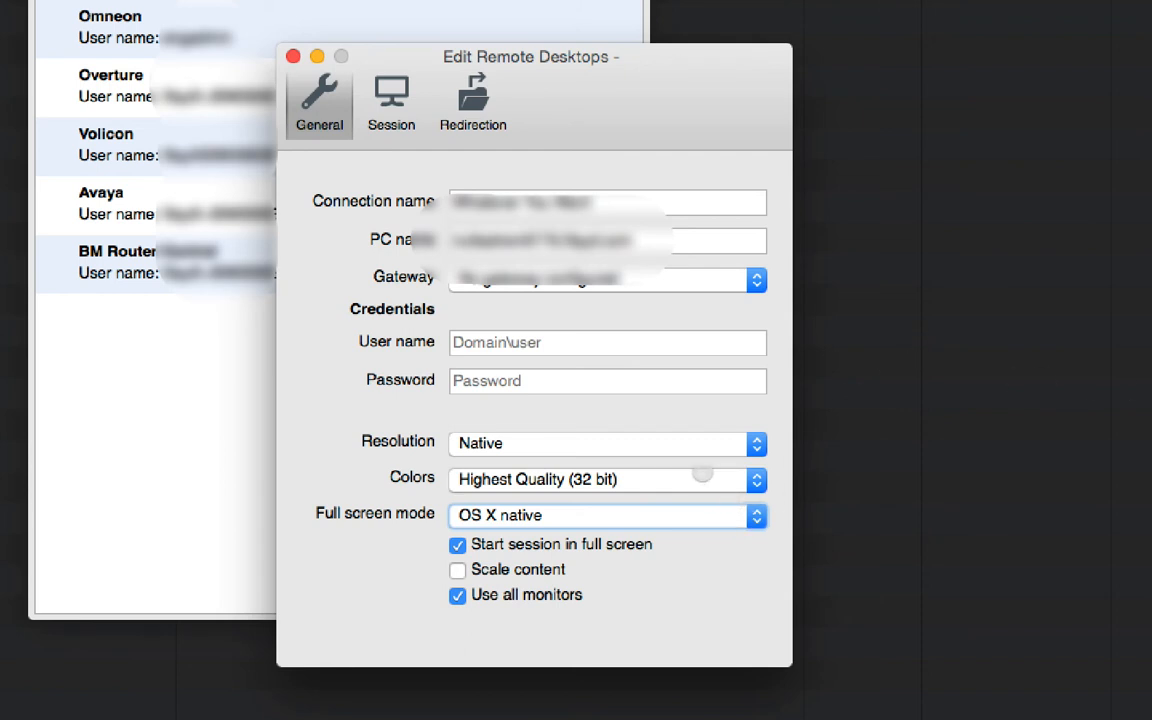
mouse_move(703, 476)
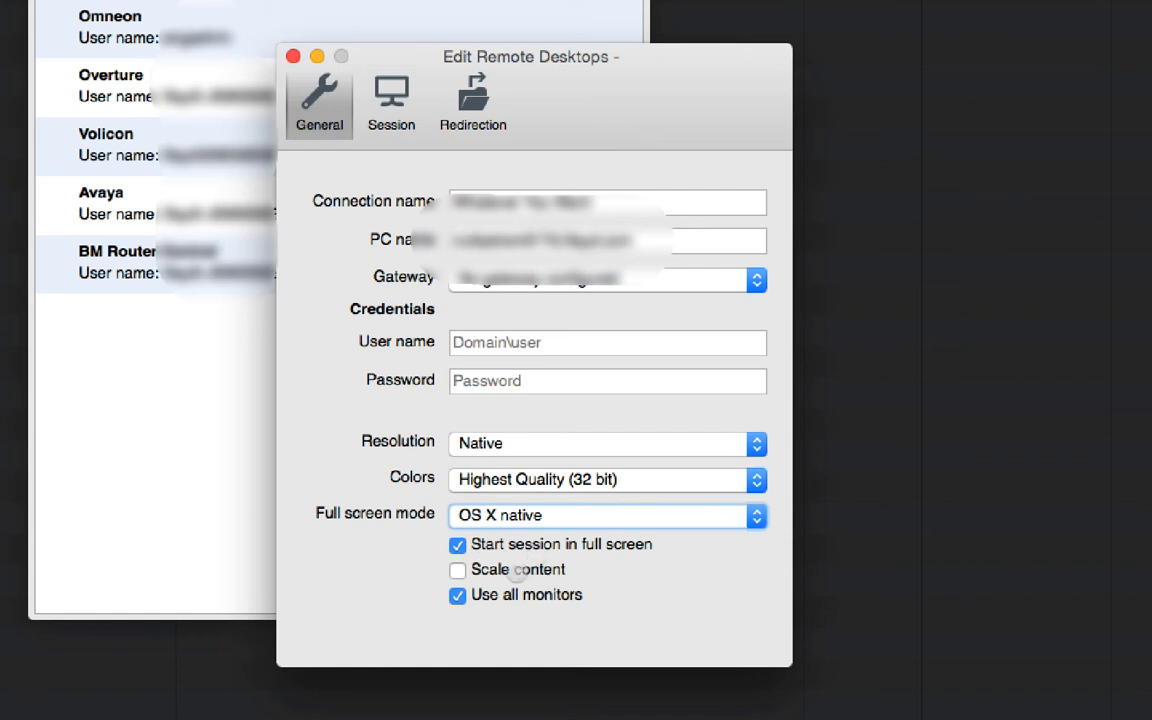
Toggle Scale content on and off twice, leaving it unchecked, then view Session settings
click(457, 570)
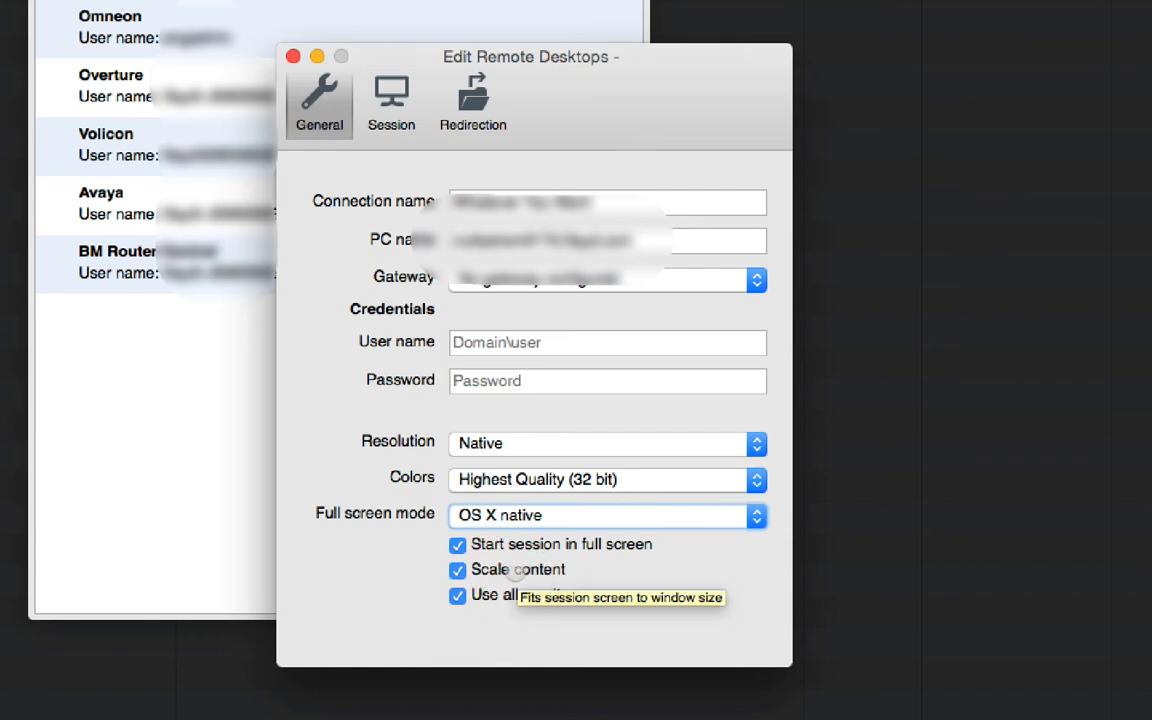
mouse_move(498, 399)
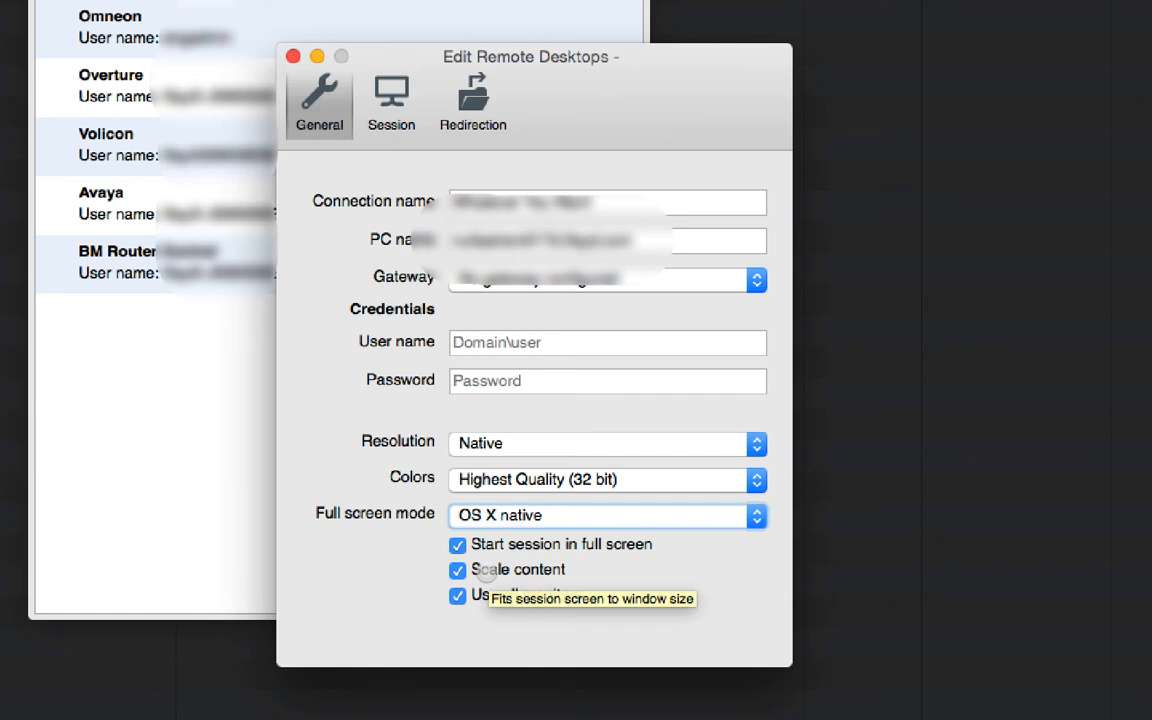
click(456, 570)
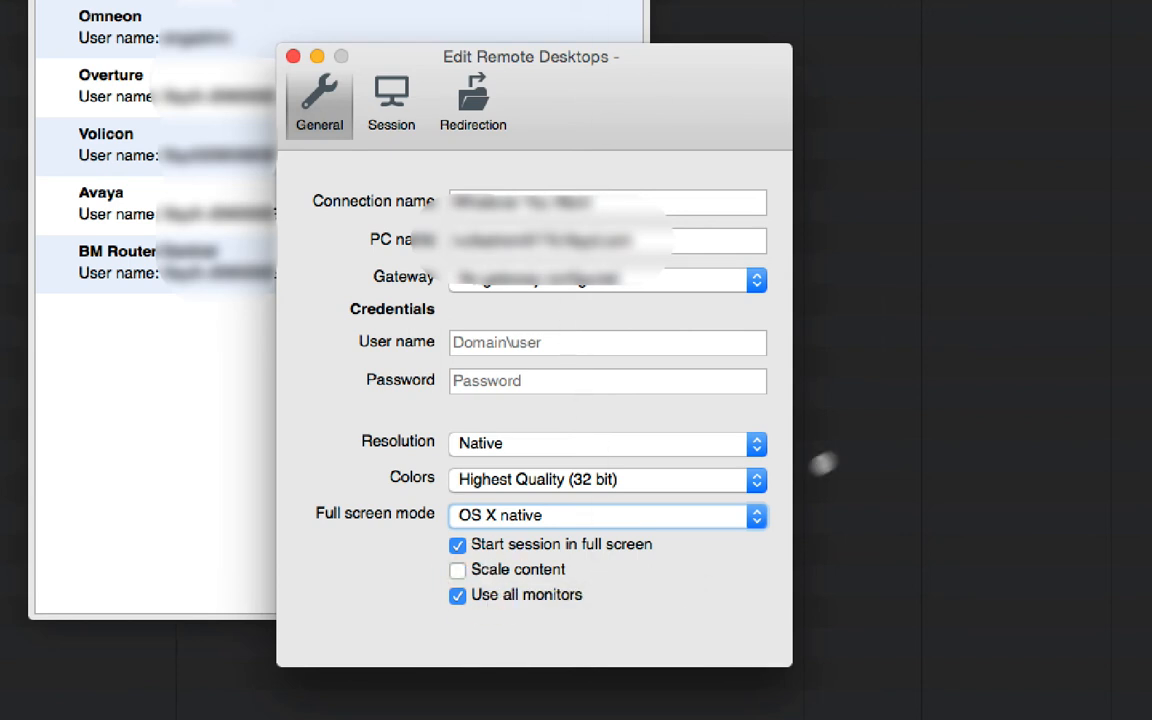
click(457, 570)
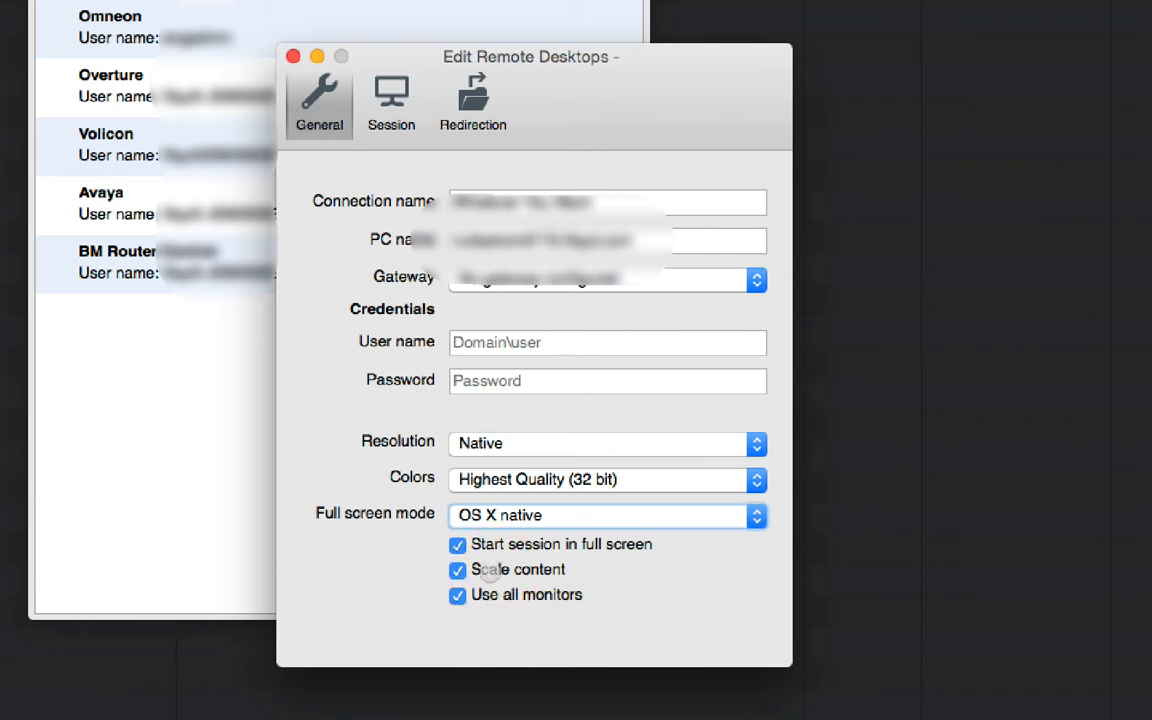
mouse_move(520, 570)
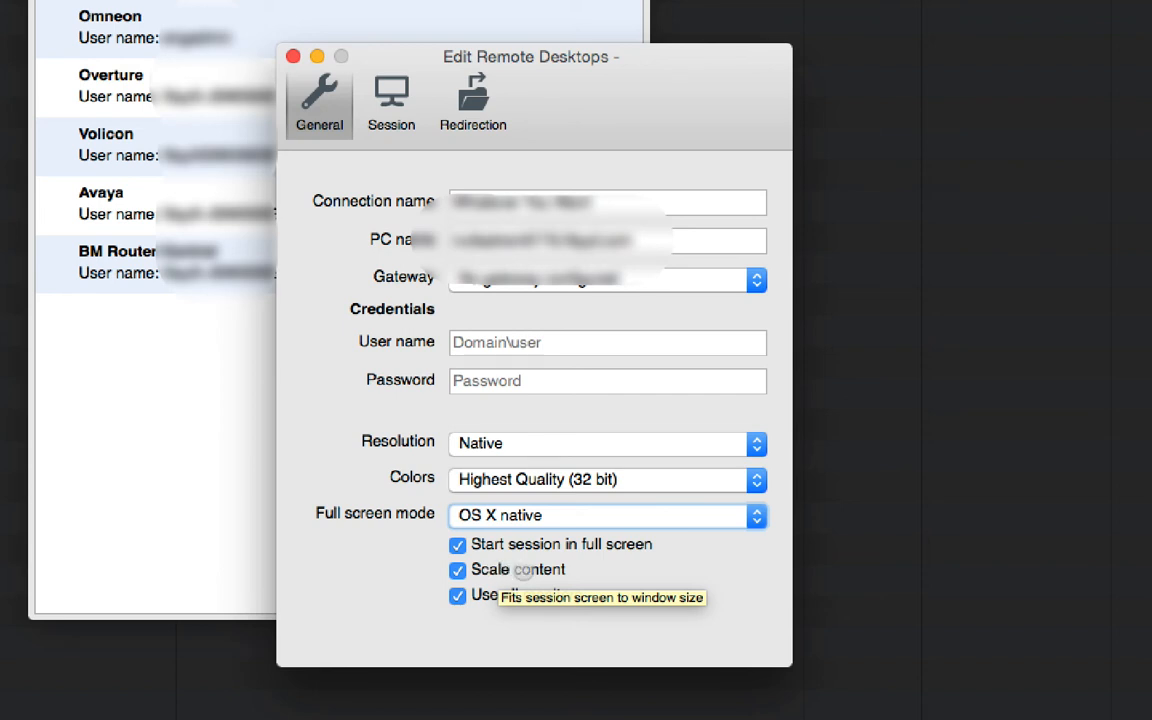
click(457, 570)
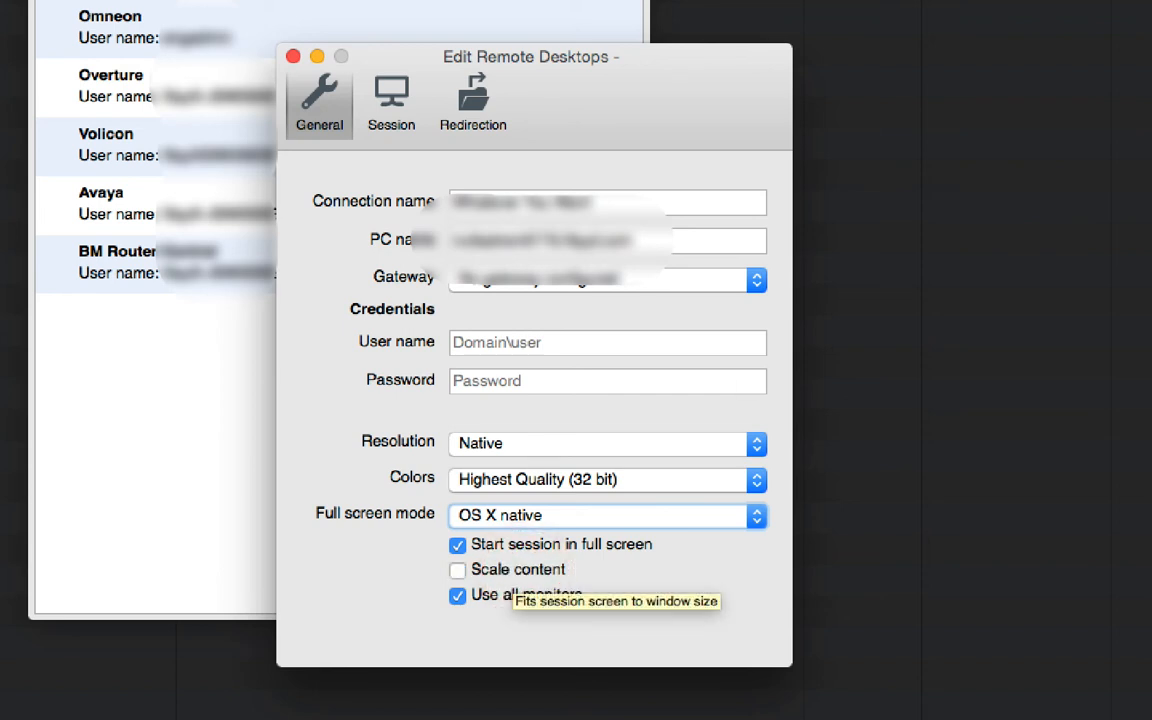
mouse_move(854, 235)
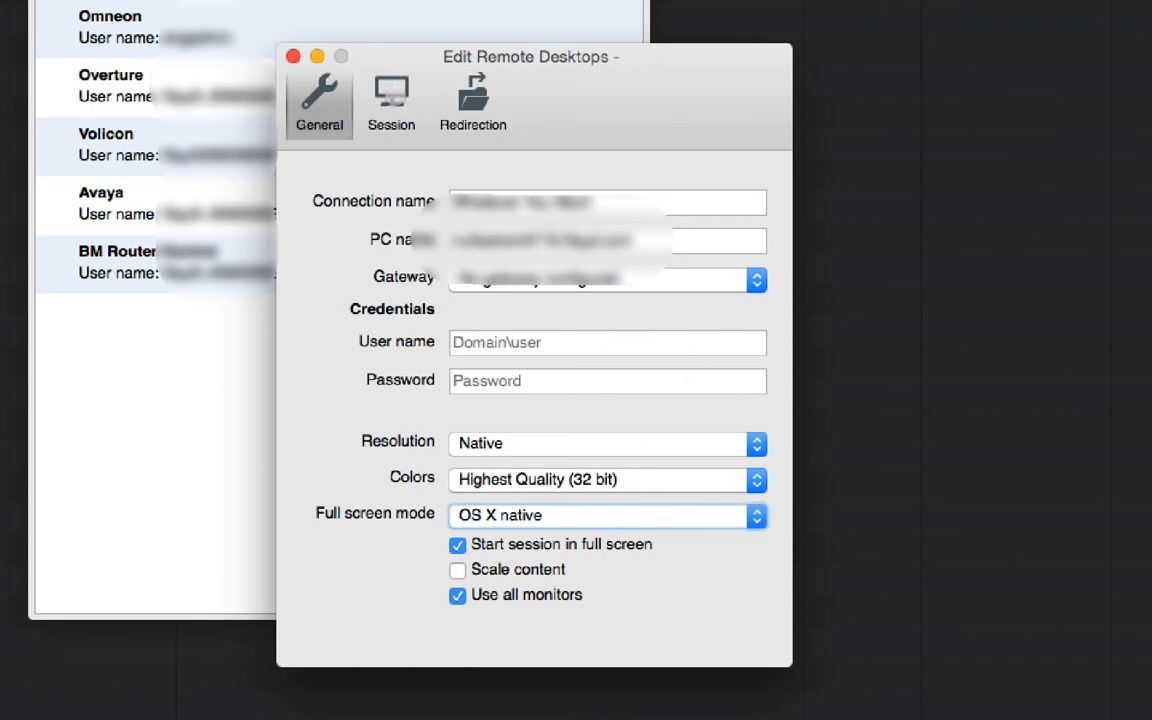
click(389, 100)
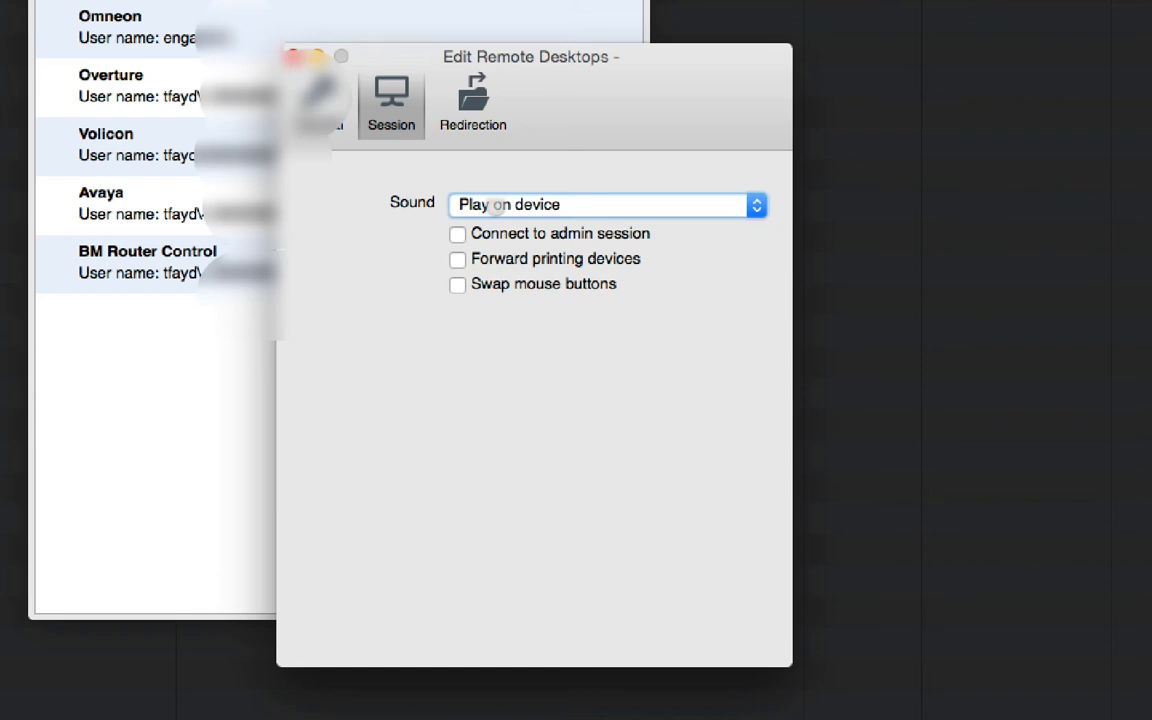
click(605, 205)
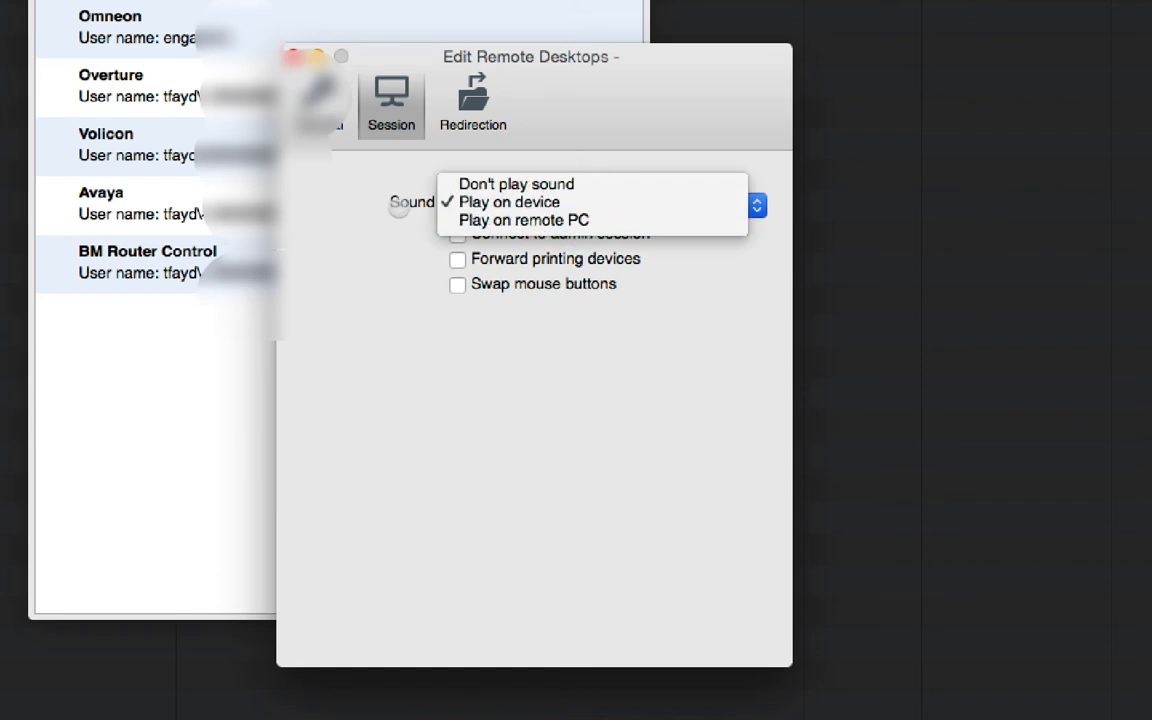
mouse_move(515, 184)
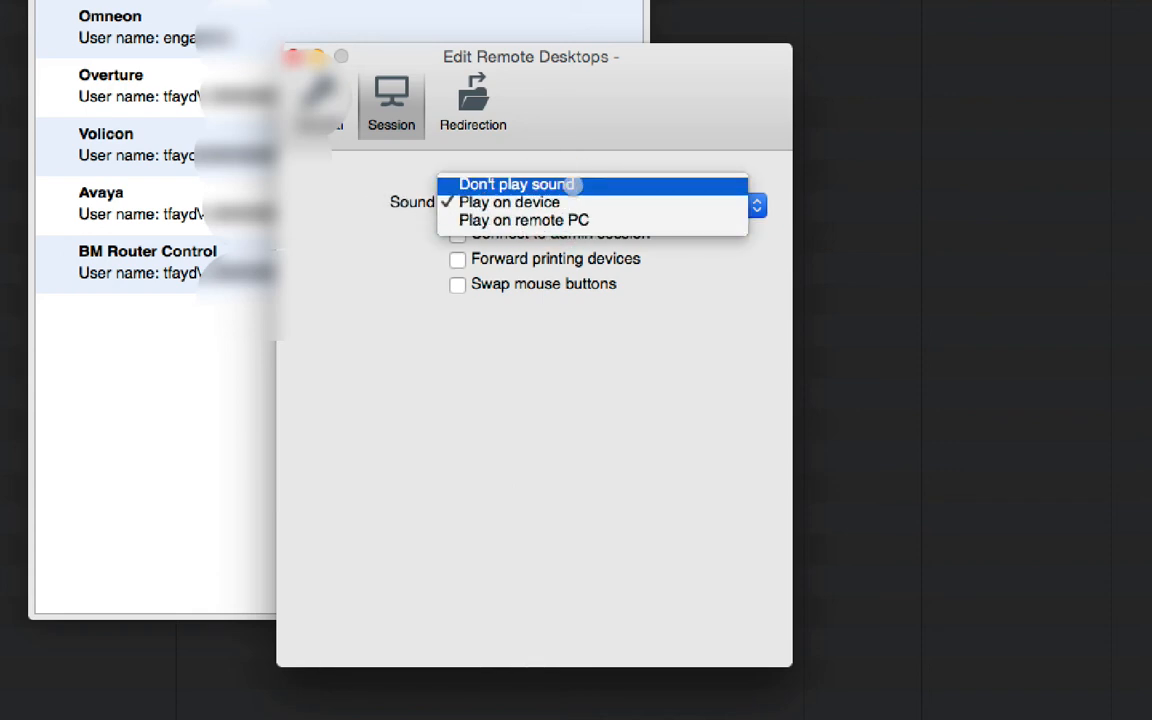
mouse_move(524, 220)
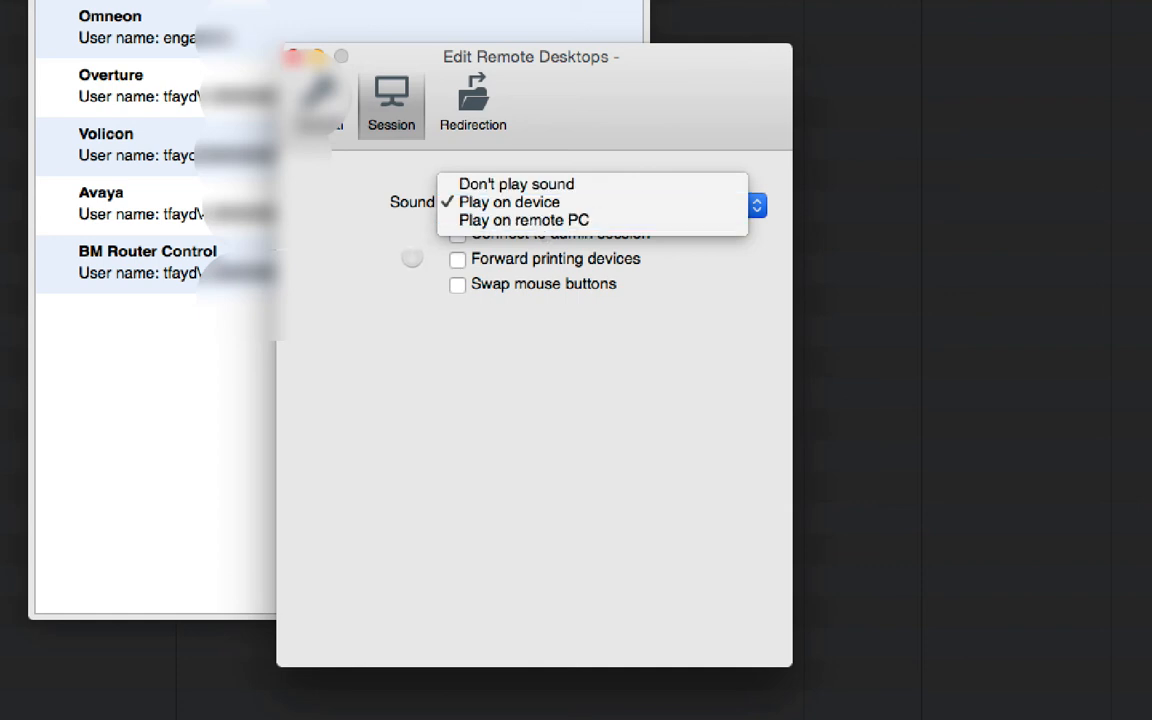
click(515, 202)
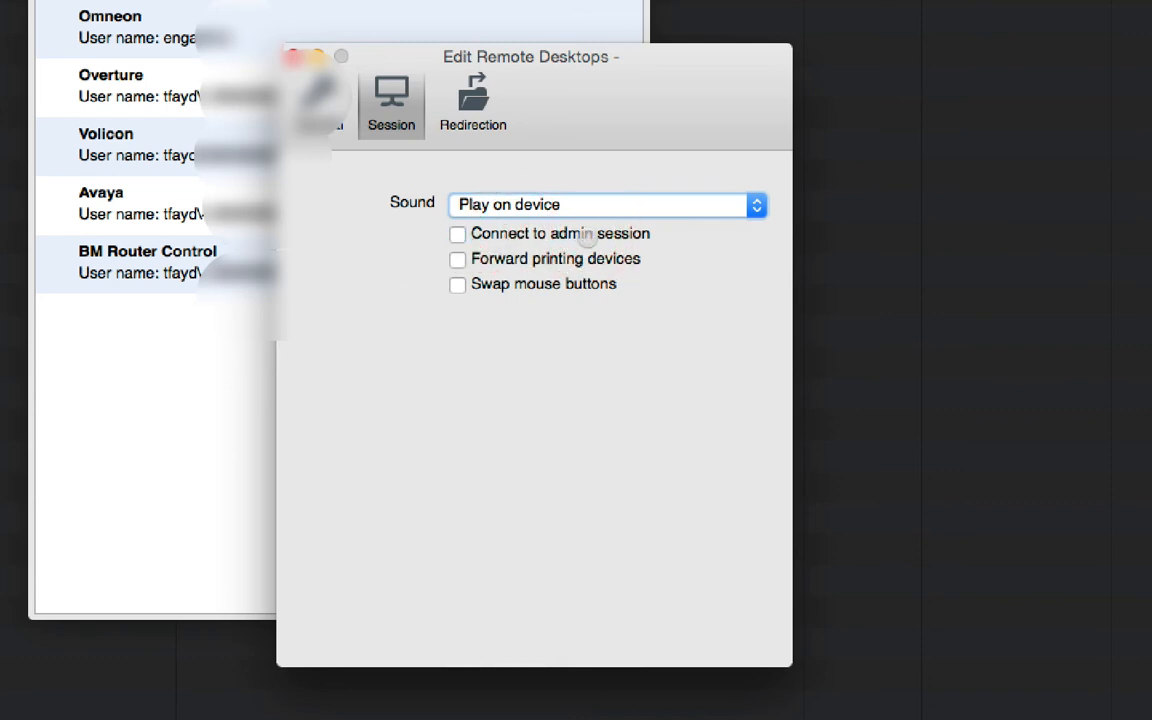
mouse_move(580, 237)
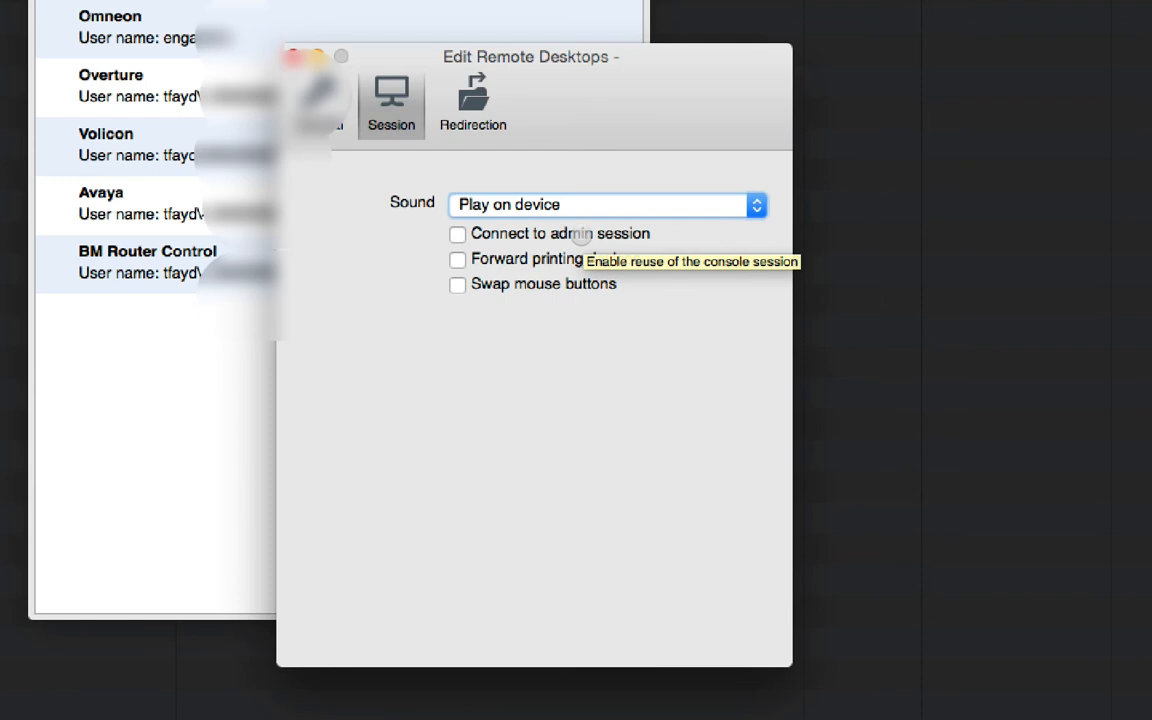
mouse_move(522, 237)
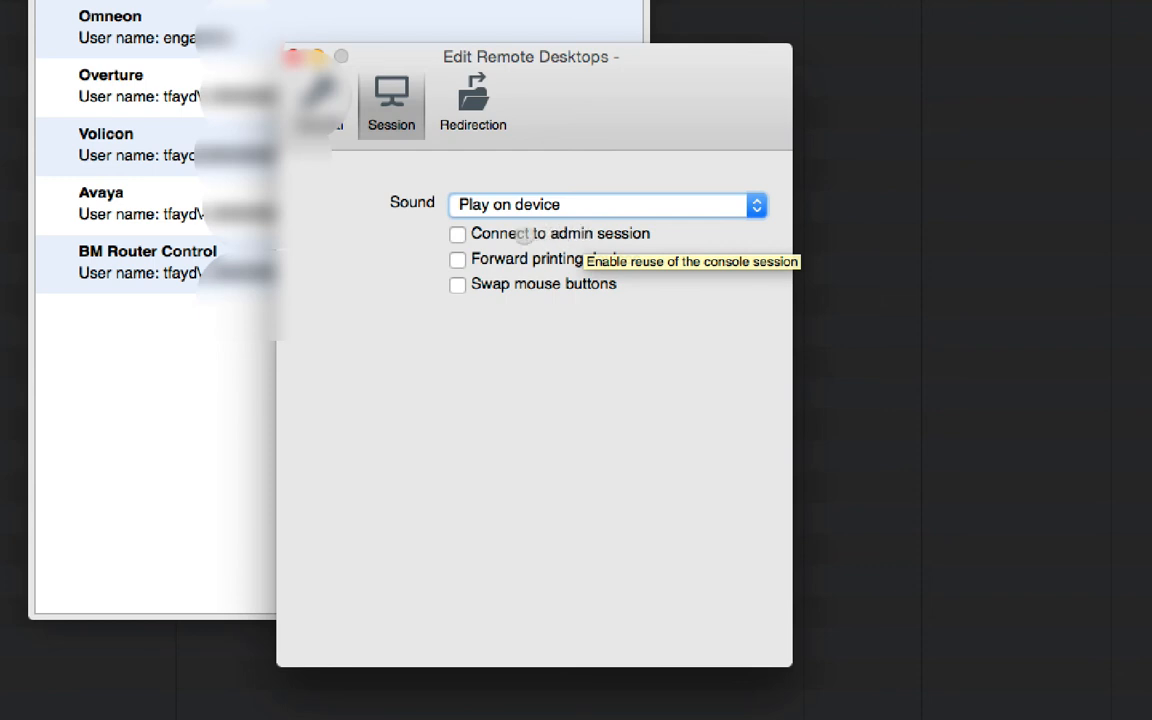
mouse_move(544, 262)
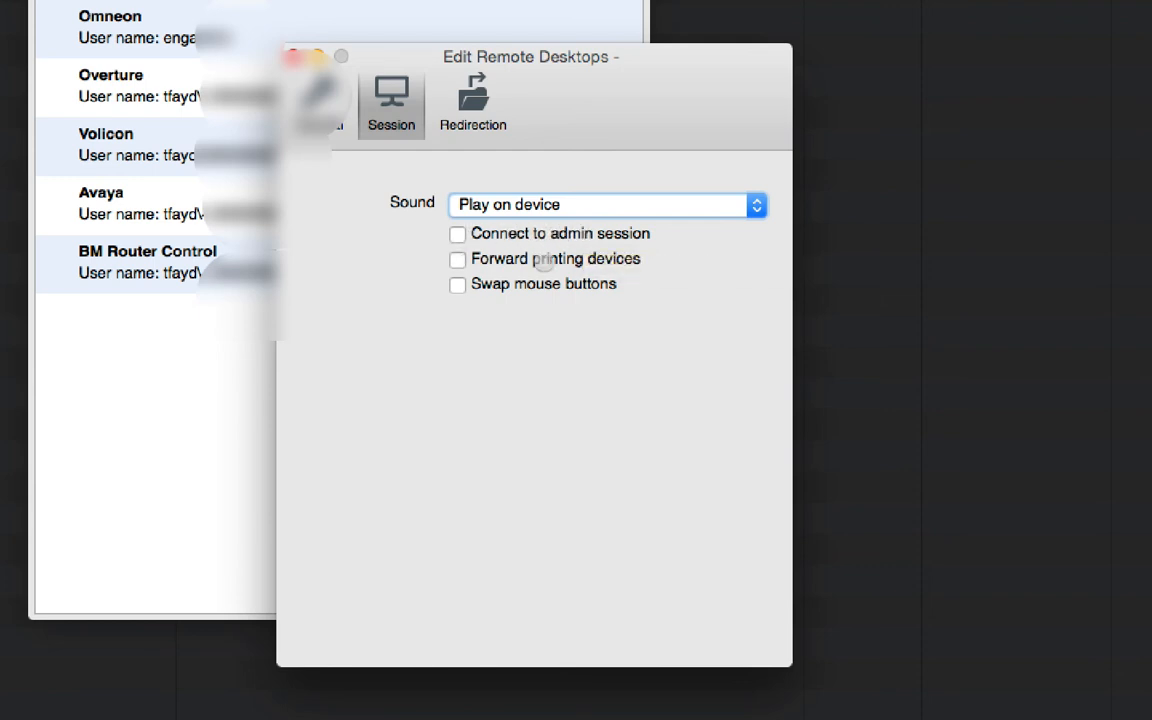
Toggle printer forwarding and mouse-button swapping on and back off
click(457, 259)
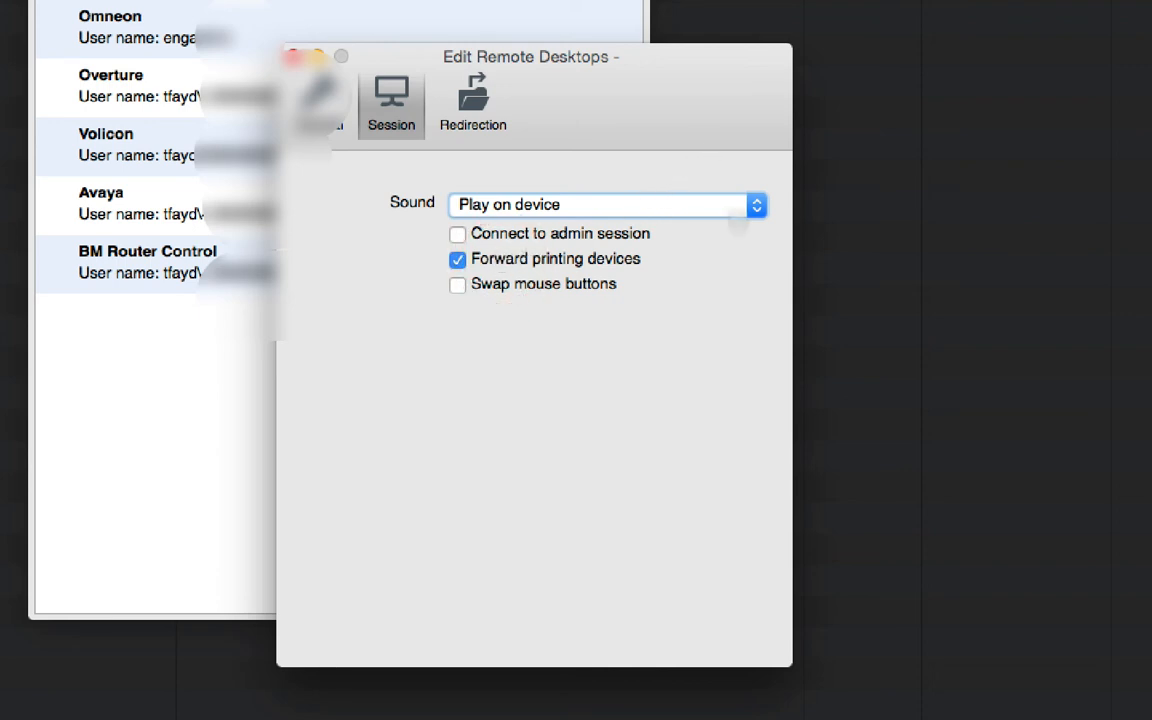
mouse_move(554, 259)
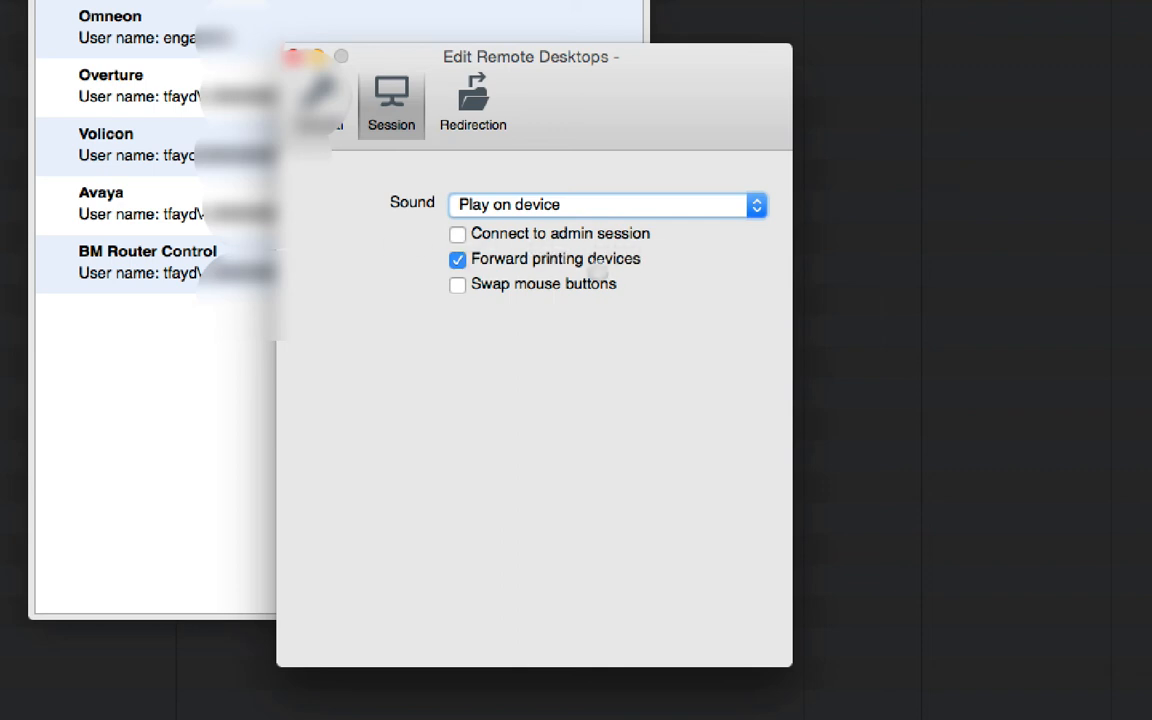
click(457, 259)
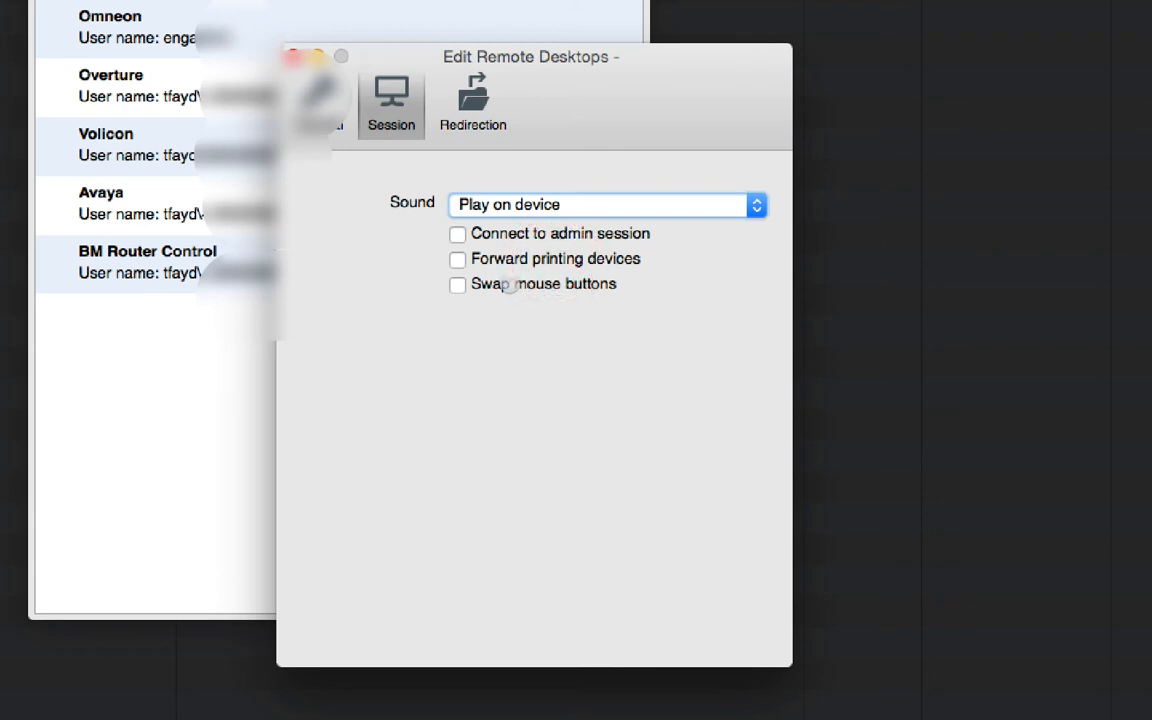
click(457, 284)
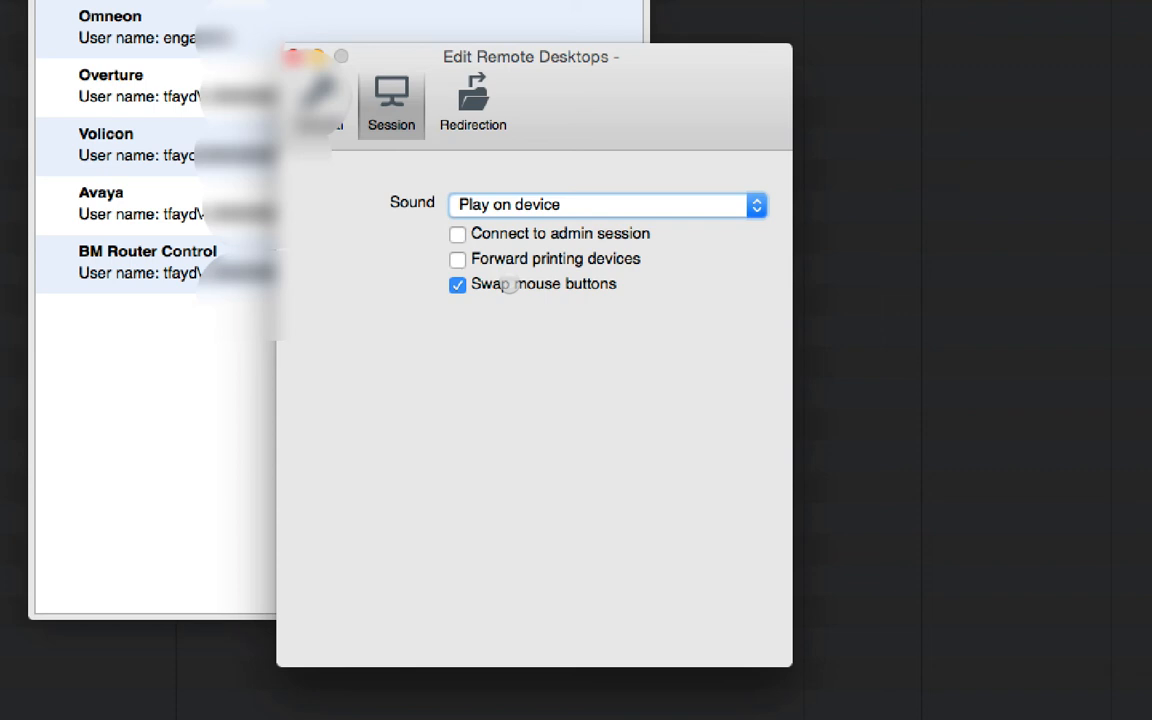
click(457, 285)
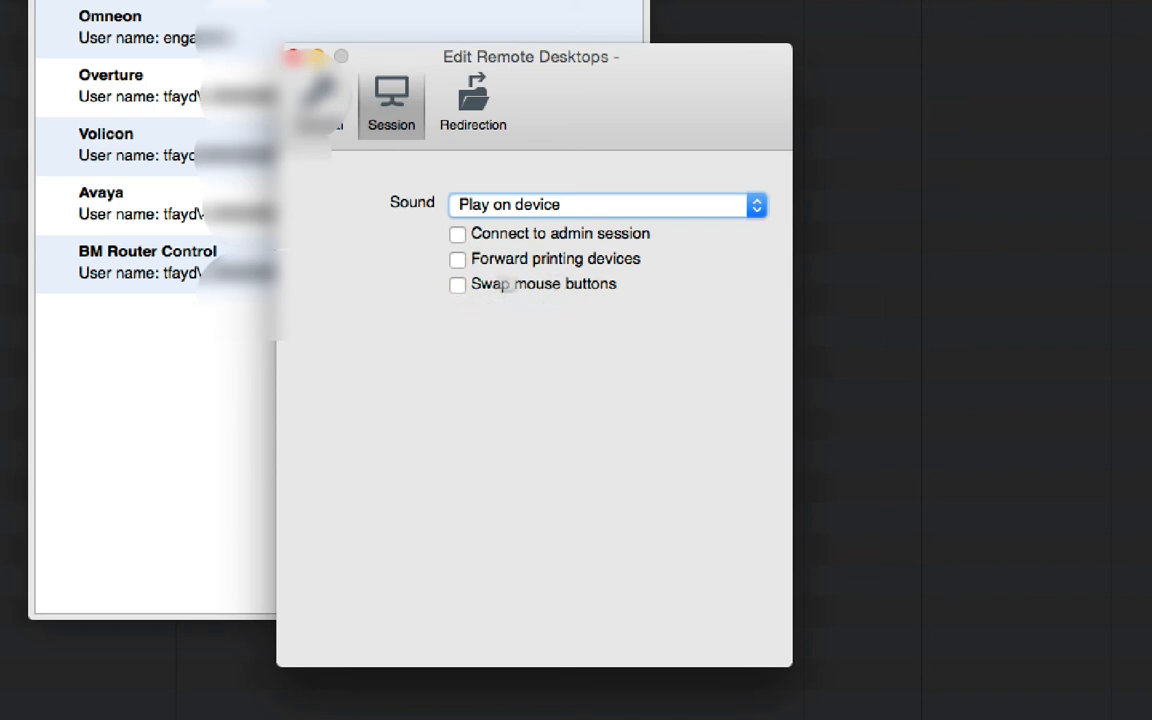
click(473, 100)
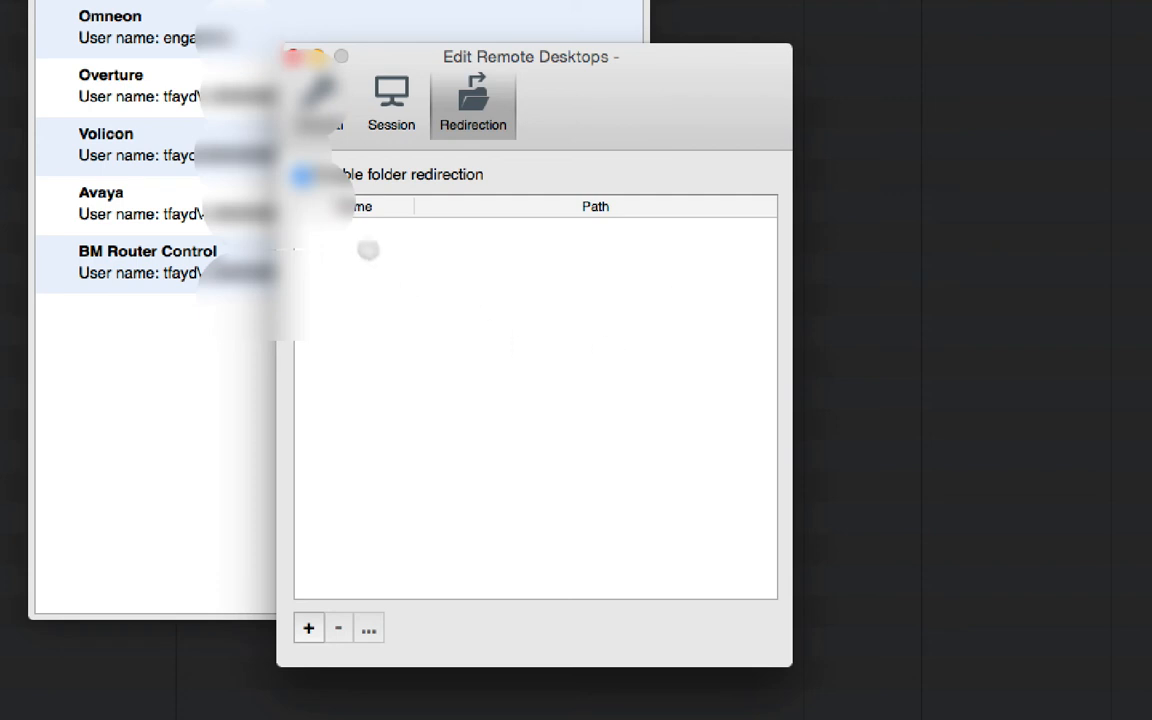
mouse_move(516, 495)
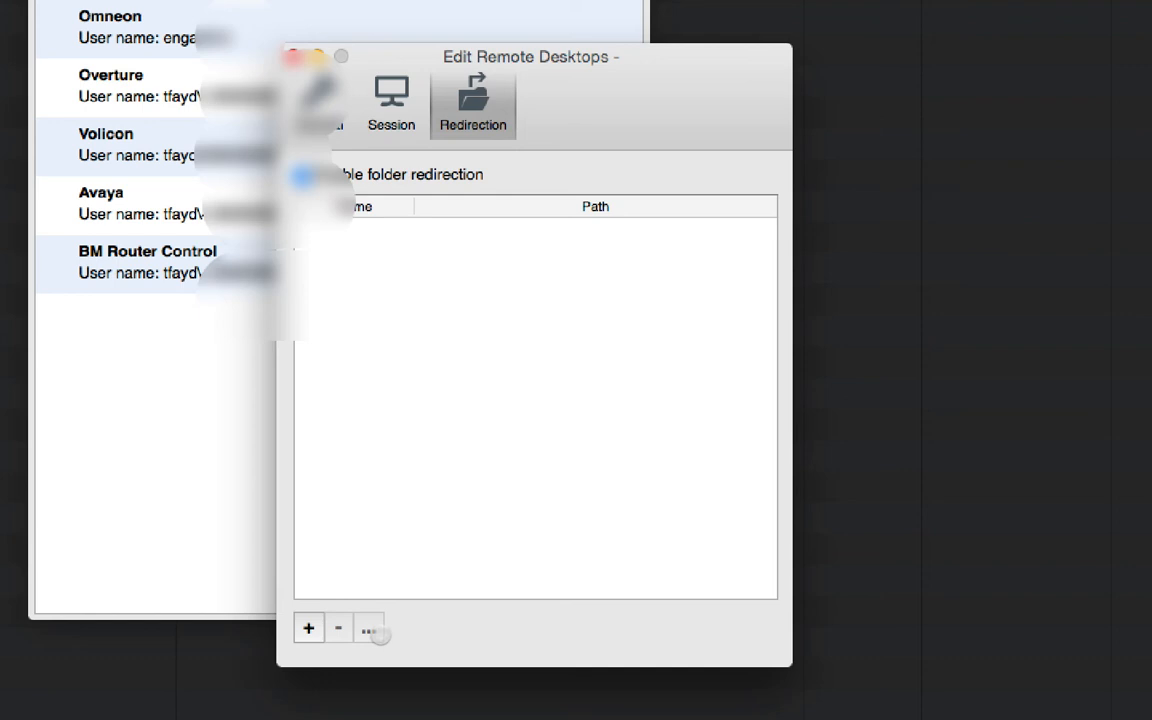
Add a redirected folder named 'Sharing' pointing to a folder on the KBLRVideo volume
click(309, 629)
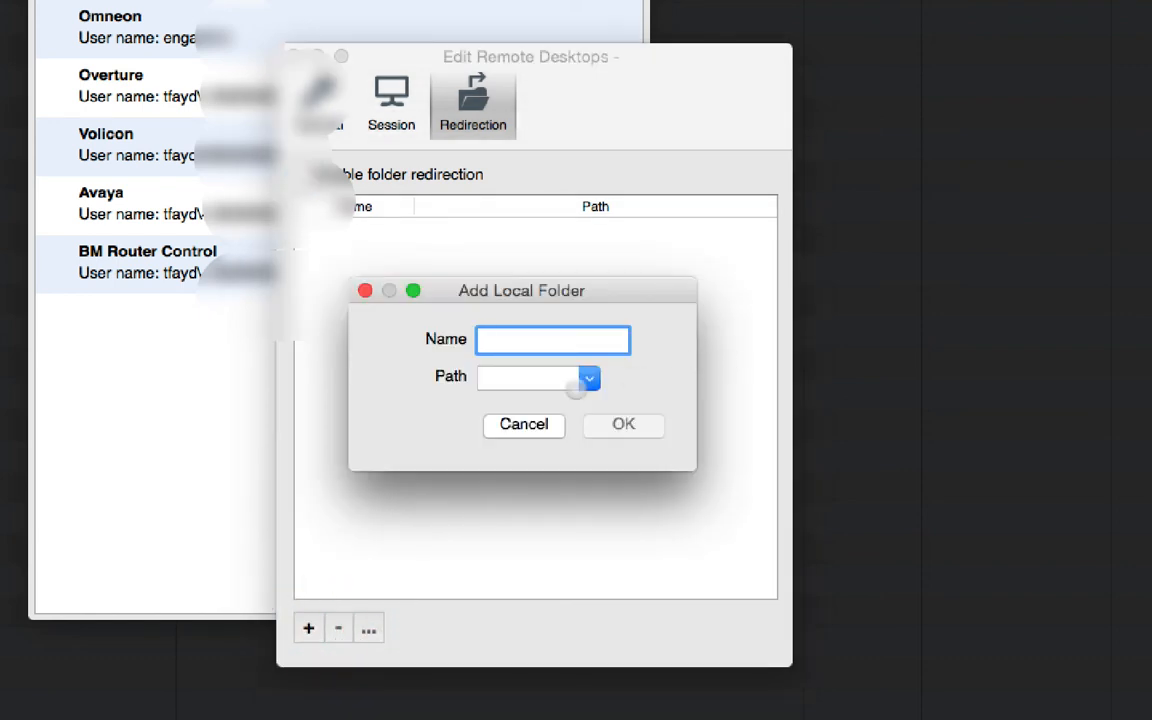
click(587, 379)
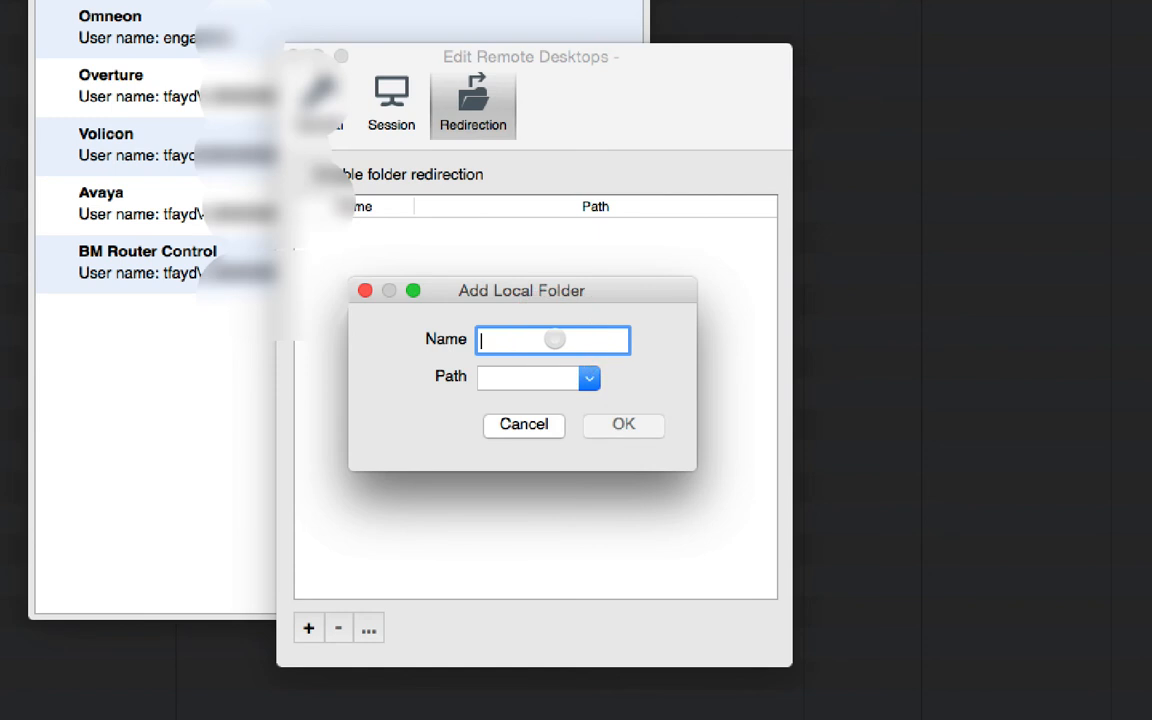
text(Sharing)
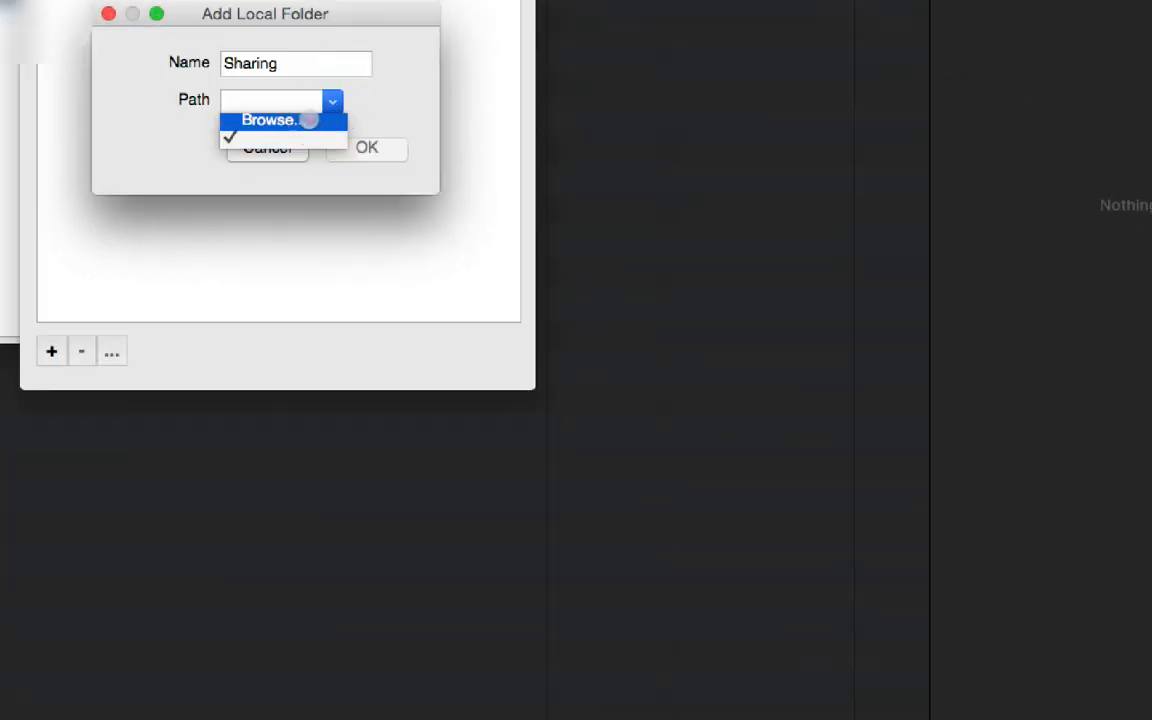
click(270, 120)
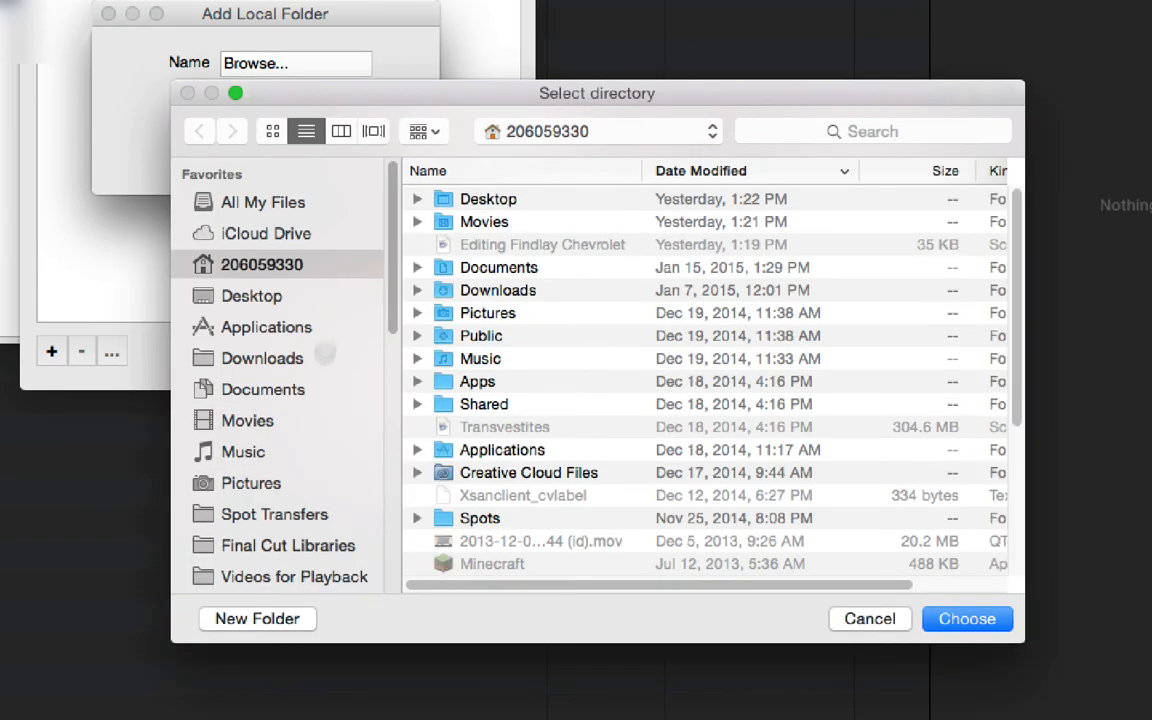
click(968, 619)
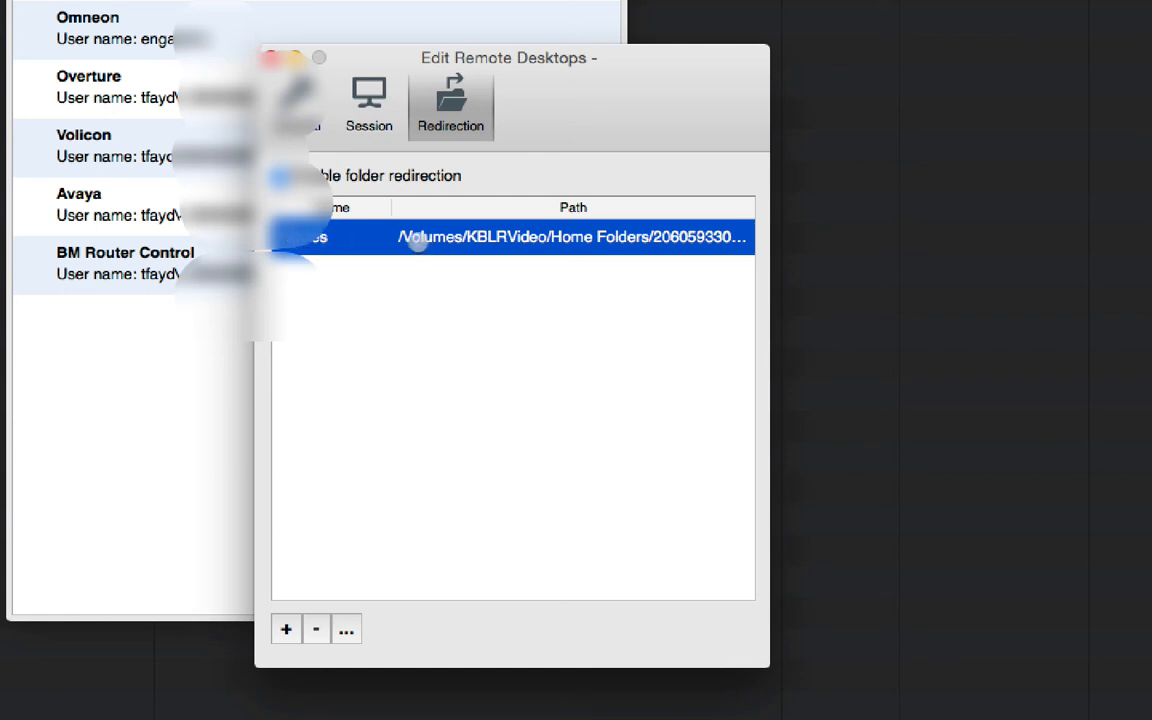
mouse_move(499, 253)
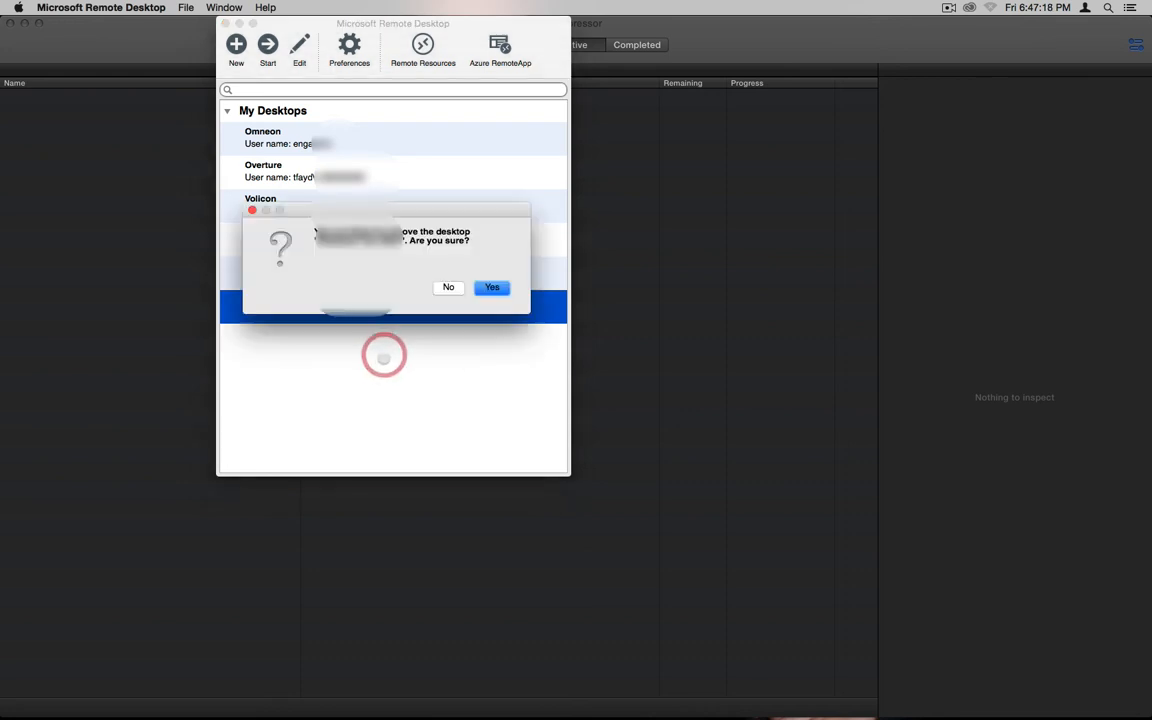
Answer No to the removal warning so the saved desktop is kept
click(491, 287)
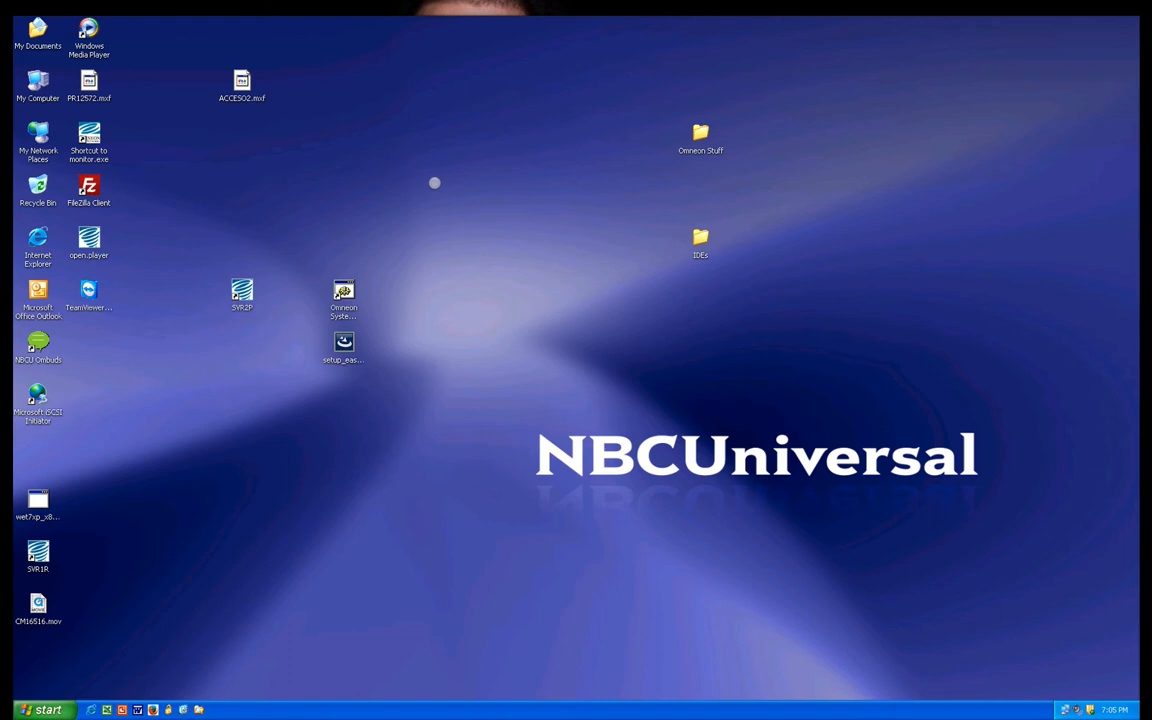
mouse_move(336, 152)
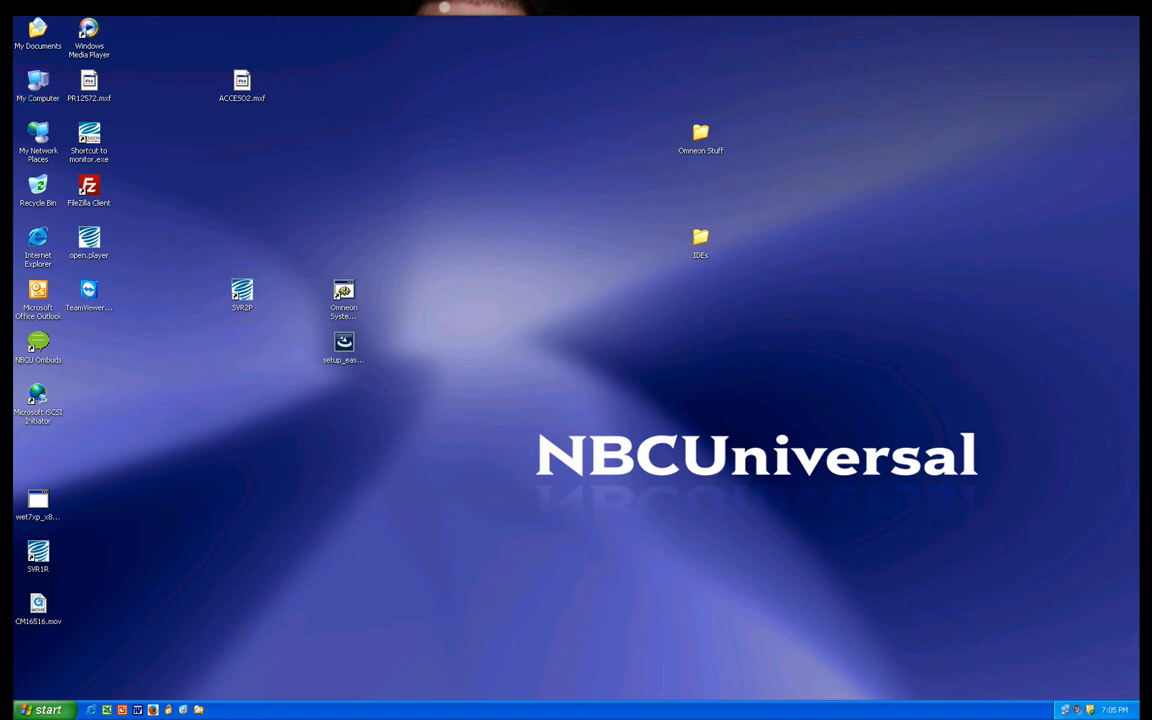
mouse_move(499, 265)
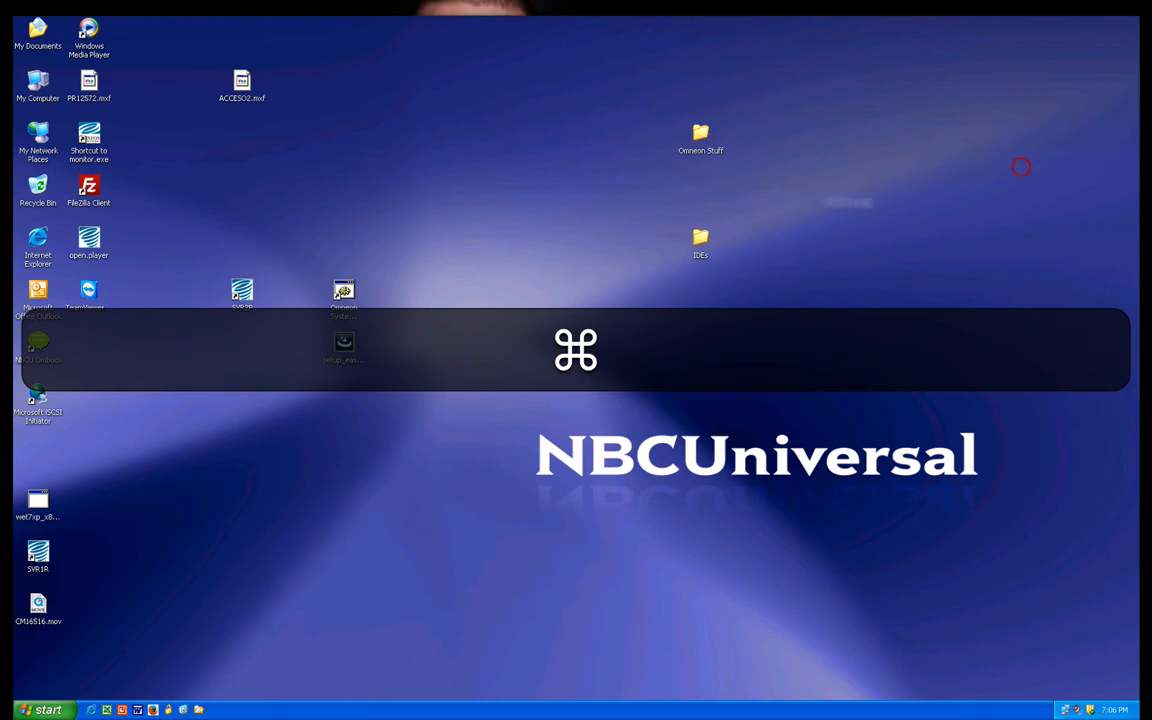
key(cmd+tab)
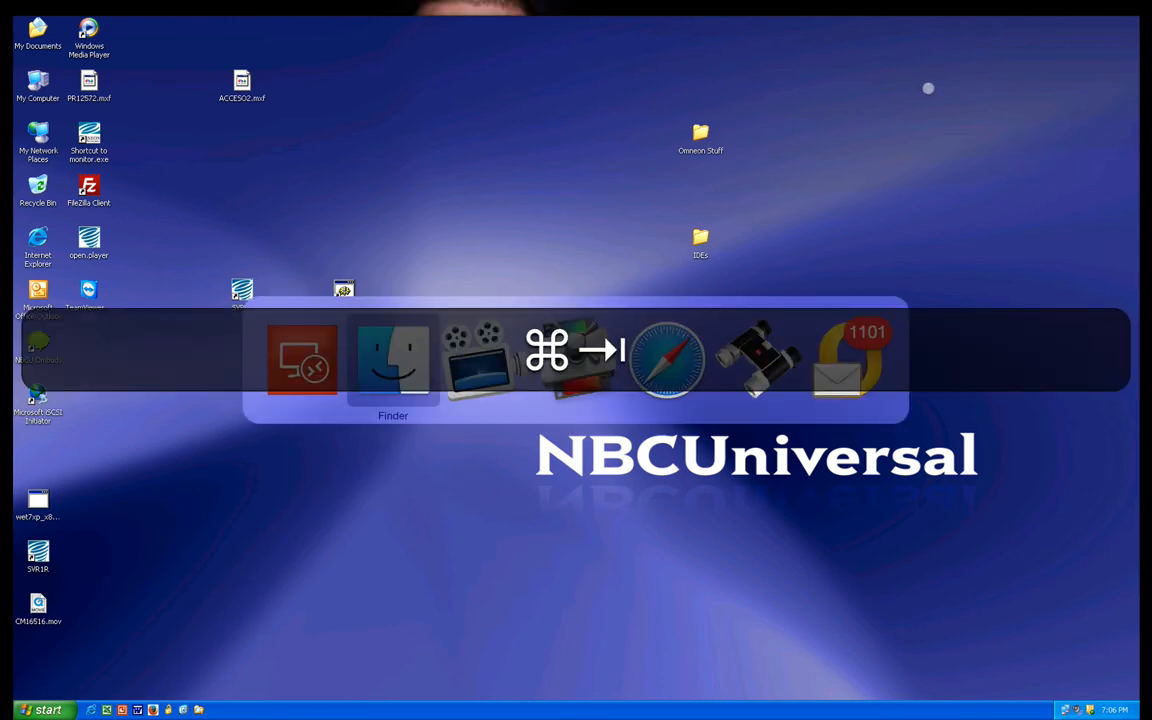
click(44, 709)
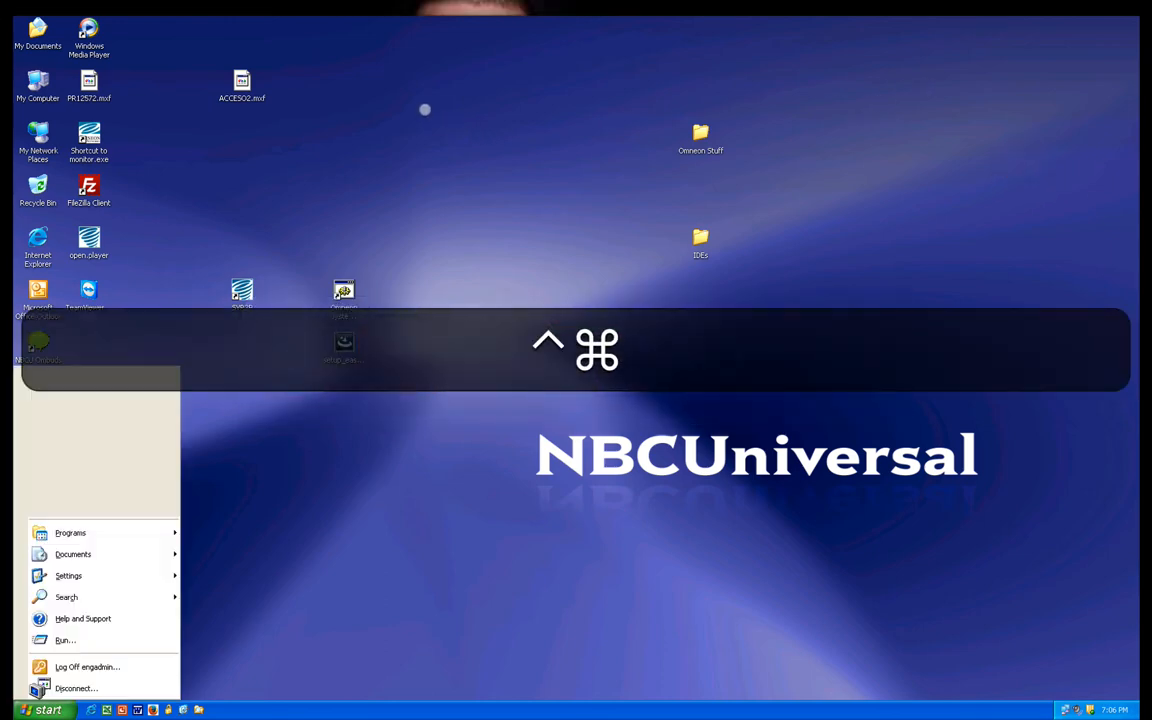
click(470, 205)
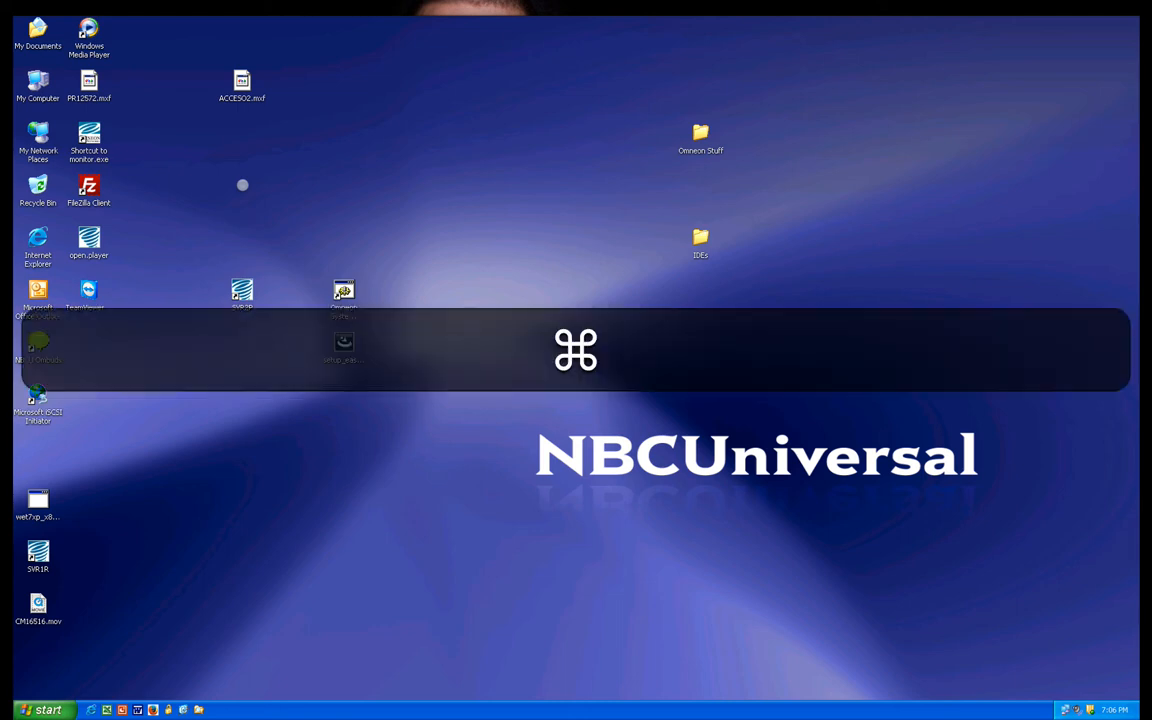
click(47, 706)
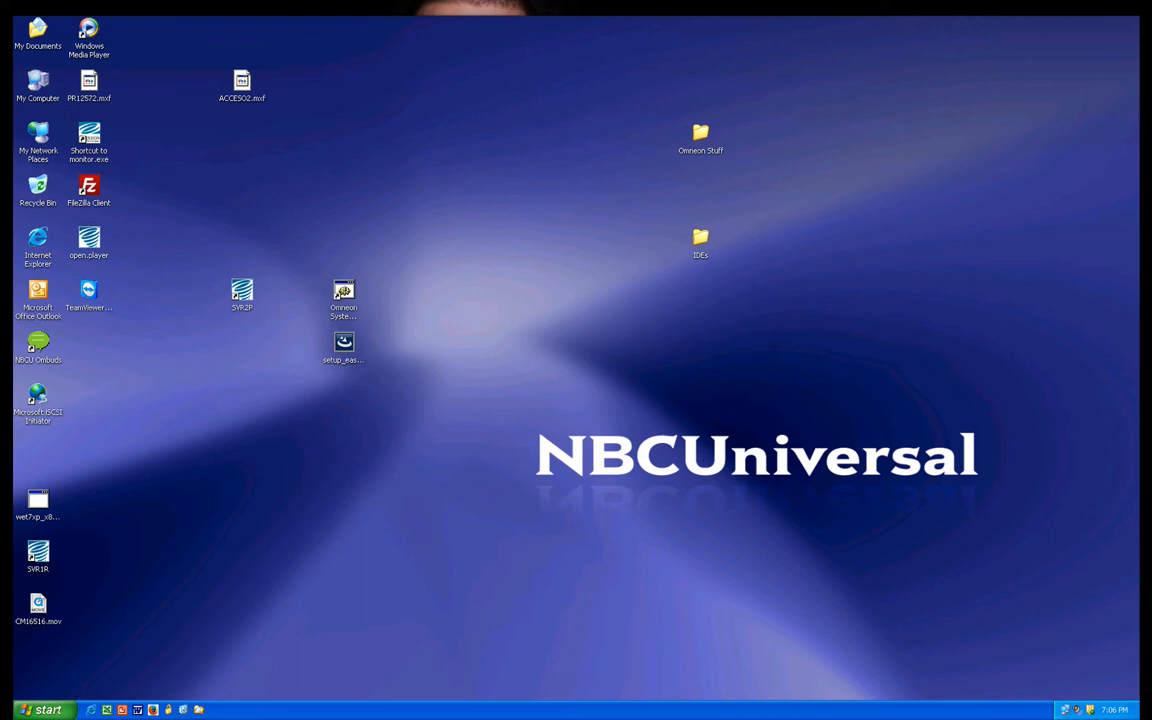
Open and close the clip.dir T: drive, then open the Spot Transfers S: drive
double_click(35, 88)
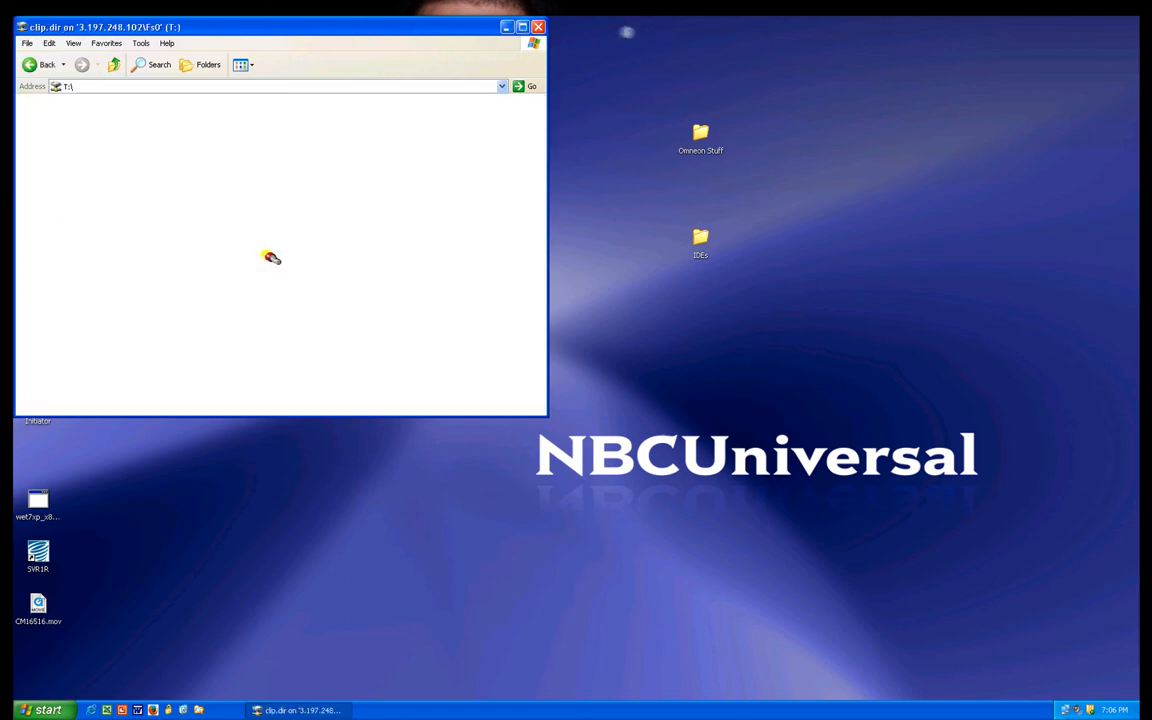
click(535, 27)
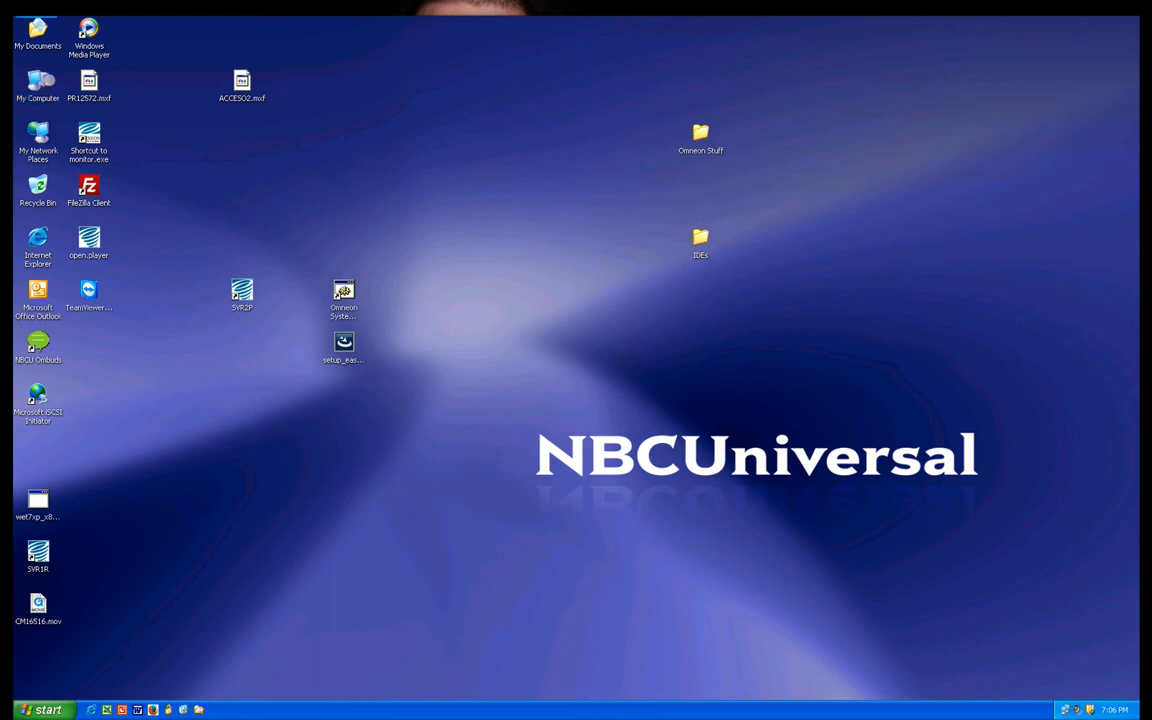
double_click(37, 80)
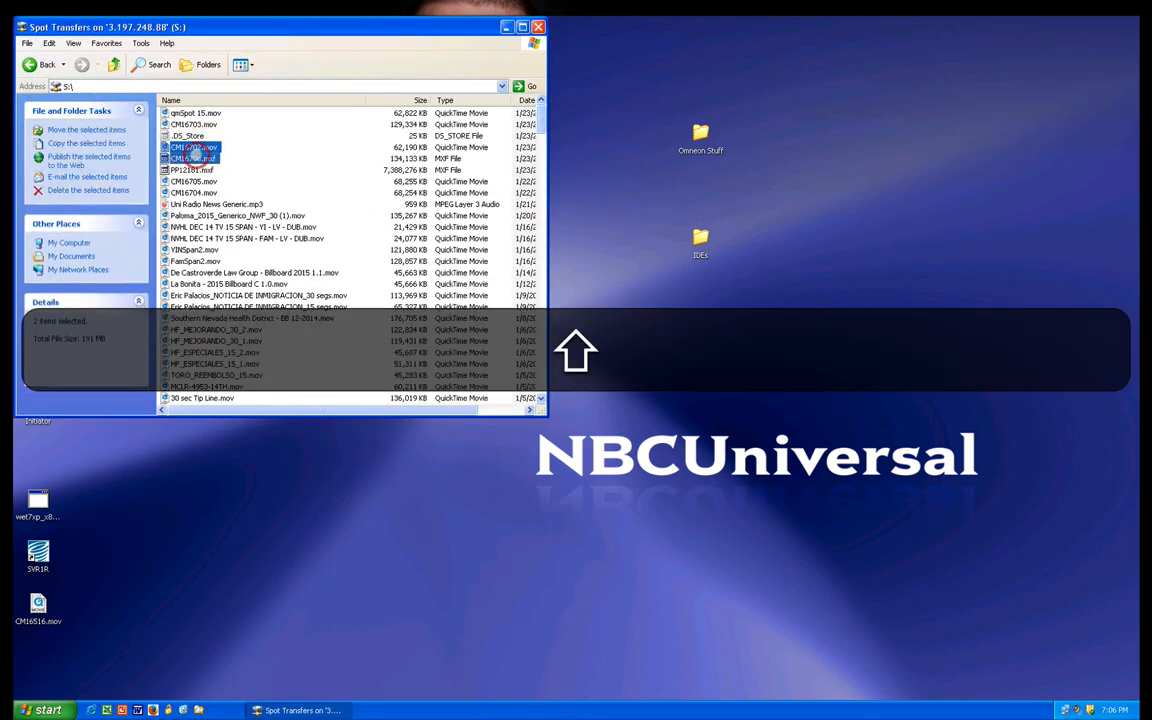
mouse_move(195, 182)
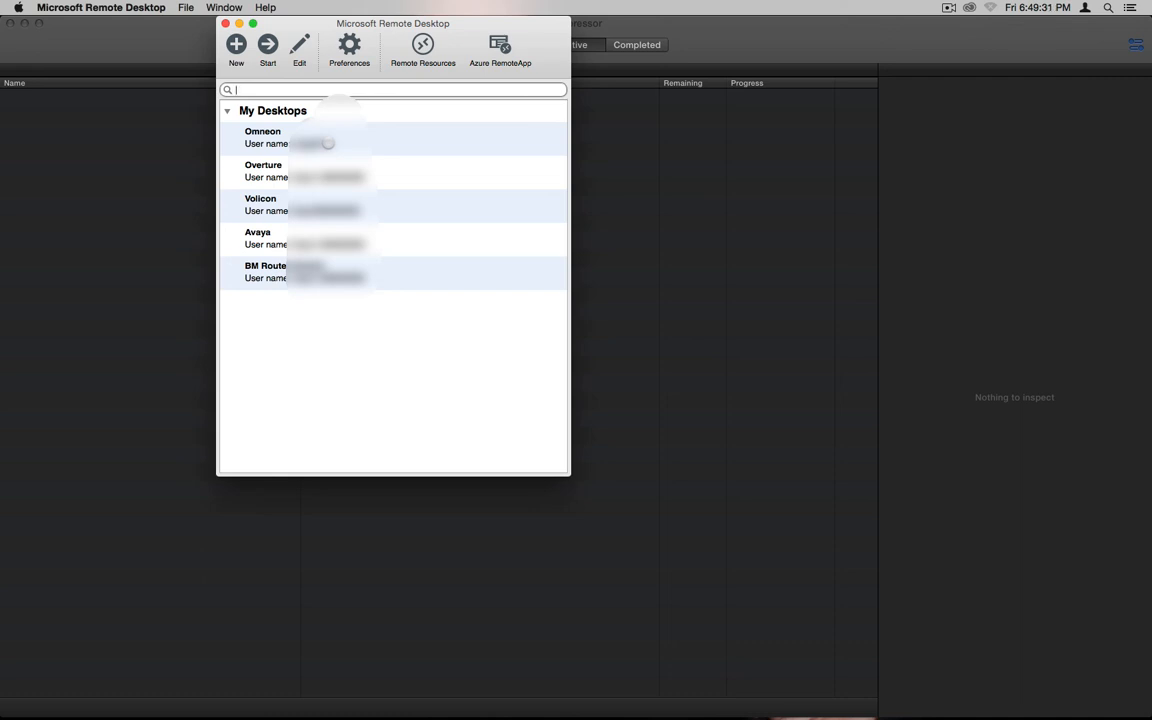
Connect to the Overture desktop and bring up the app's Preferences from the Mac menu bar
double_click(263, 170)
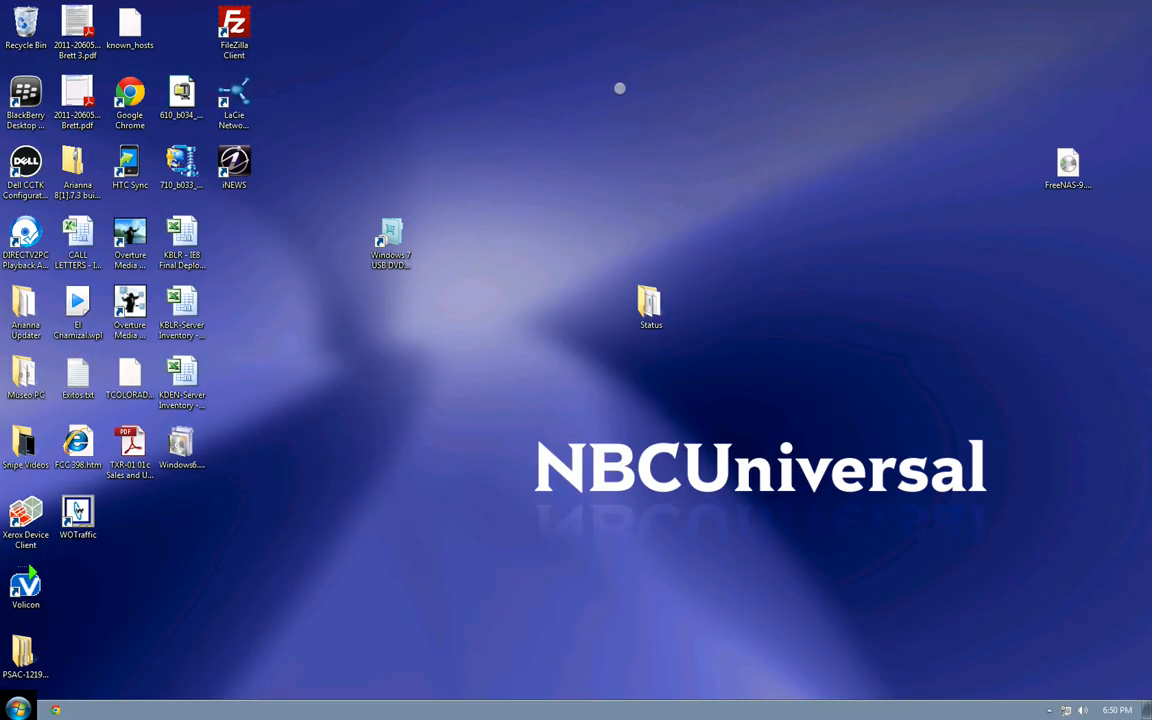
click(605, 110)
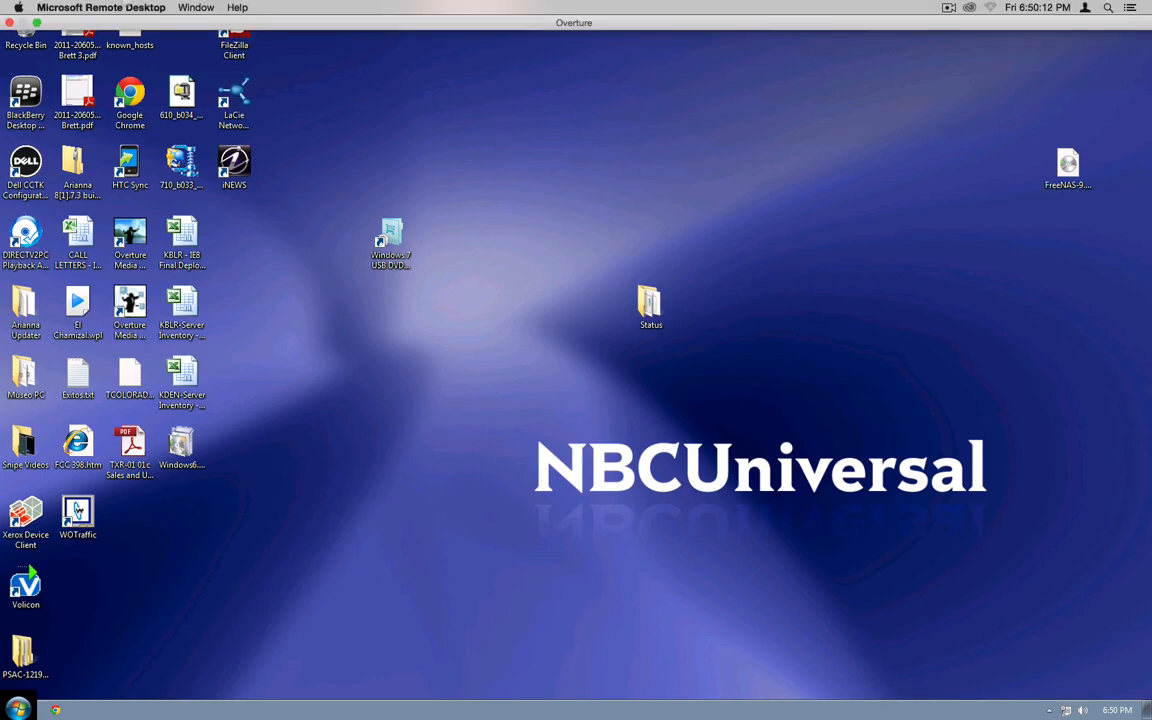
click(103, 6)
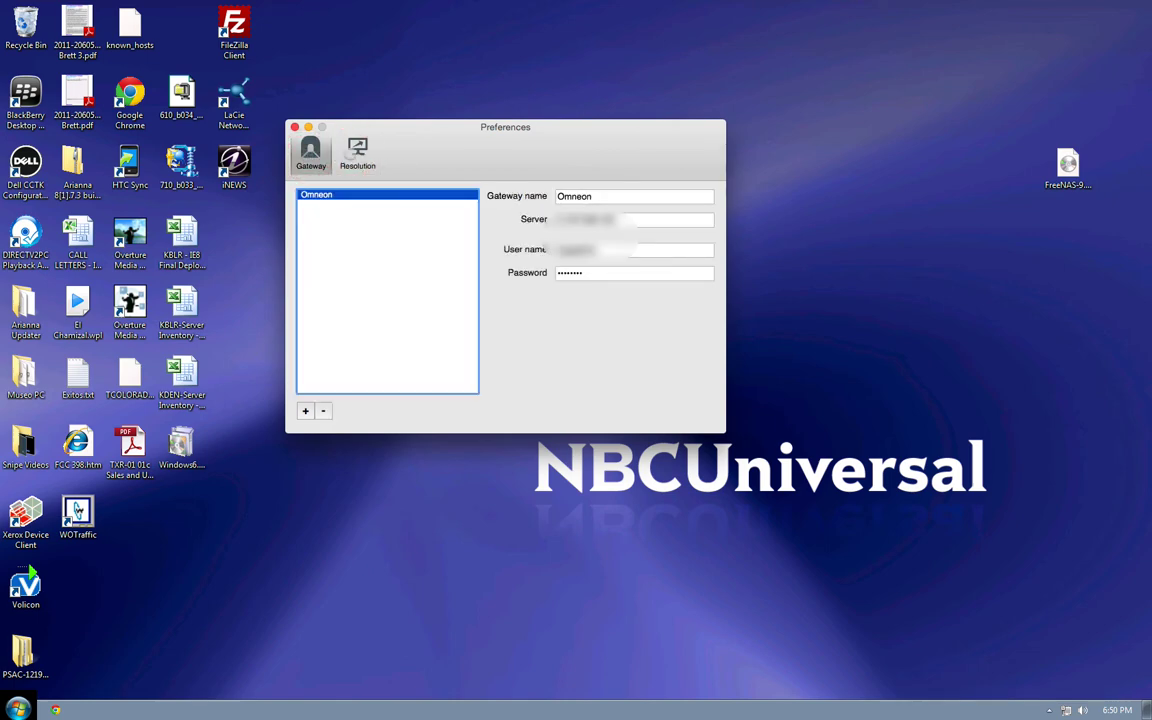
Close Preferences and turn off Scale Content from the Window menu
click(295, 127)
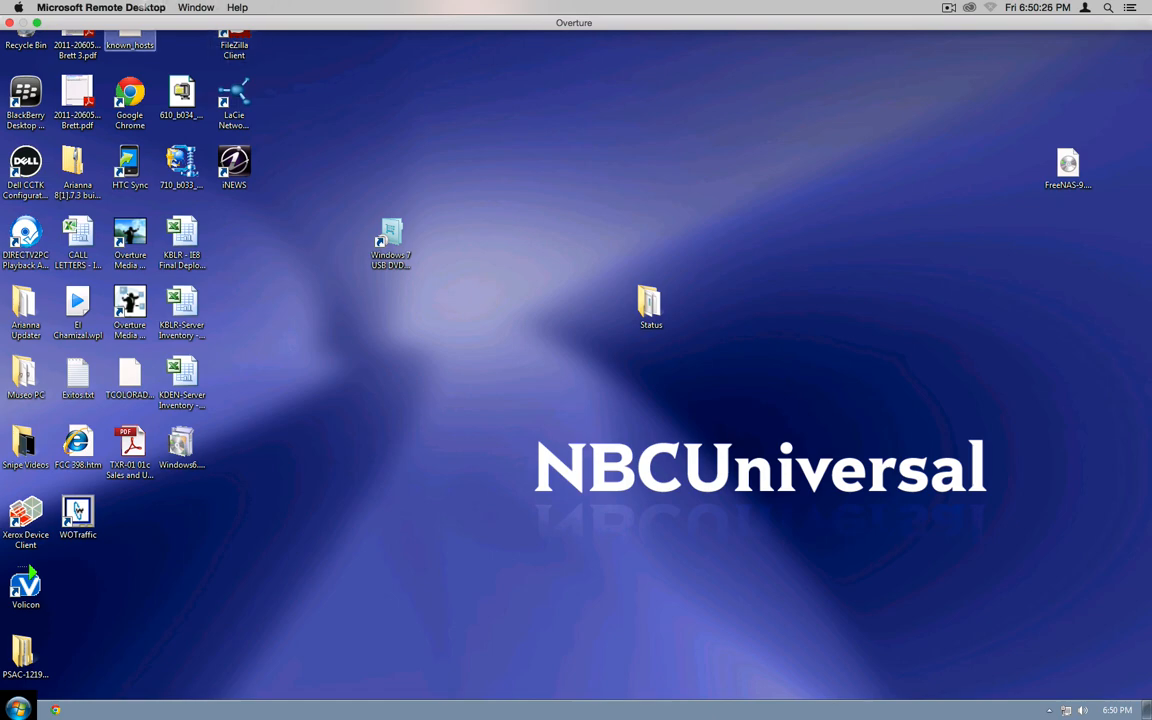
click(202, 8)
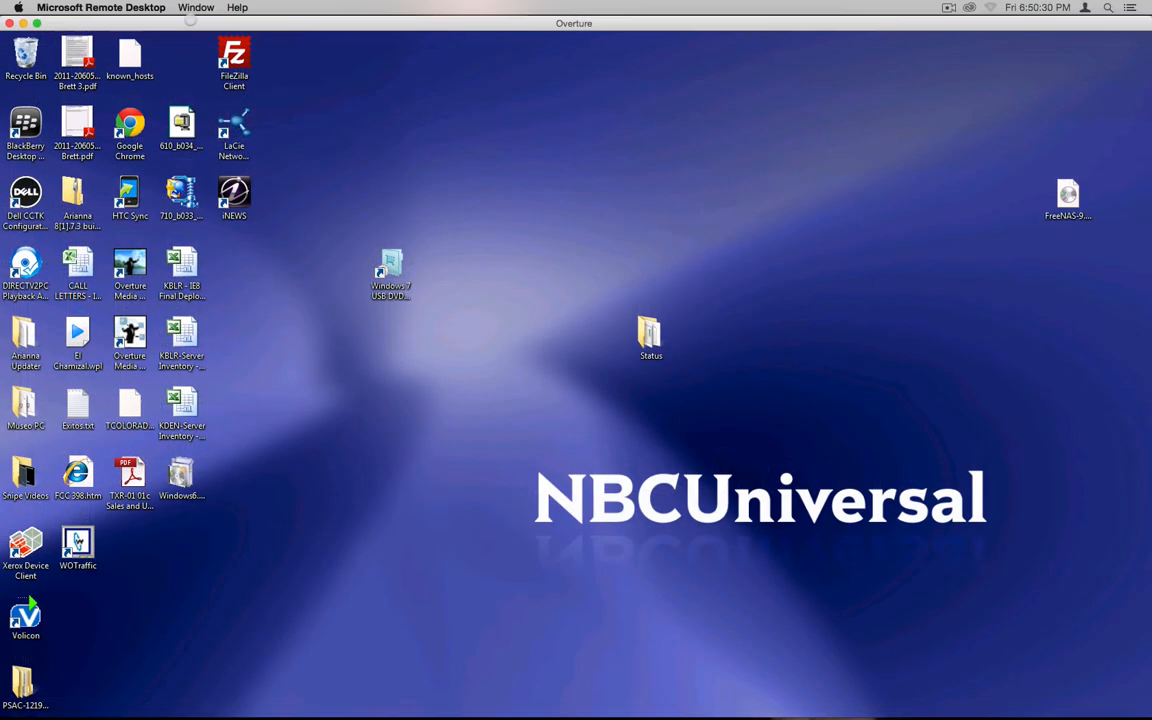
mouse_move(702, 462)
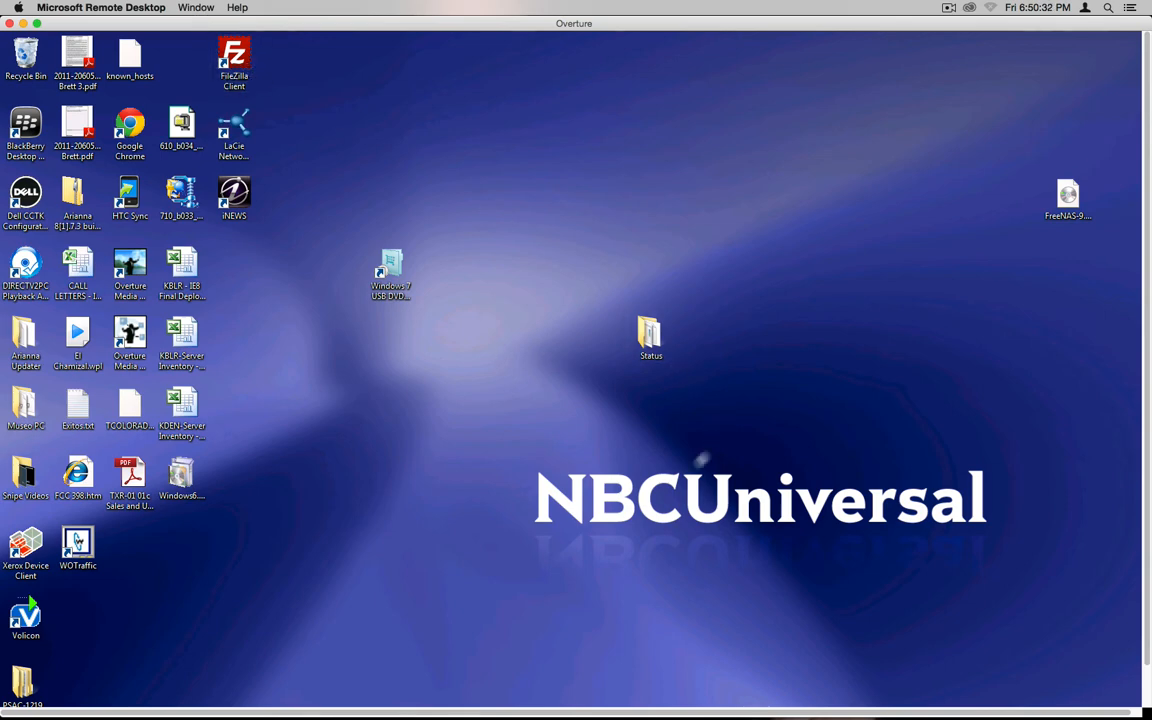
mouse_move(1092, 539)
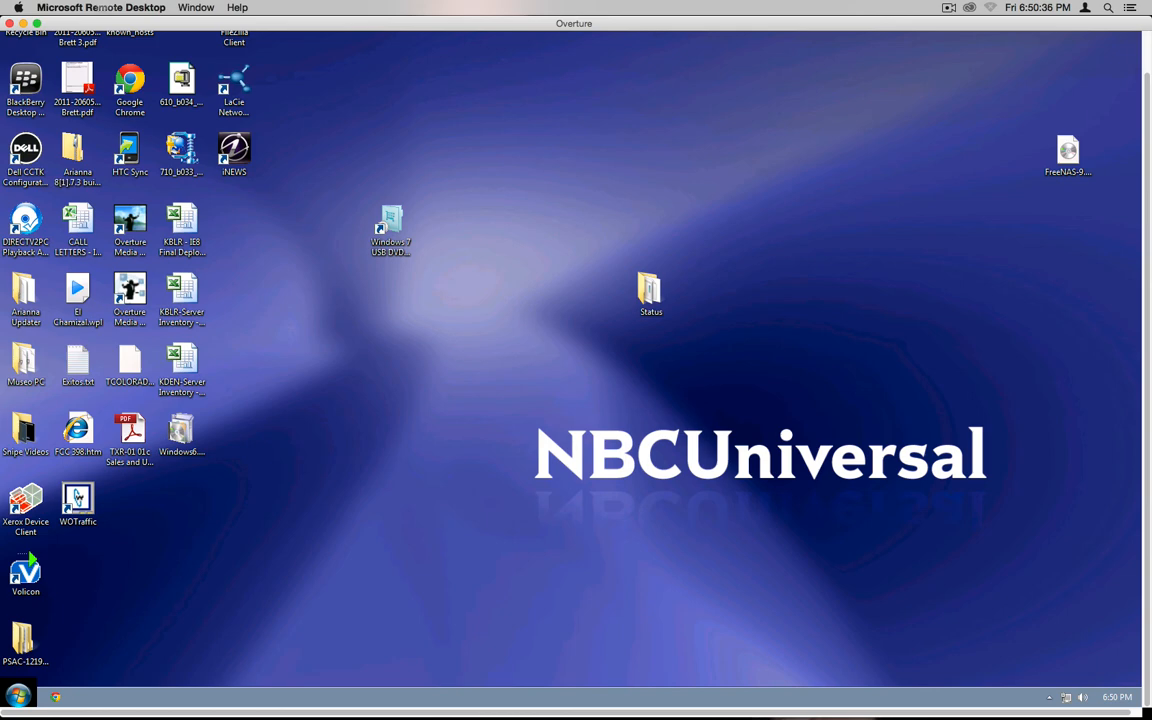
click(205, 9)
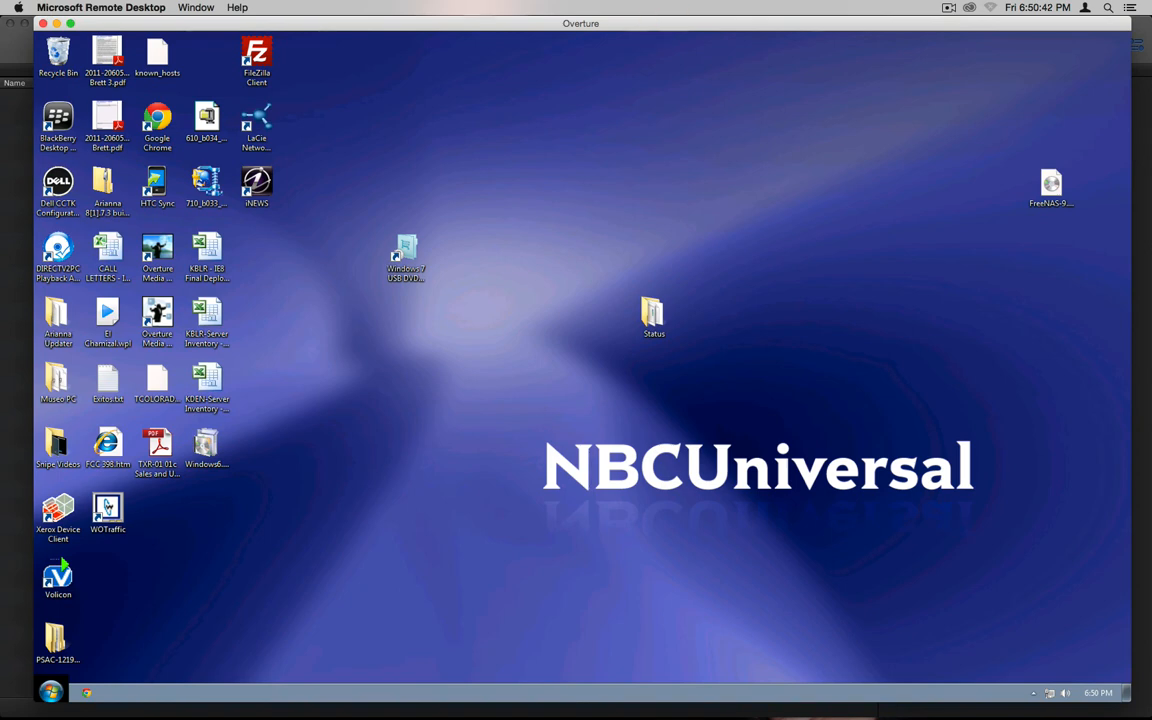
Put the Overture session in full screen, then bring the My Desktops list to the front
click(204, 9)
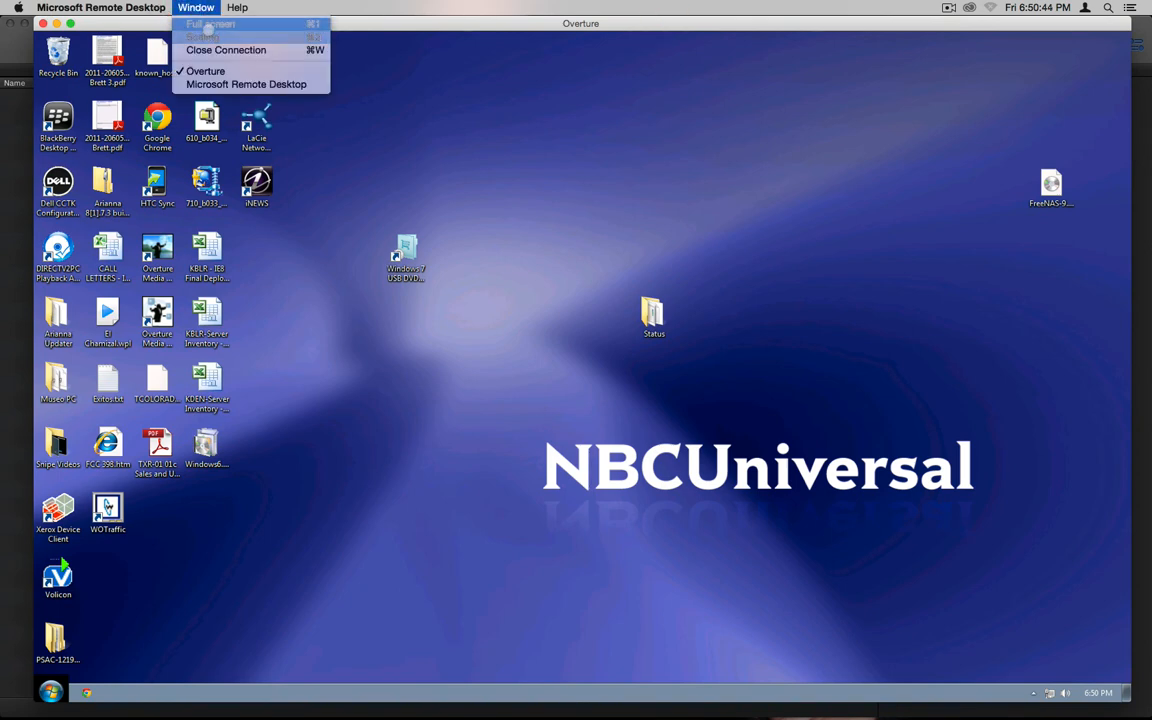
click(237, 22)
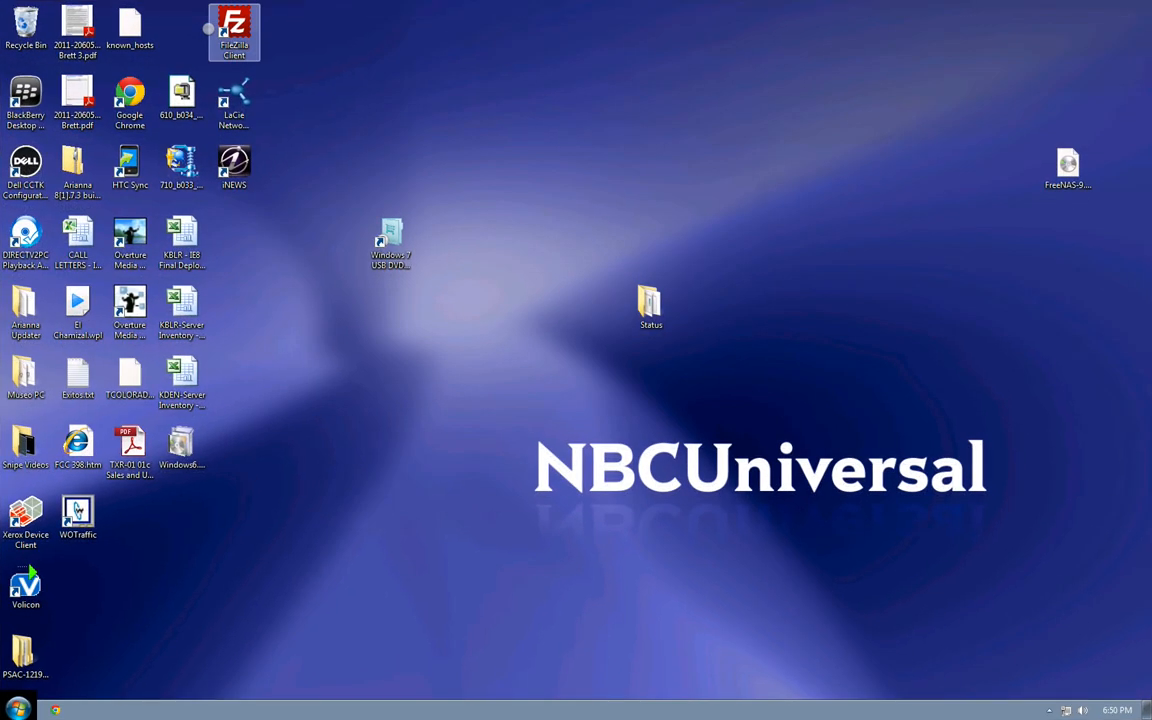
click(196, 7)
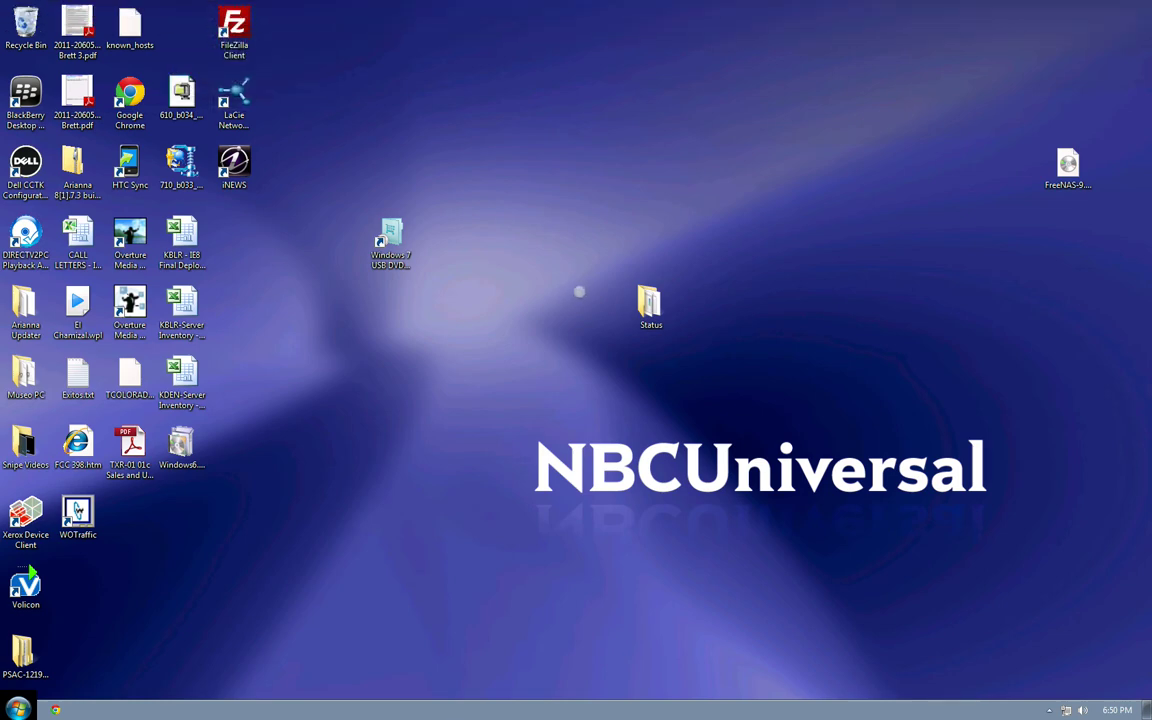
mouse_move(611, 91)
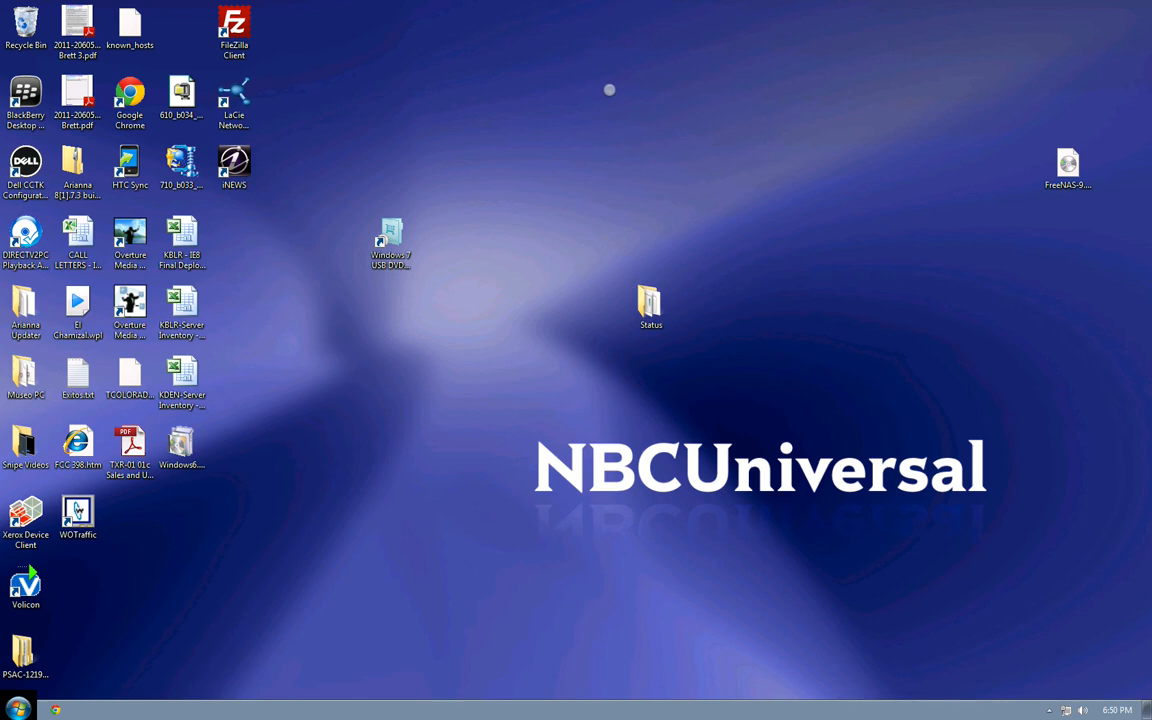
mouse_move(1133, 131)
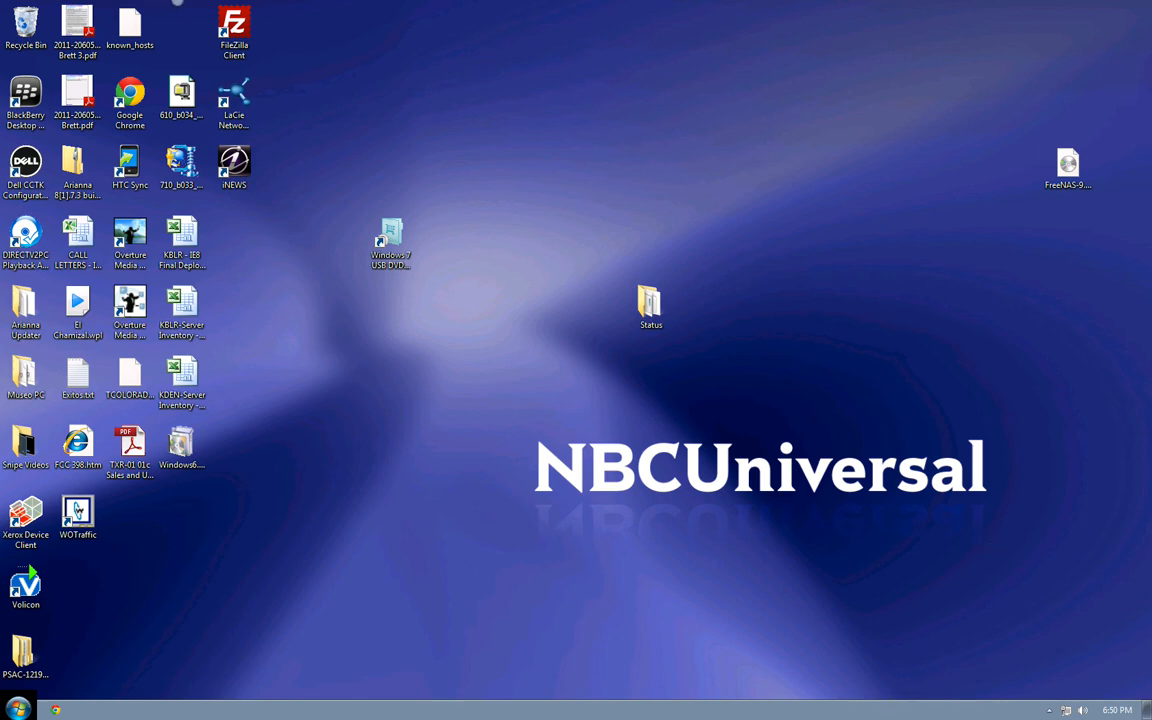
click(195, 8)
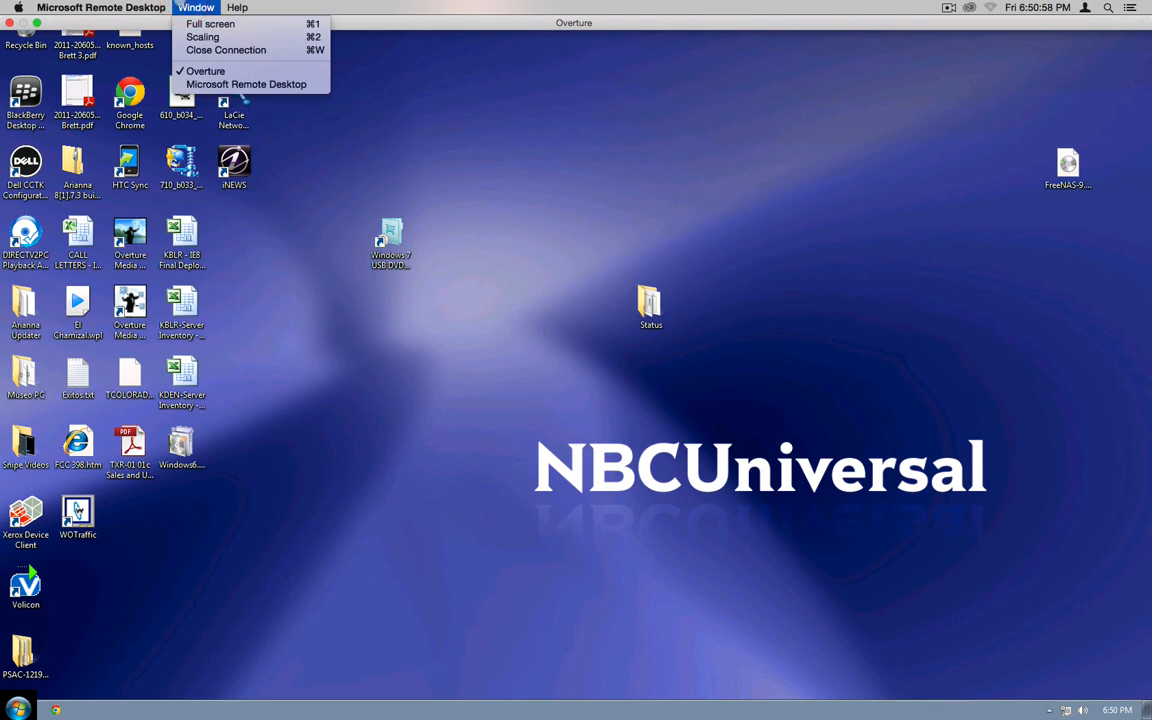
mouse_move(230, 50)
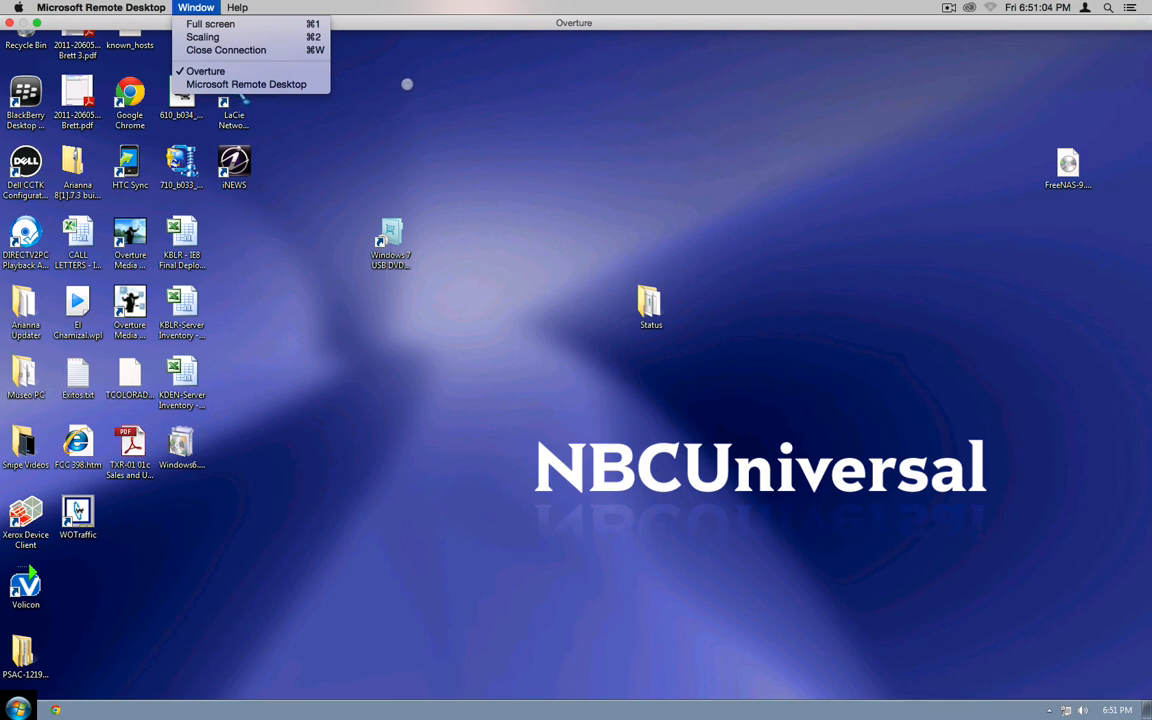
mouse_move(410, 82)
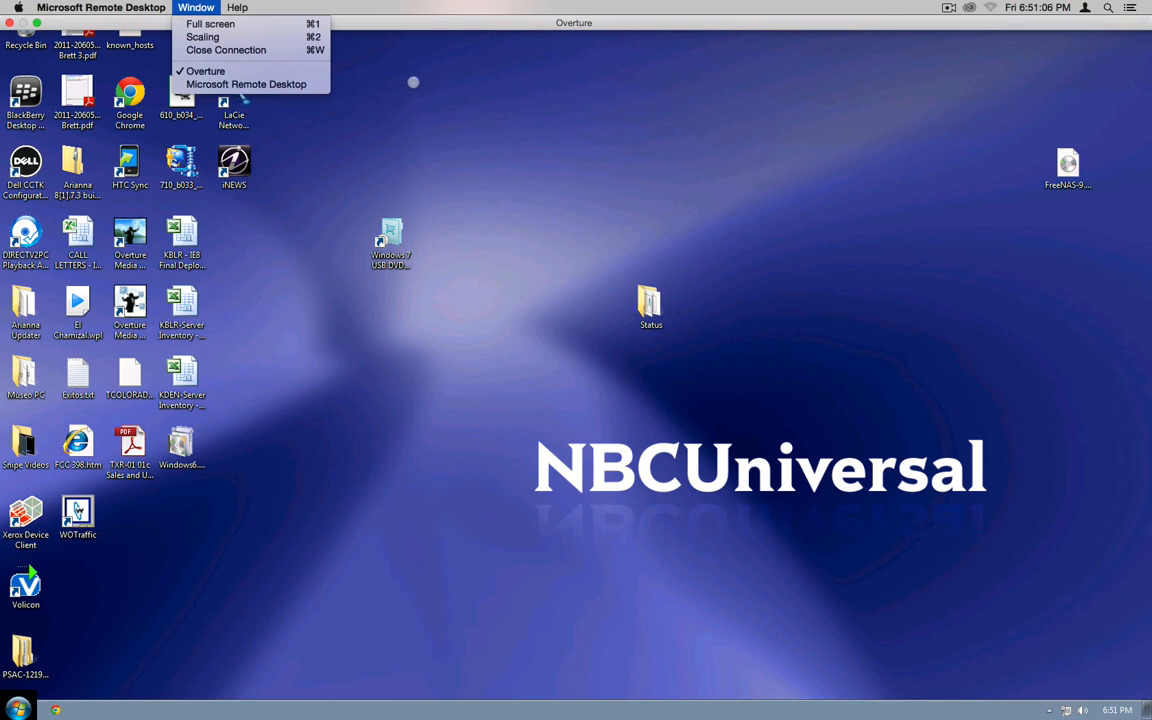
mouse_move(247, 88)
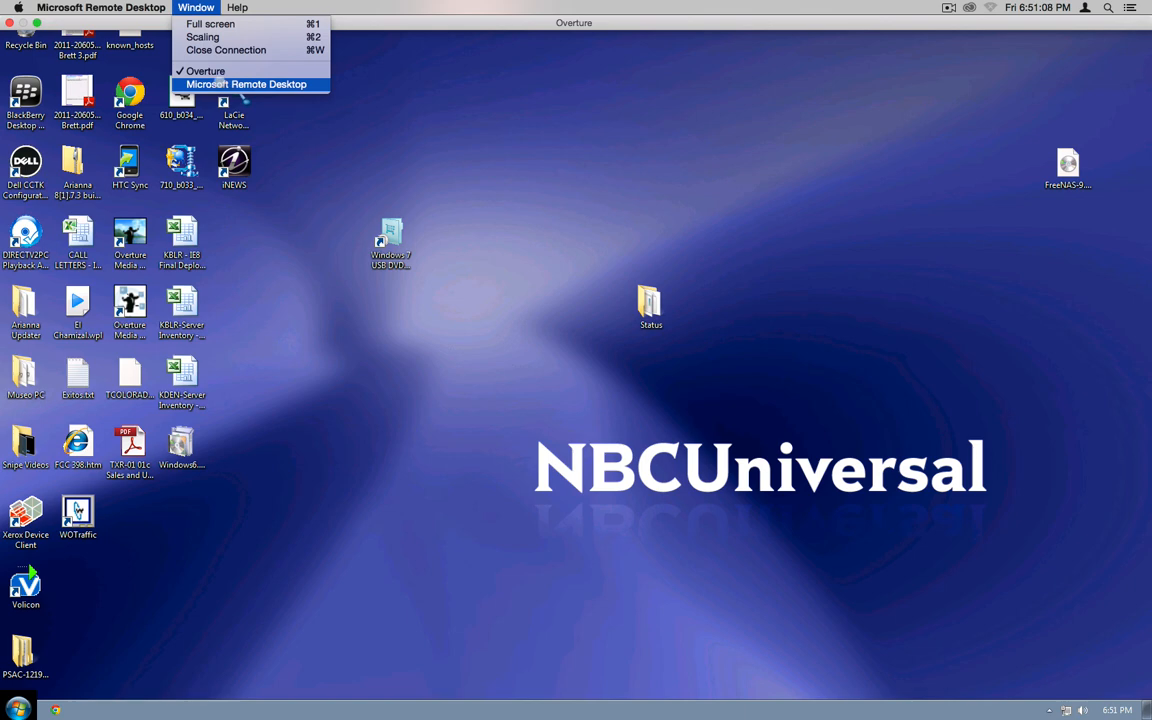
mouse_move(210, 70)
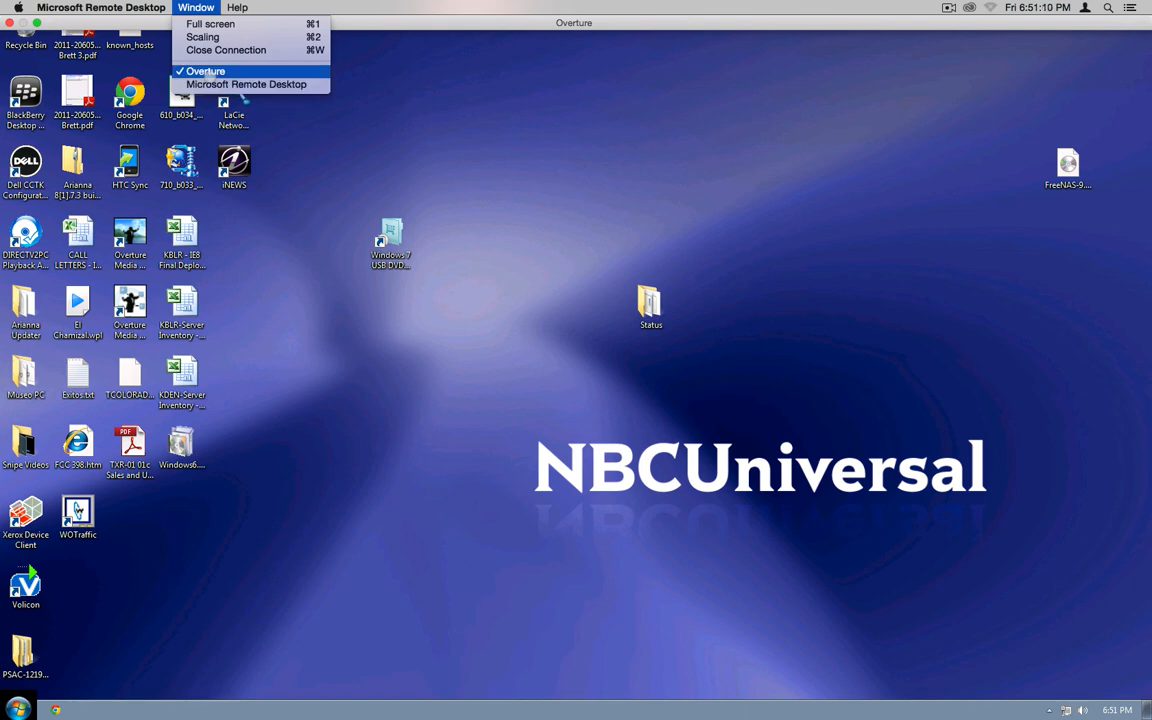
mouse_move(247, 85)
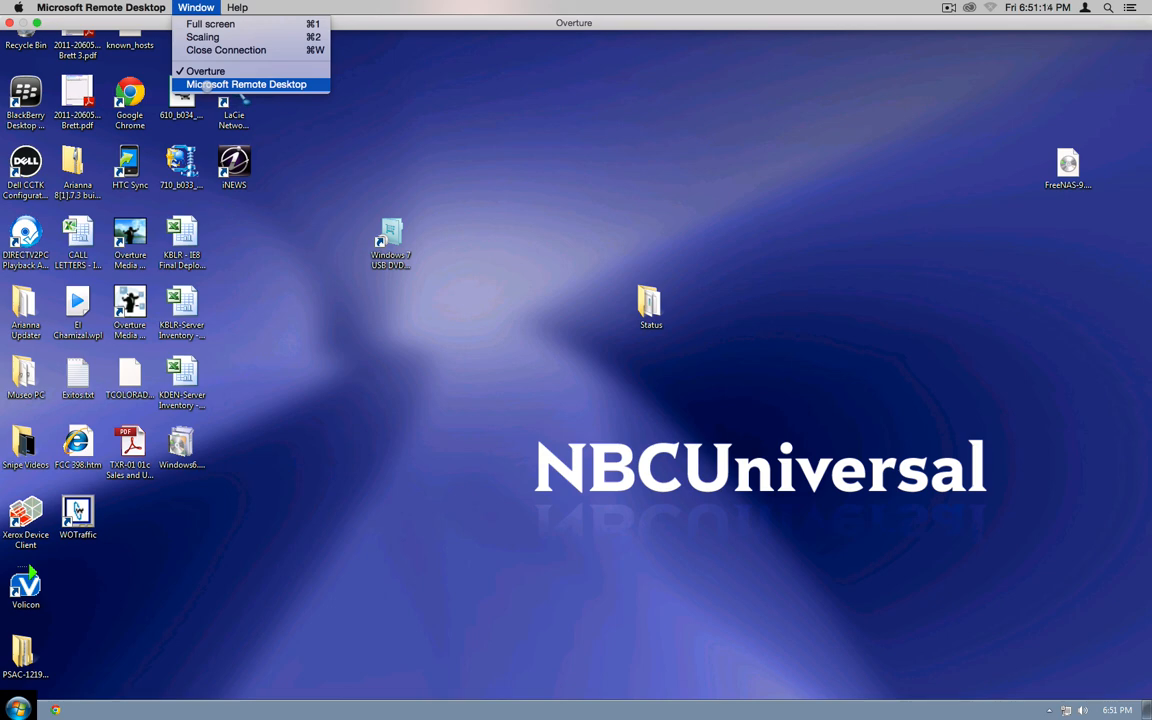
click(247, 85)
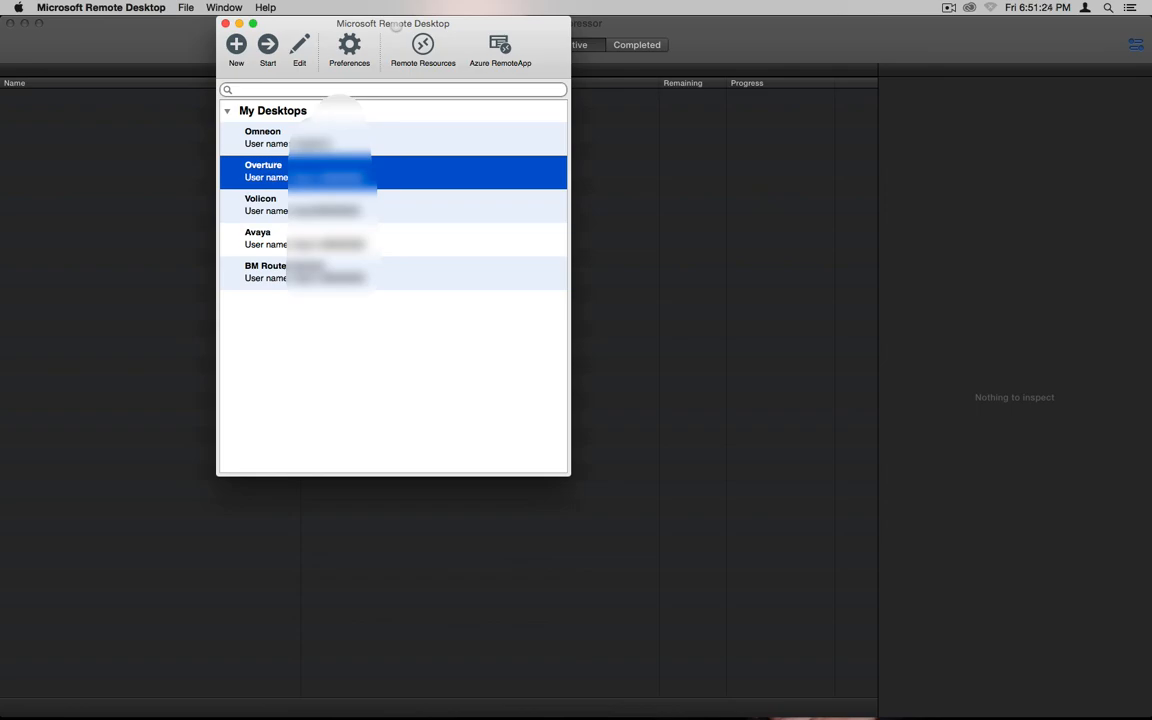
Reconnect to Overture, accept the logon security notice, and choose Restart Later on updates
double_click(290, 271)
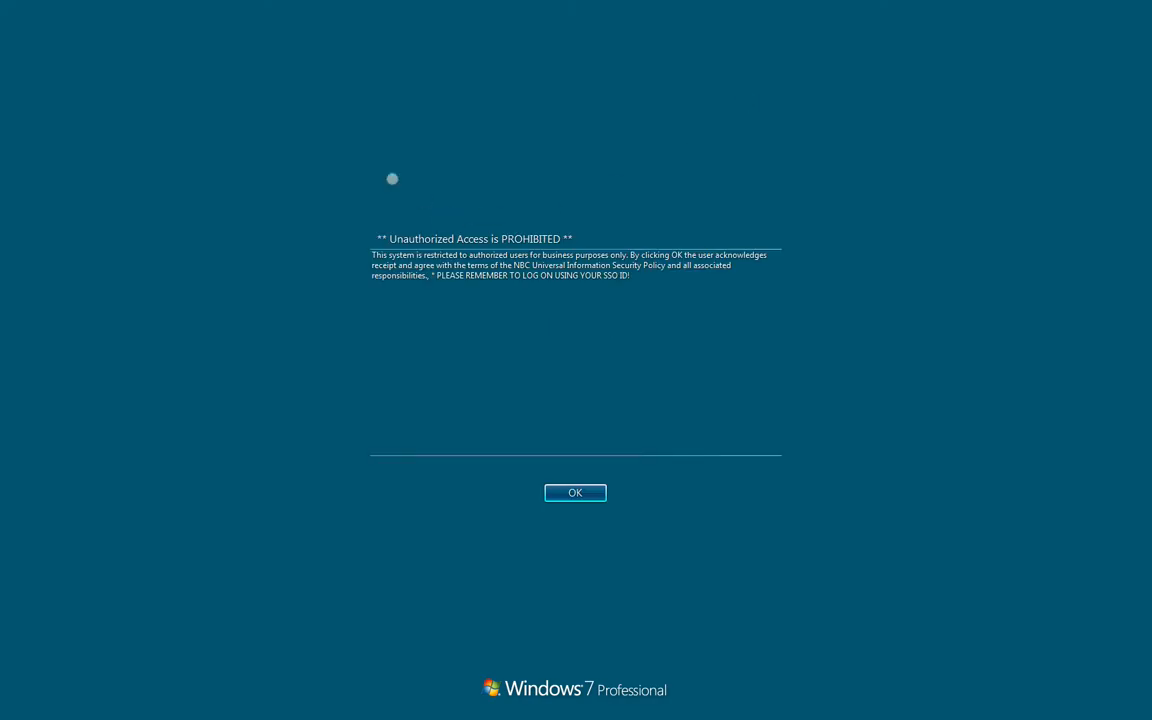
click(575, 492)
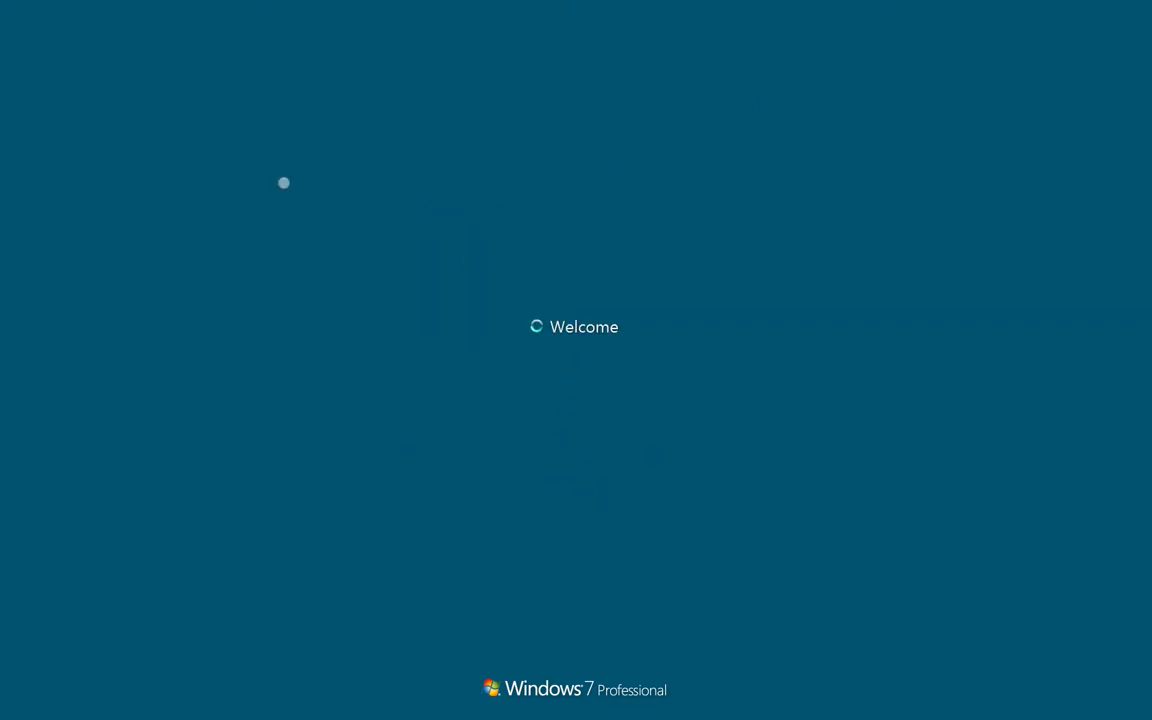
click(196, 7)
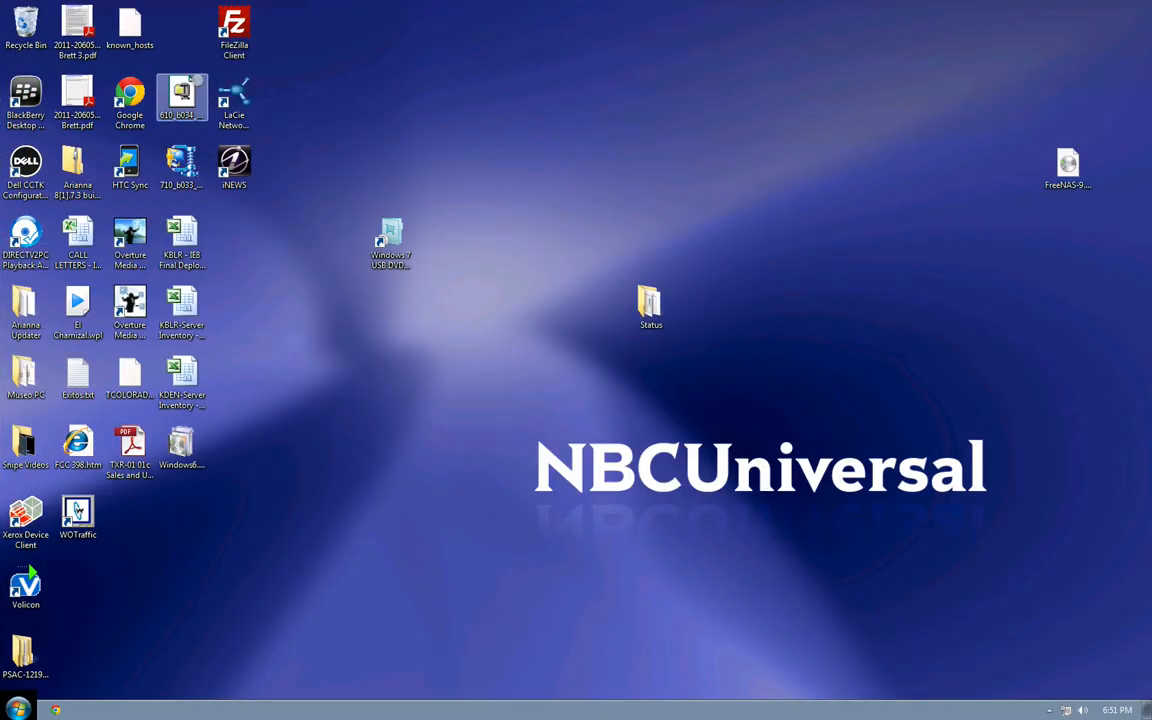
click(198, 8)
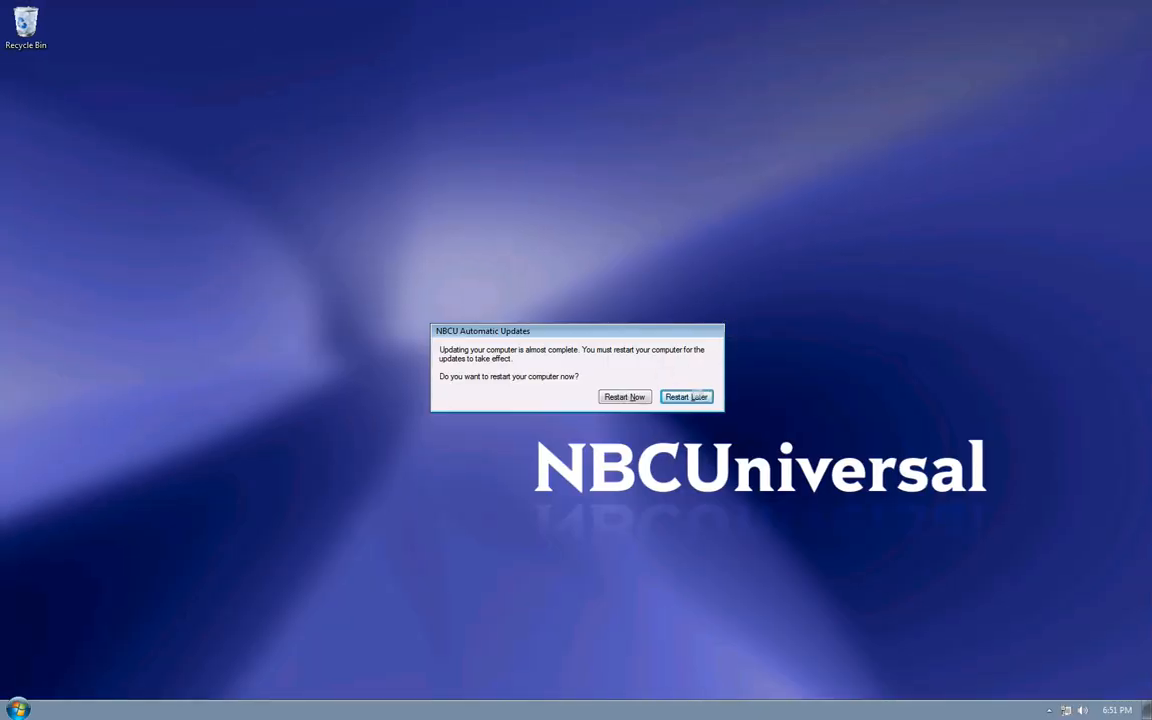
click(686, 396)
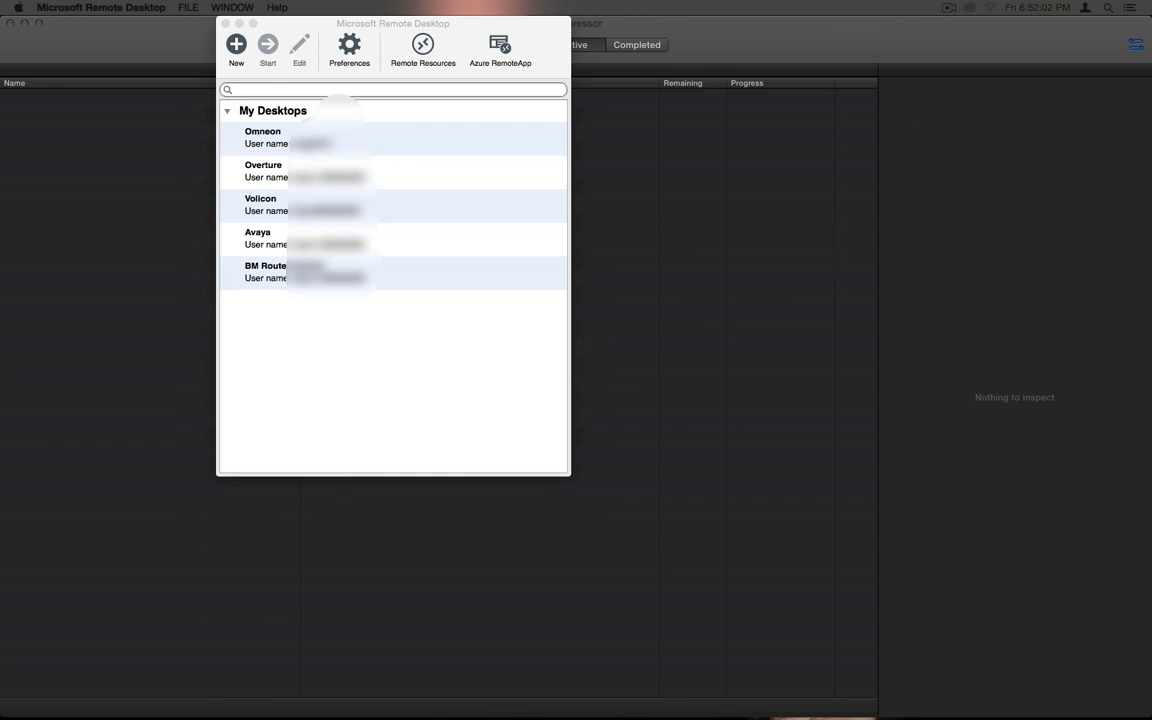
Point out the Remote Resources toolbar button, then open the Azure RemoteApp welcome window
click(426, 46)
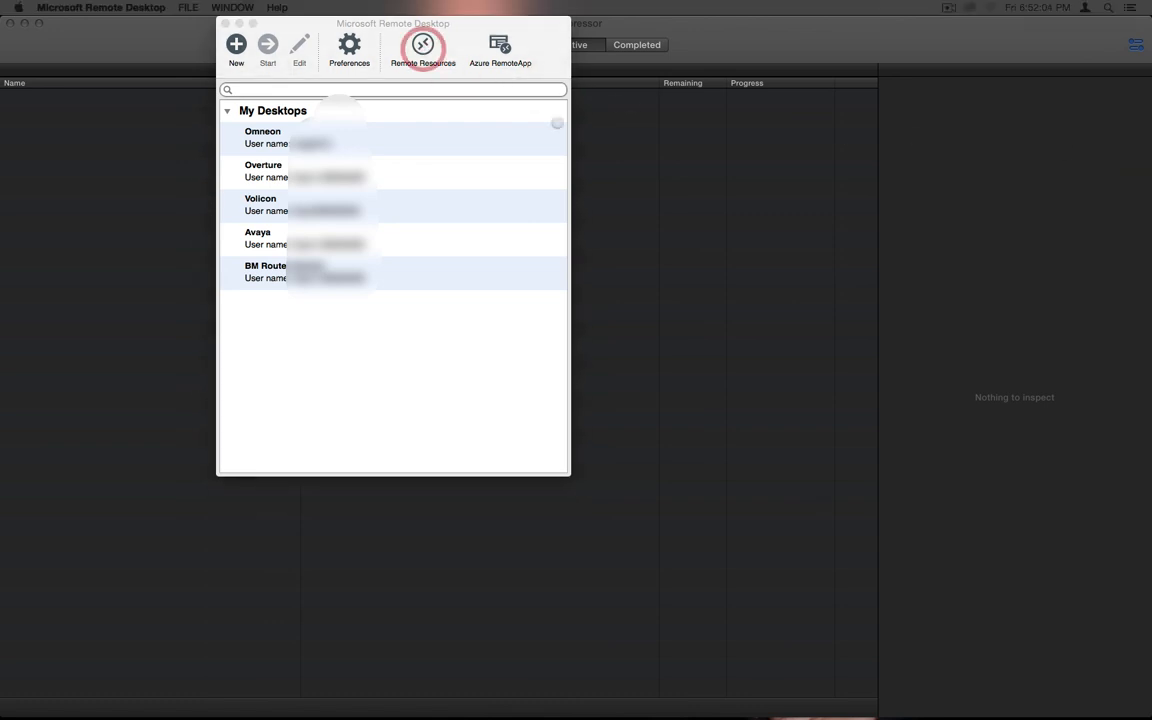
click(424, 46)
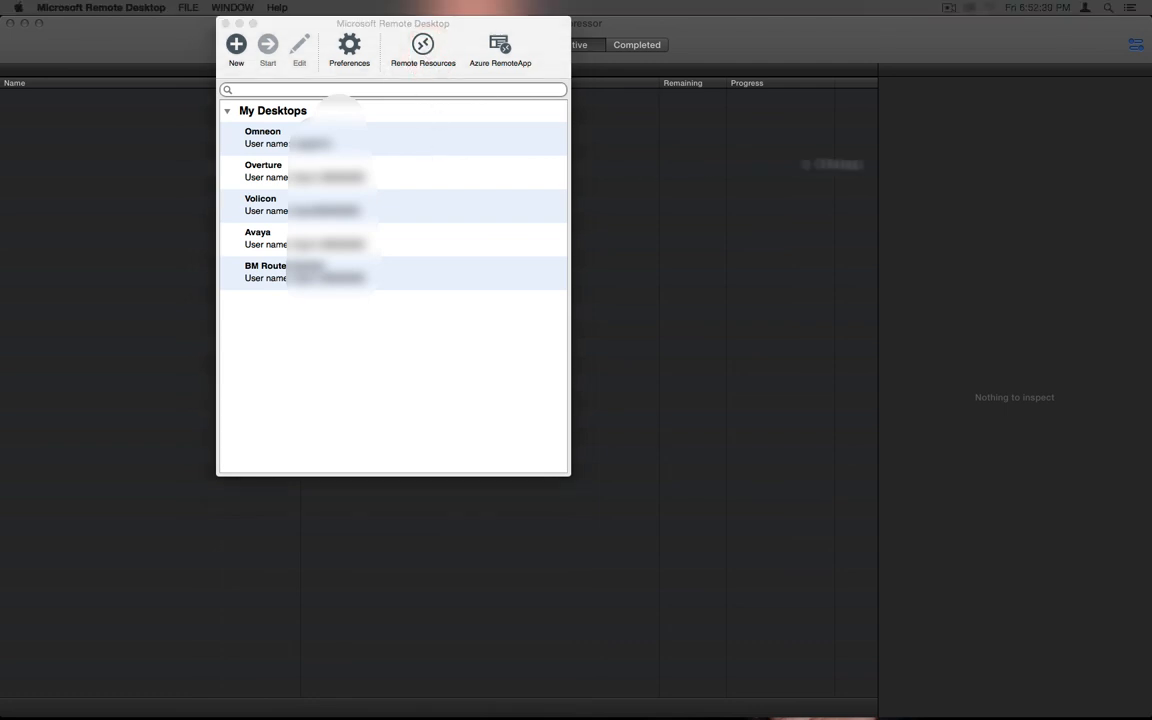
click(424, 47)
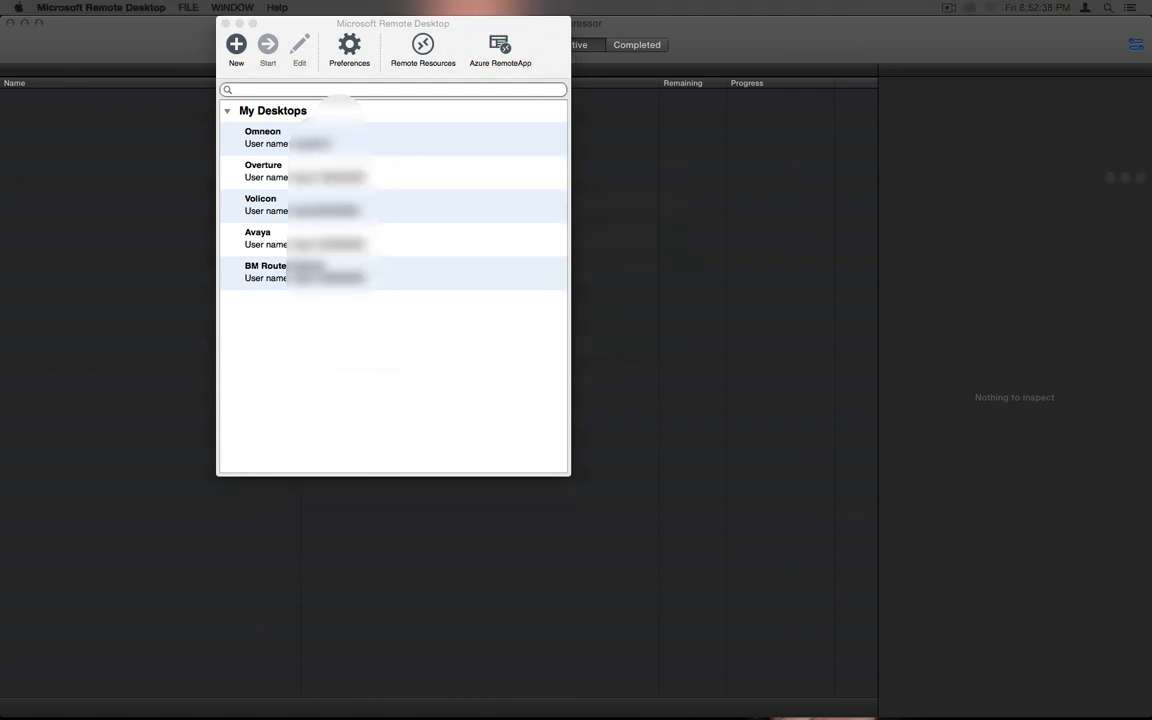
click(501, 48)
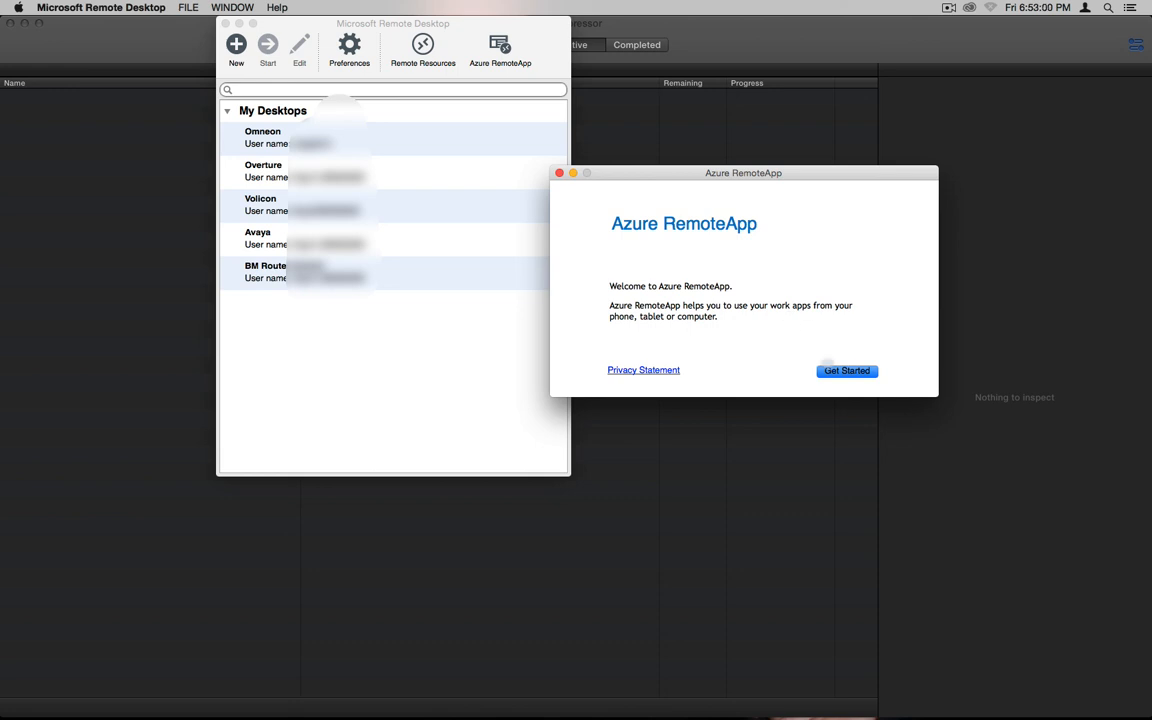
Start Azure RemoteApp setup, close its sign-in window, and drag the desktop list lower right
click(847, 371)
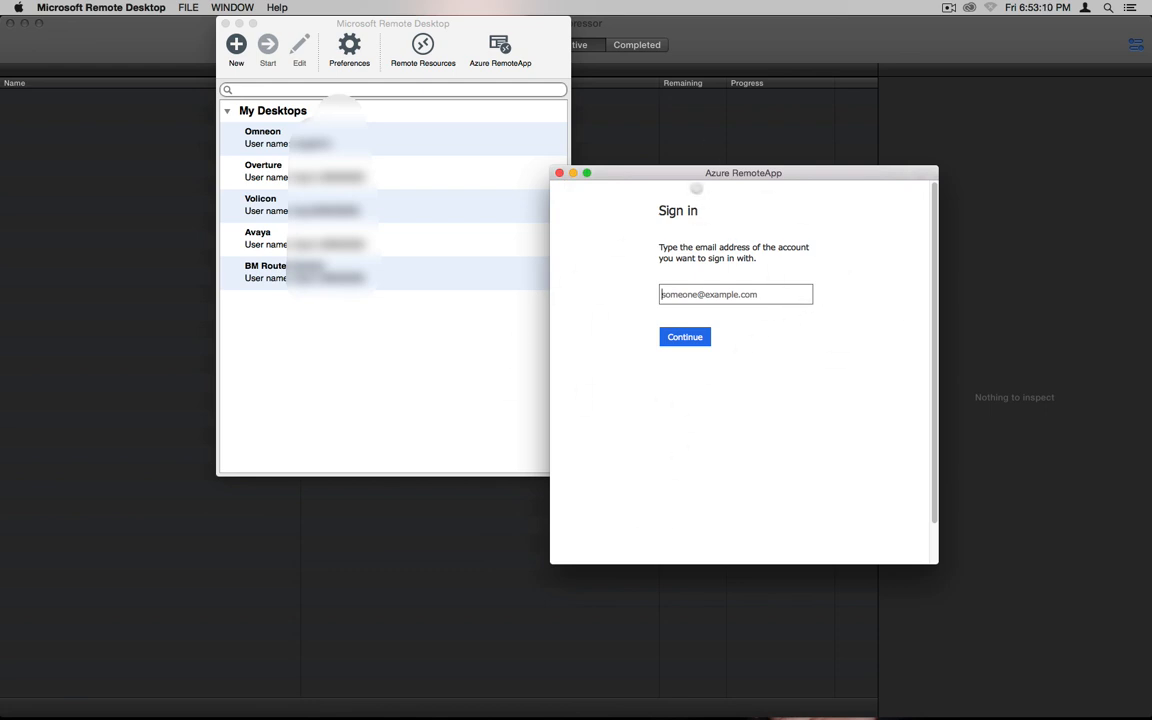
click(563, 172)
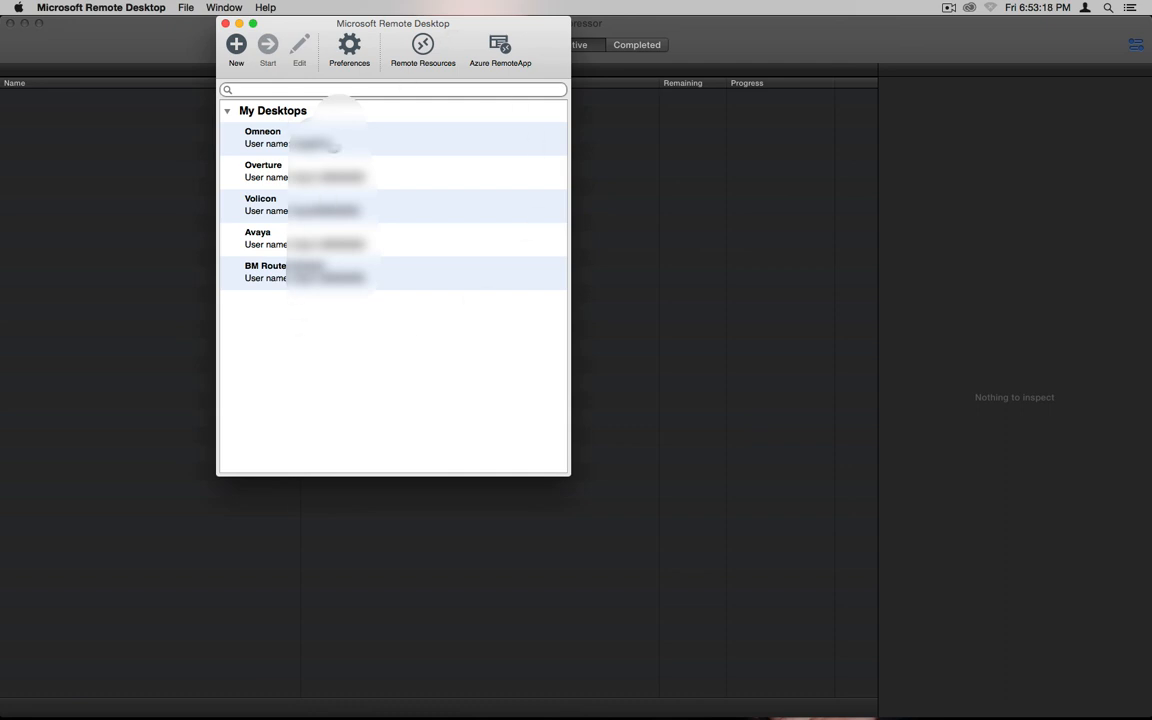
mouse_move(350, 48)
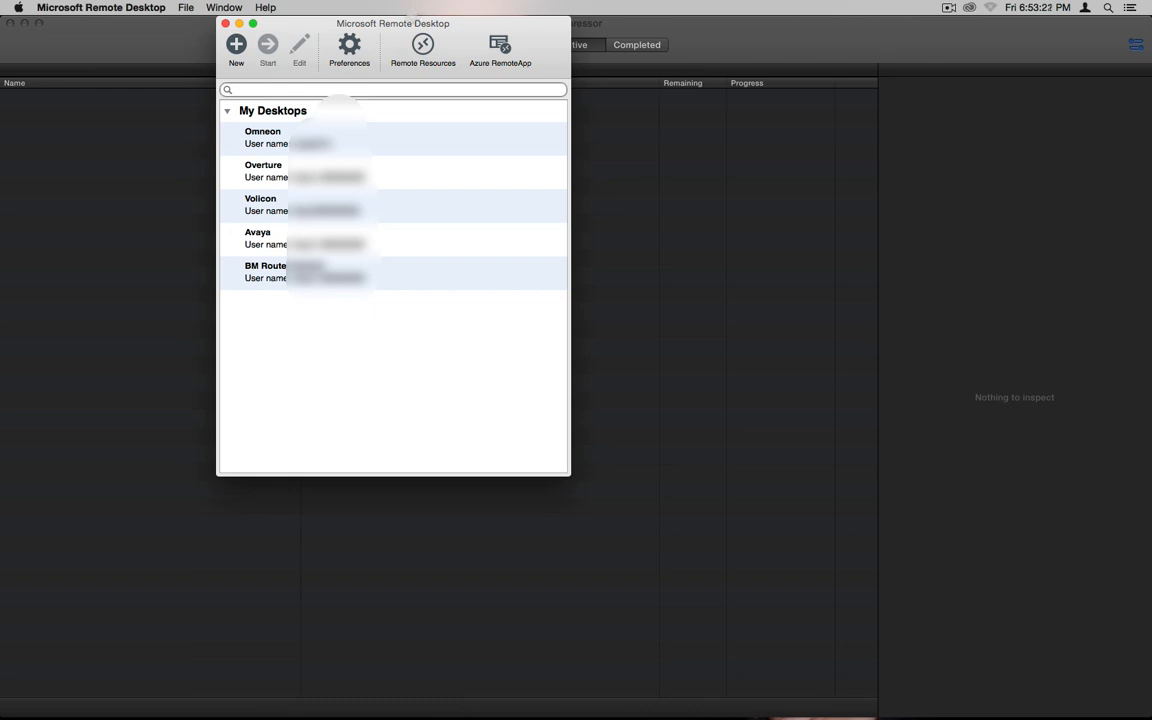
drag(393, 23, 423, 82)
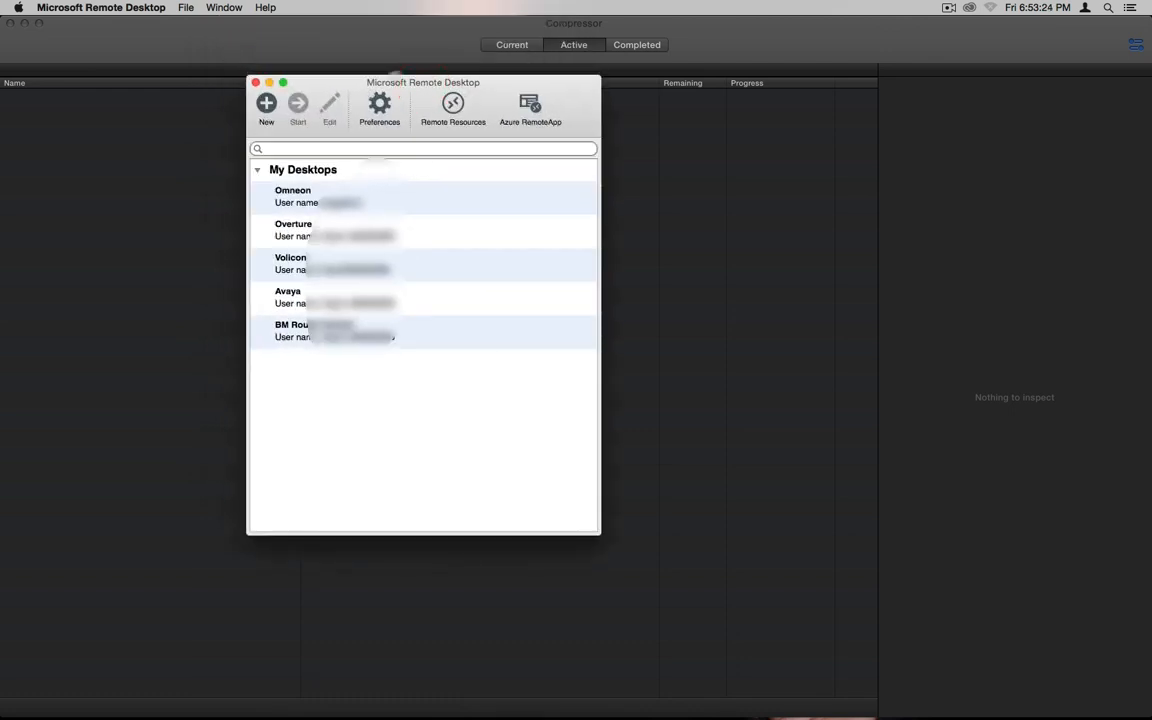